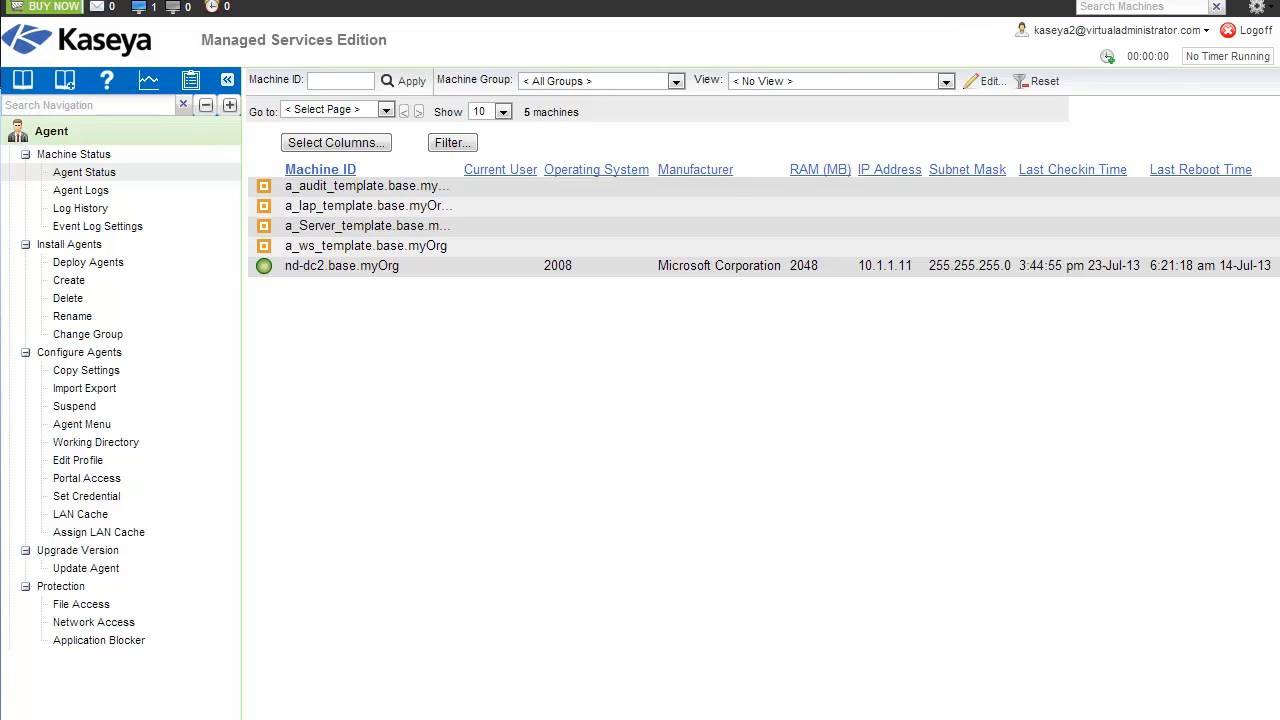
pyautogui.moveTo(364, 344)
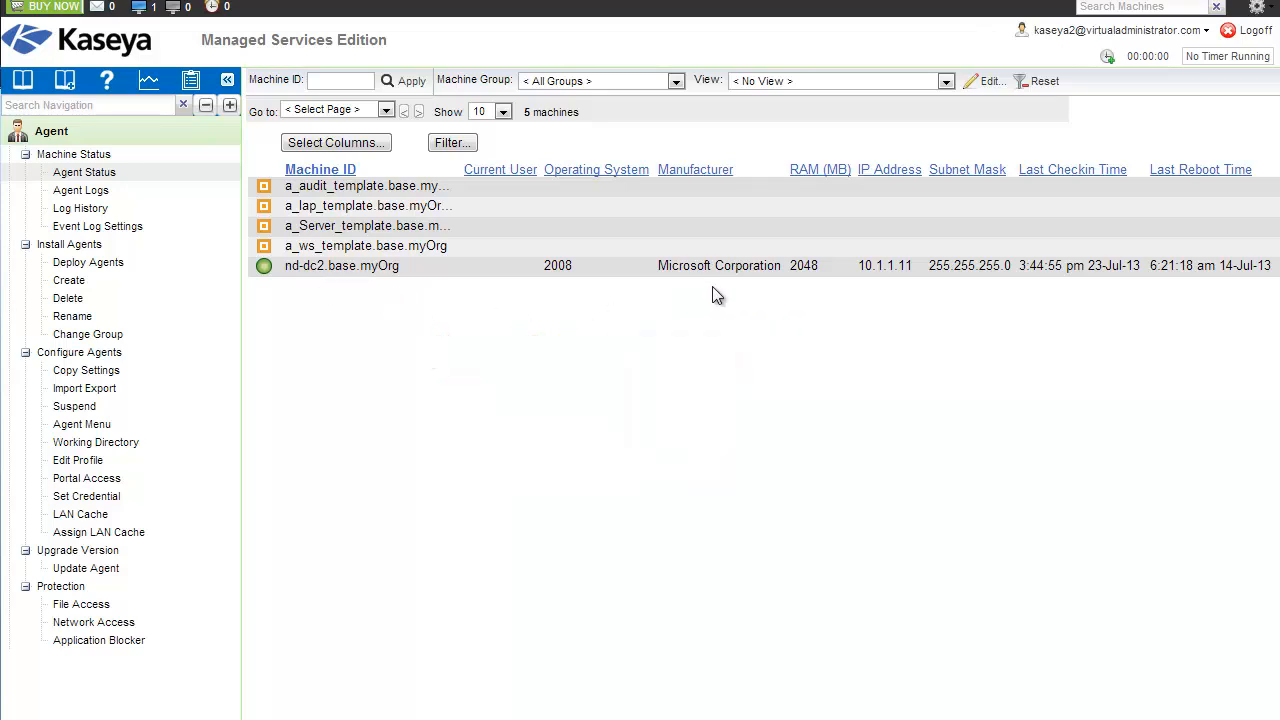
pyautogui.moveTo(449, 291)
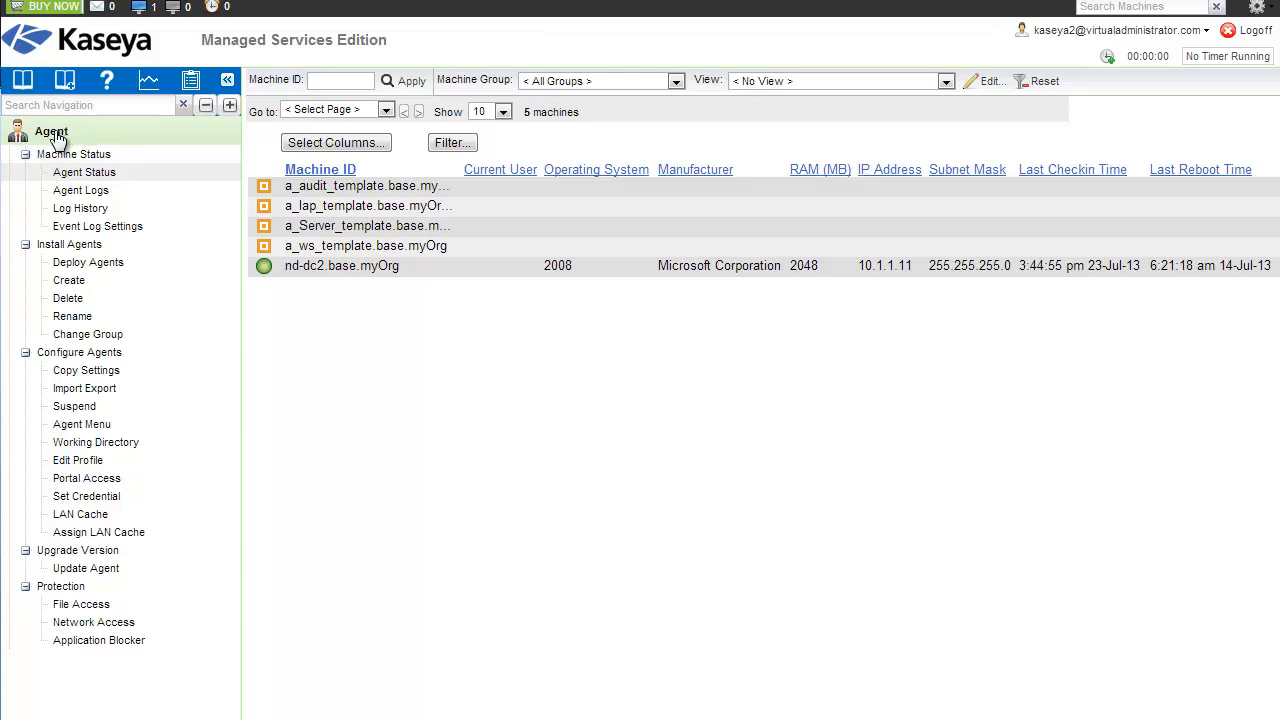
# Switch to the Discovery module and show its network harvest and alert default settings.
pyautogui.click(51, 131)
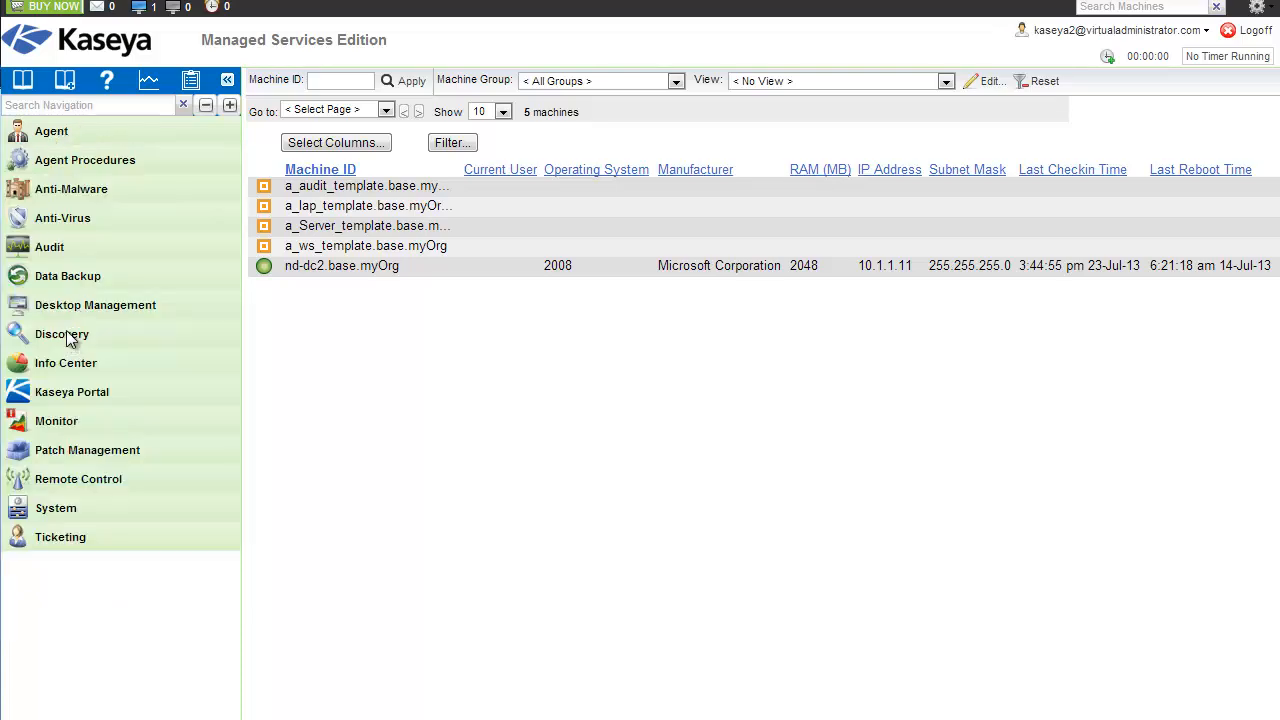
pyautogui.click(62, 334)
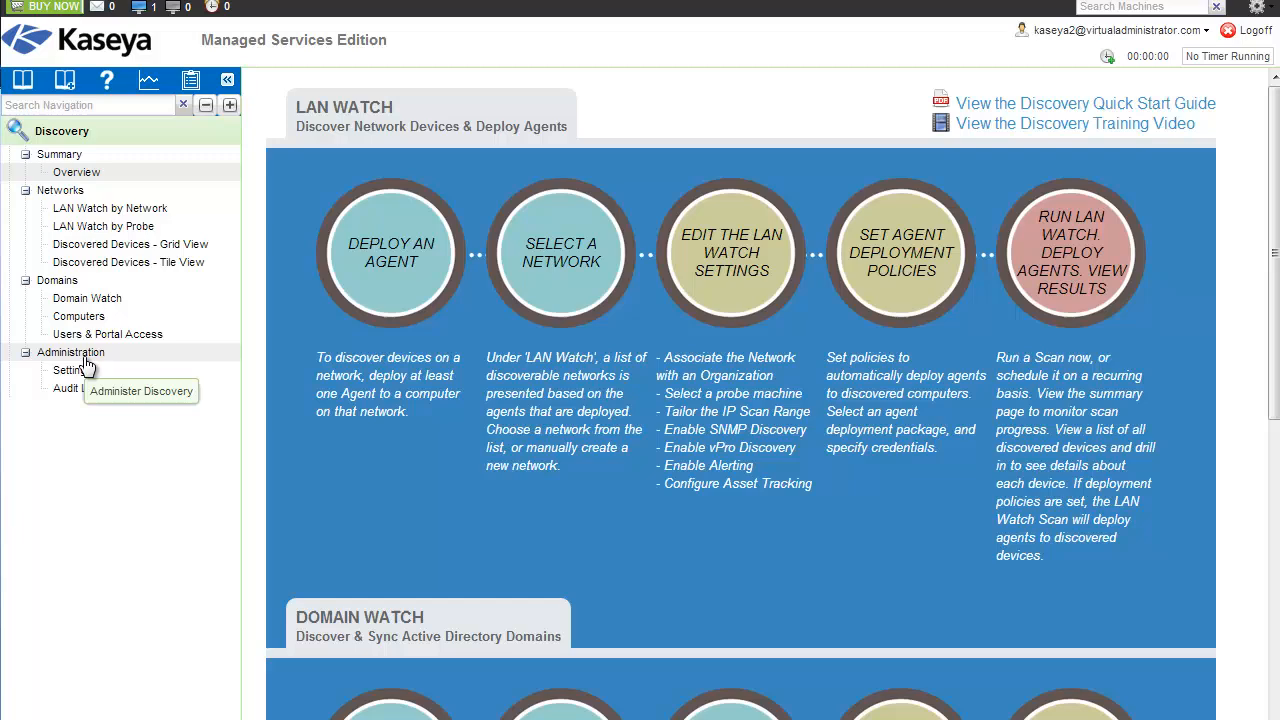
pyautogui.click(72, 370)
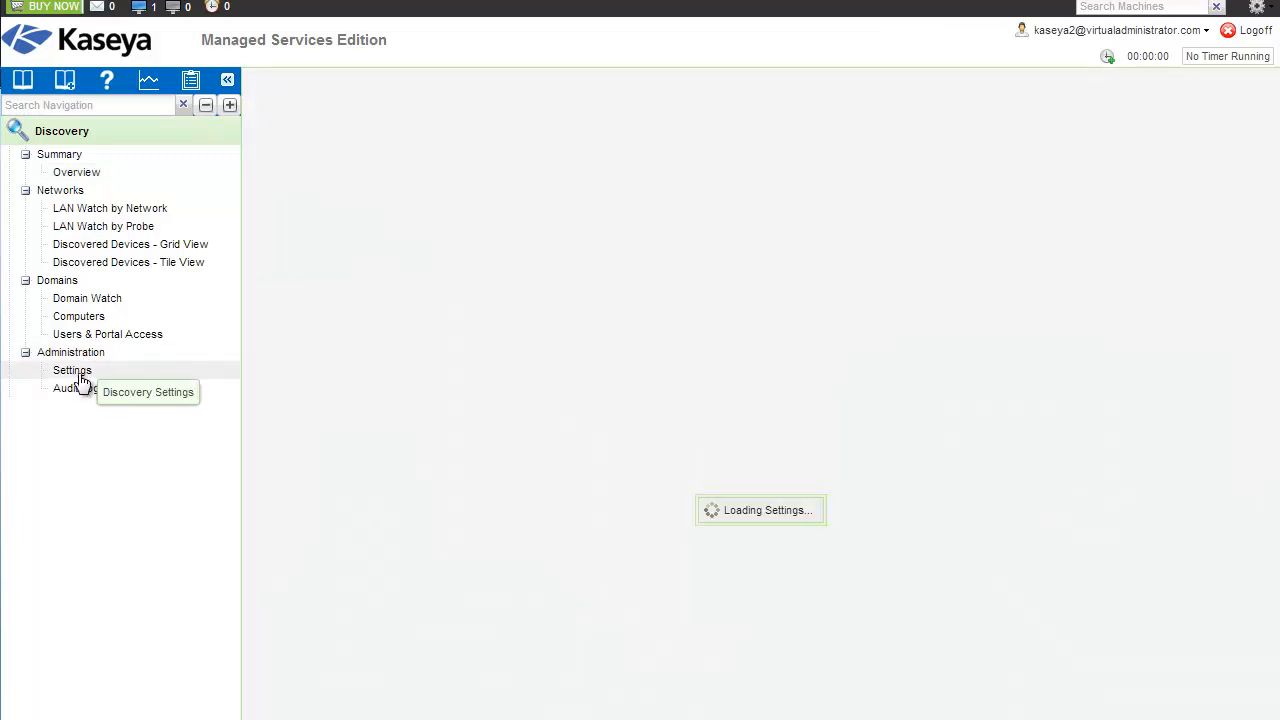
pyautogui.click(72, 370)
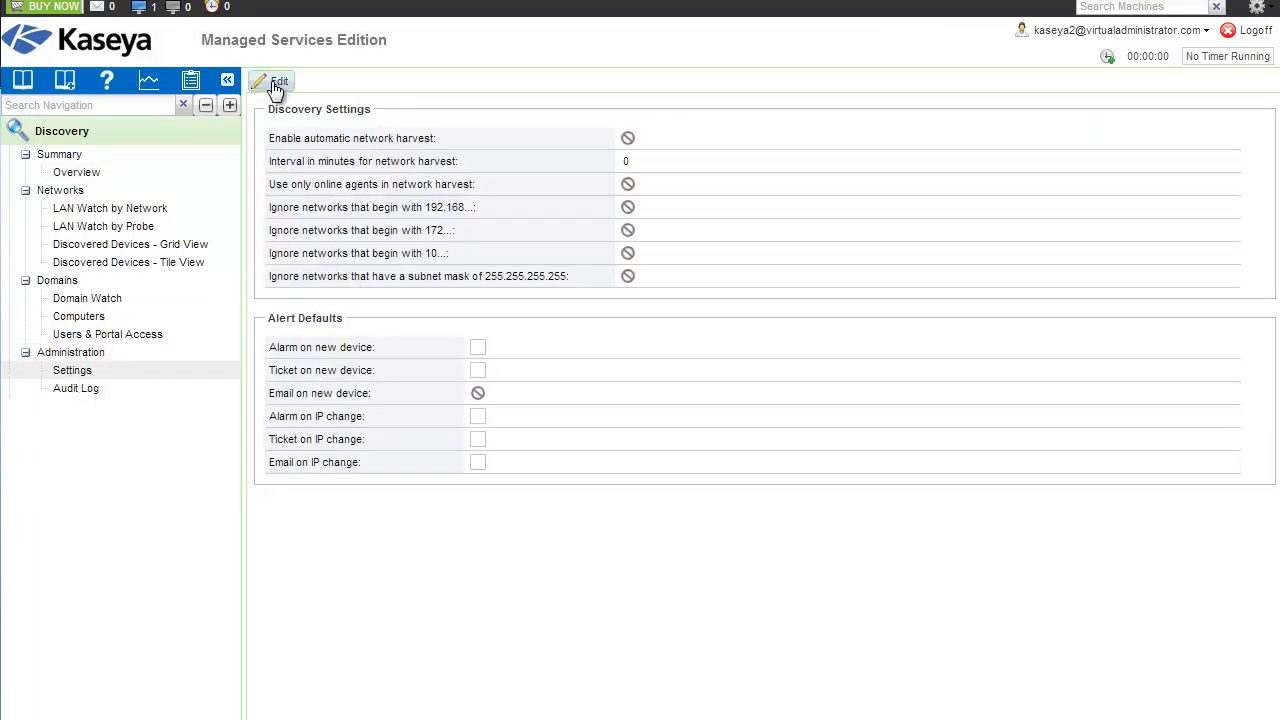
# Save hourly (60-minute) automatic harvest via online agents only, ignoring 255.255.255.255 subnet masks.
pyautogui.click(272, 82)
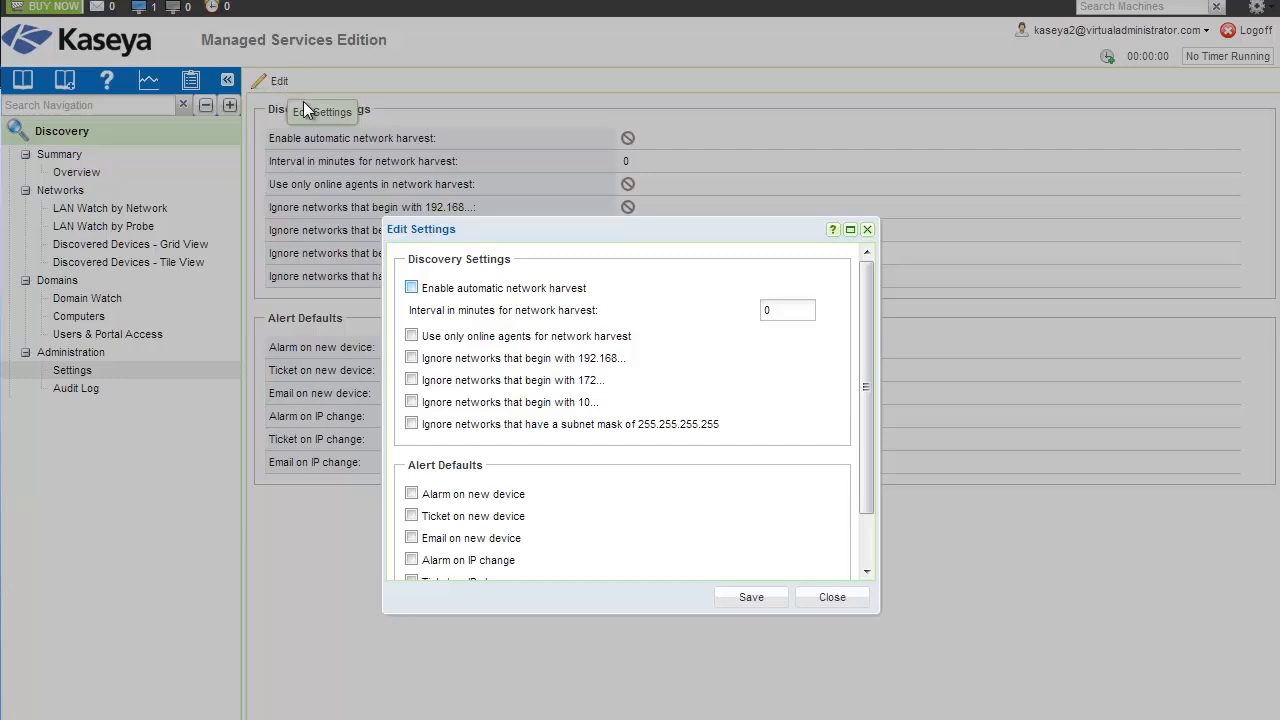
pyautogui.click(411, 288)
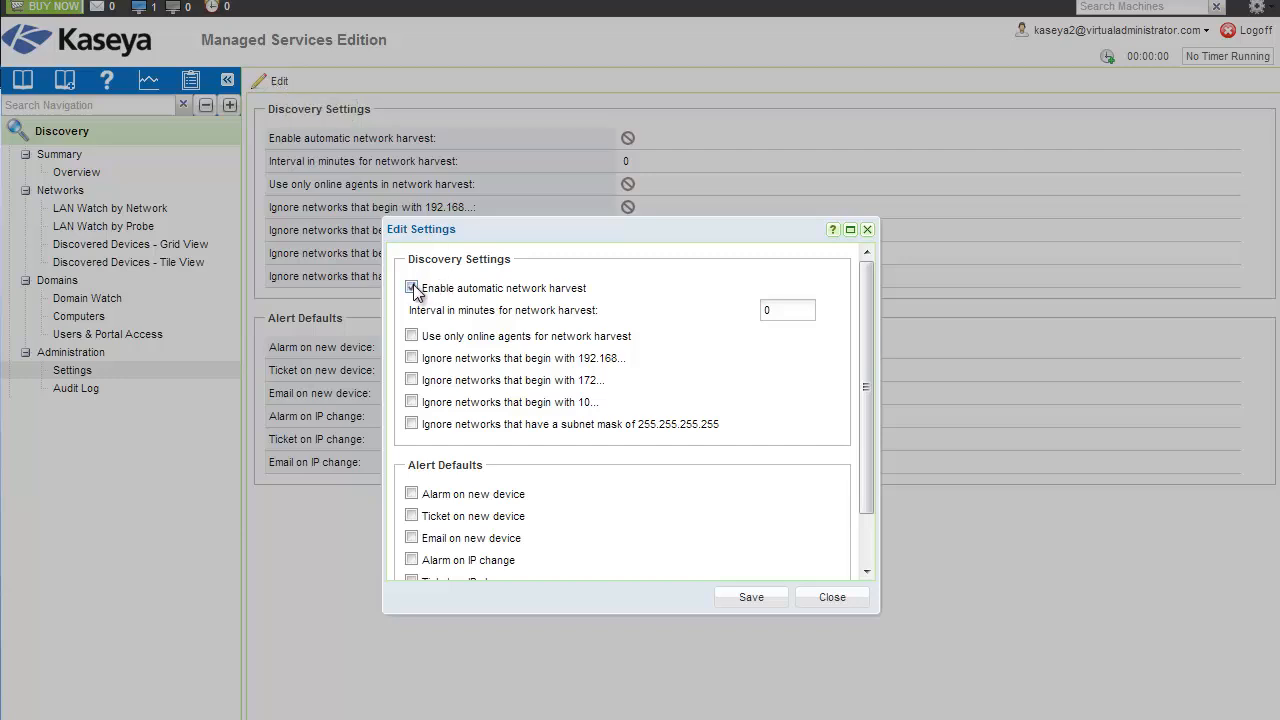
pyautogui.click(411, 288)
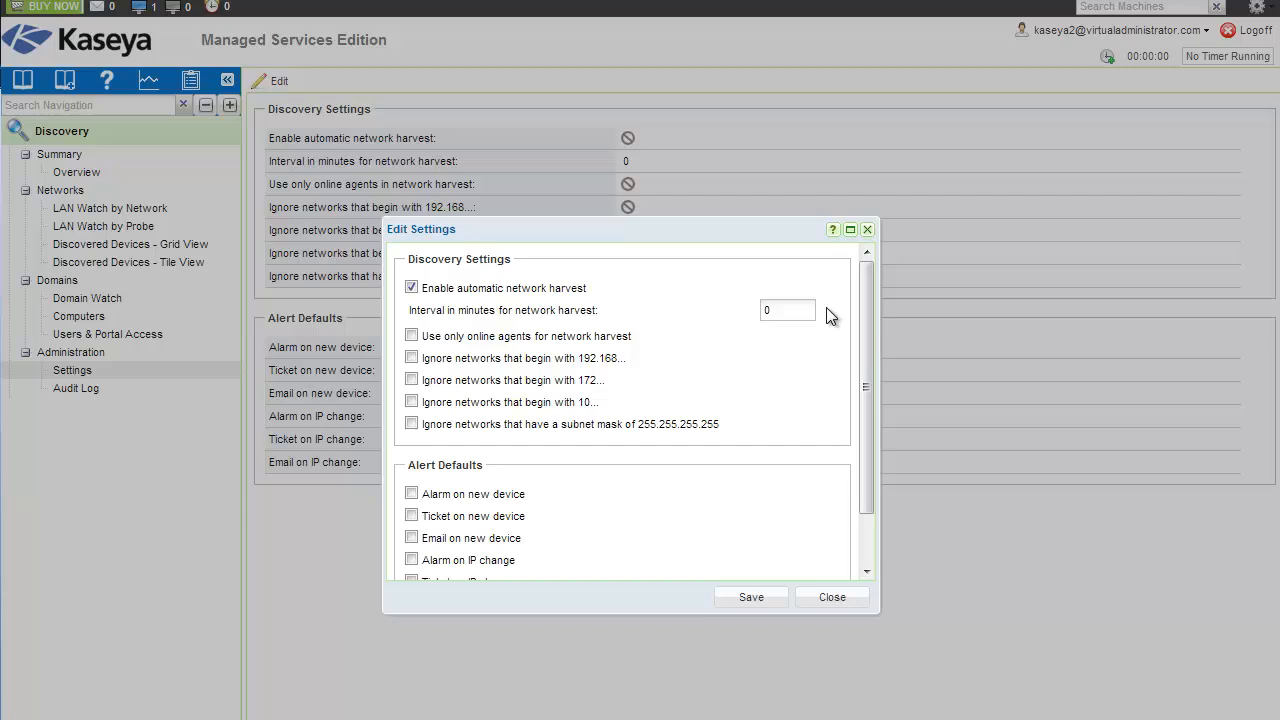
pyautogui.write('60')
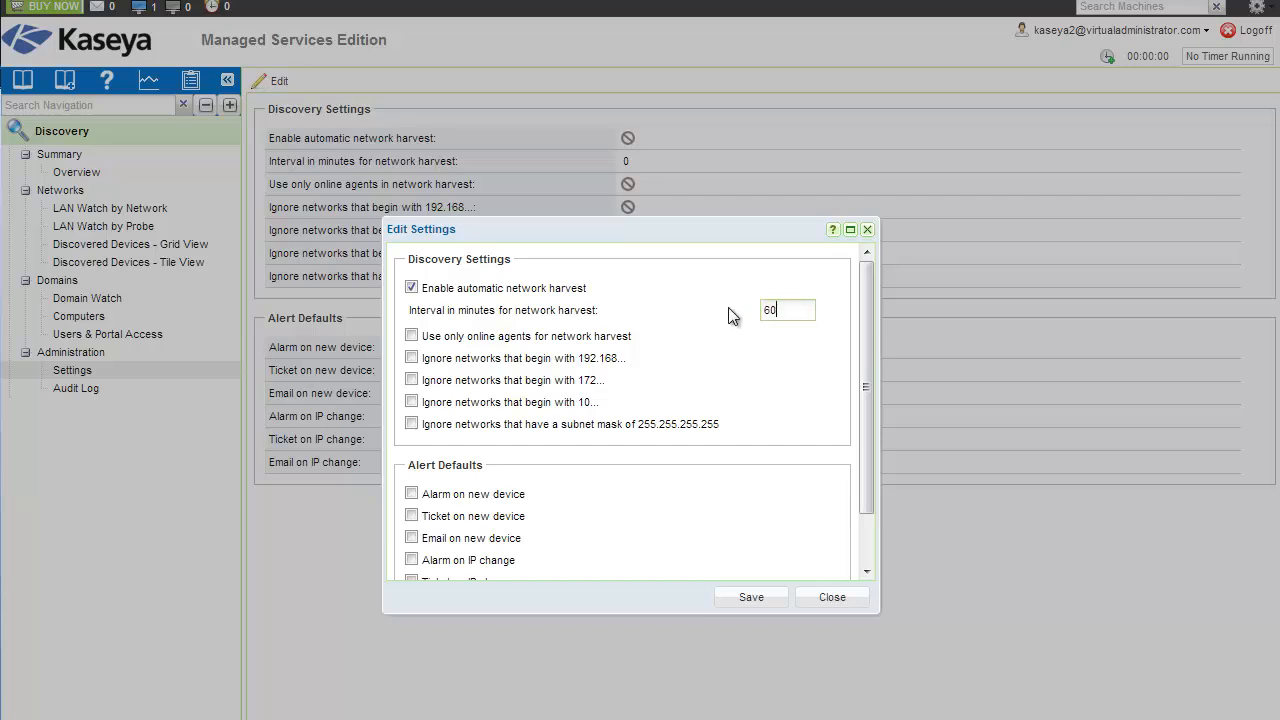
pyautogui.click(411, 336)
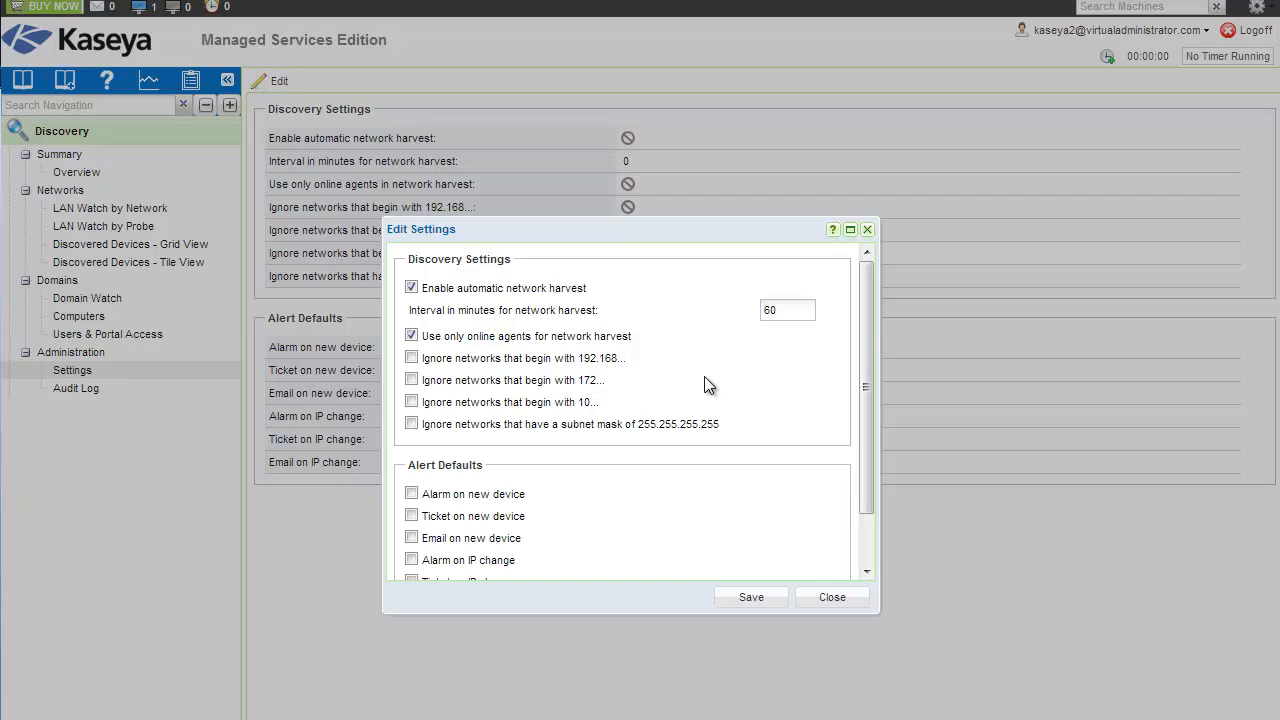
pyautogui.click(411, 423)
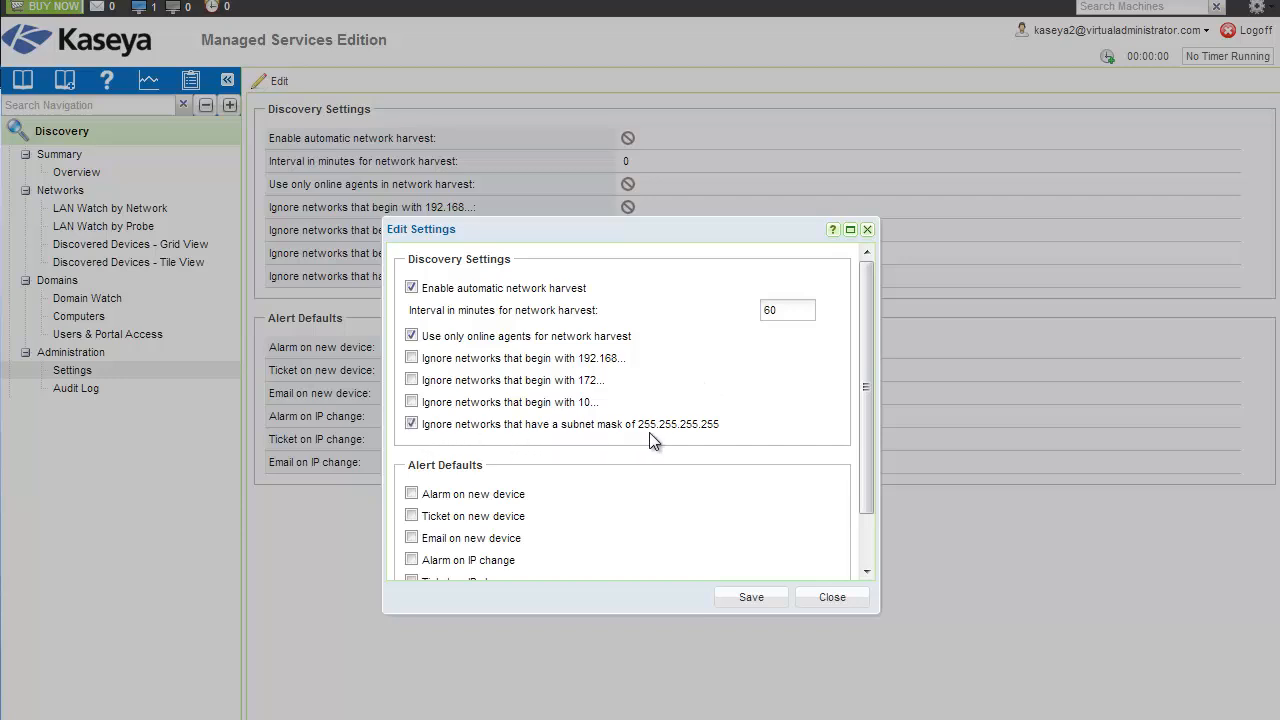
pyautogui.moveTo(636, 441)
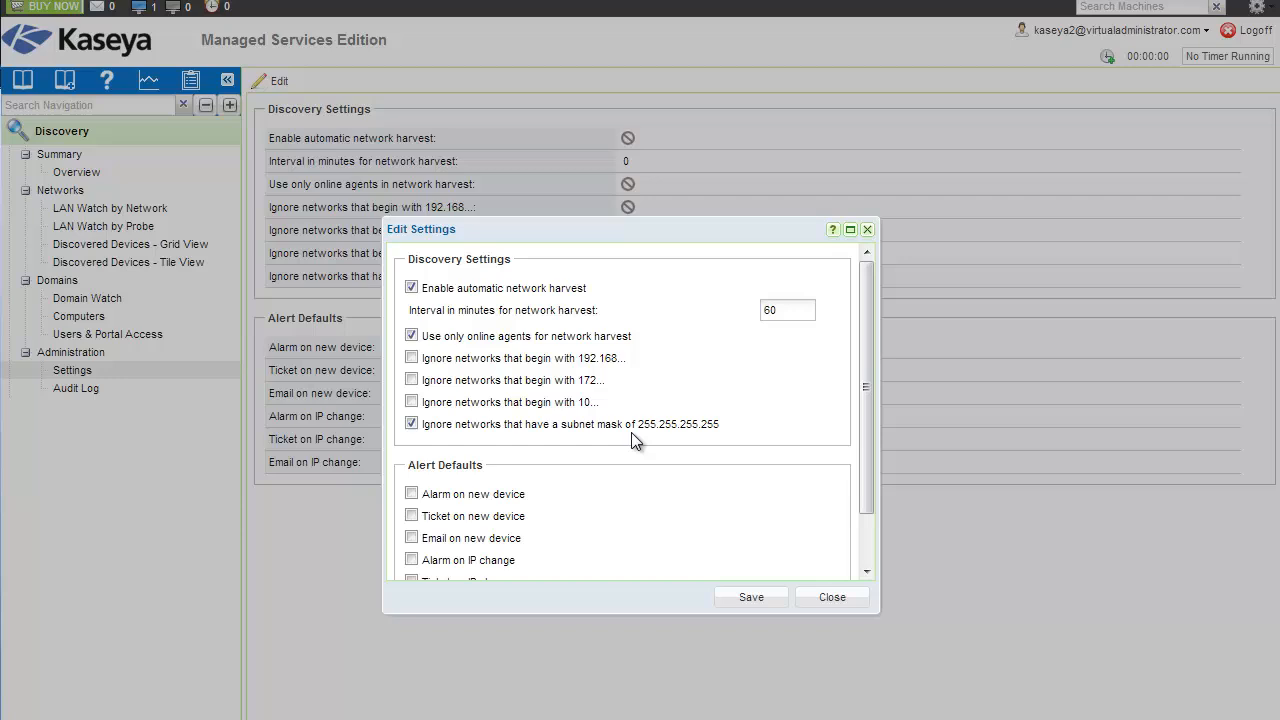
pyautogui.moveTo(712, 438)
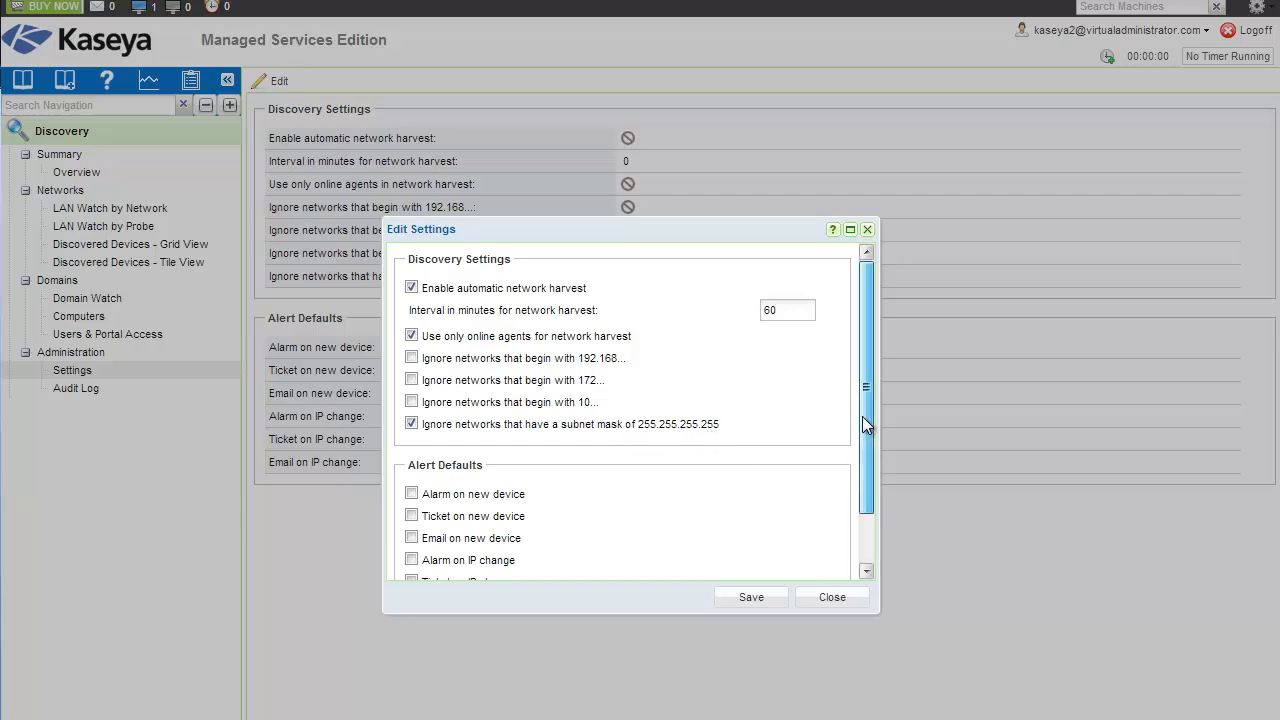
pyautogui.scroll(-3)
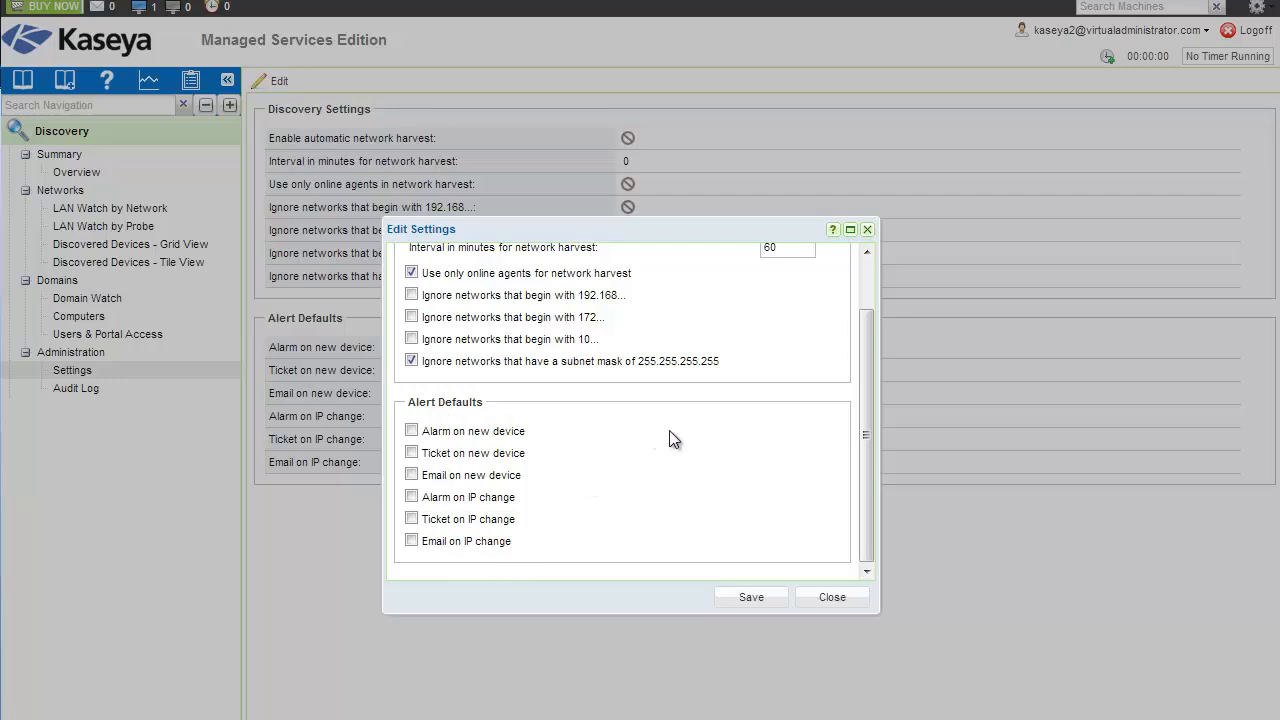
pyautogui.moveTo(639, 449)
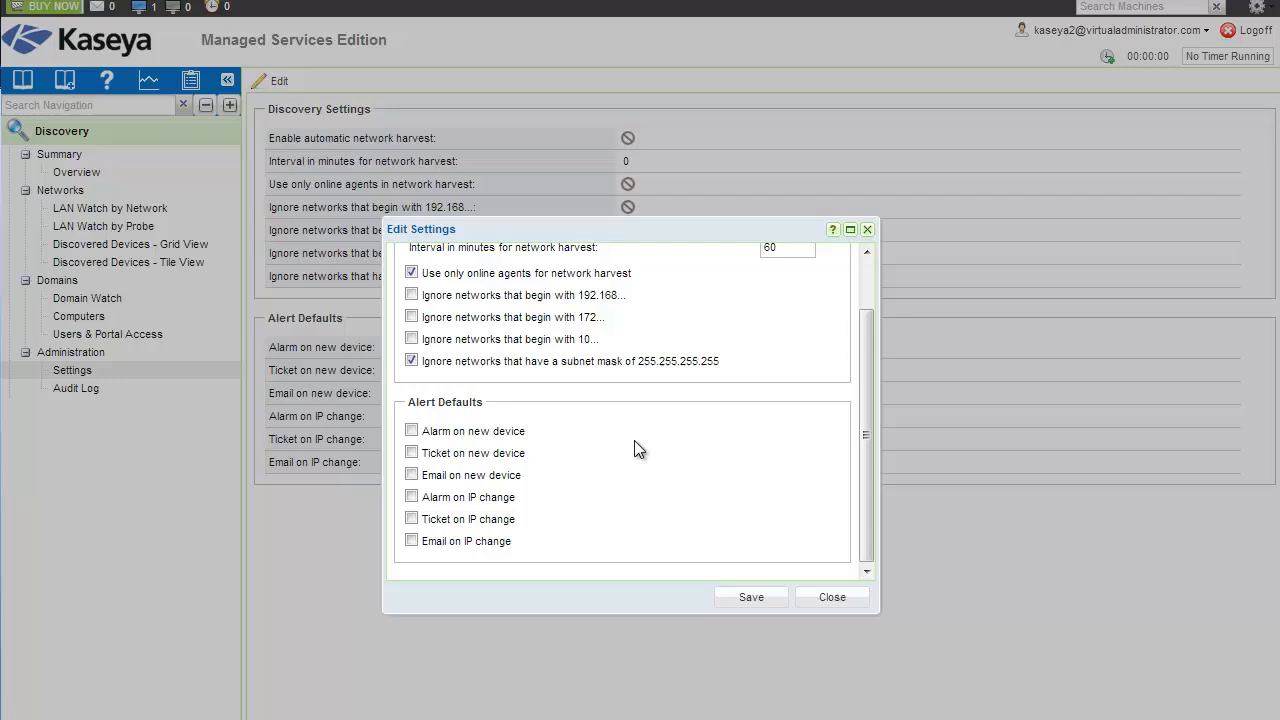
pyautogui.moveTo(670, 451)
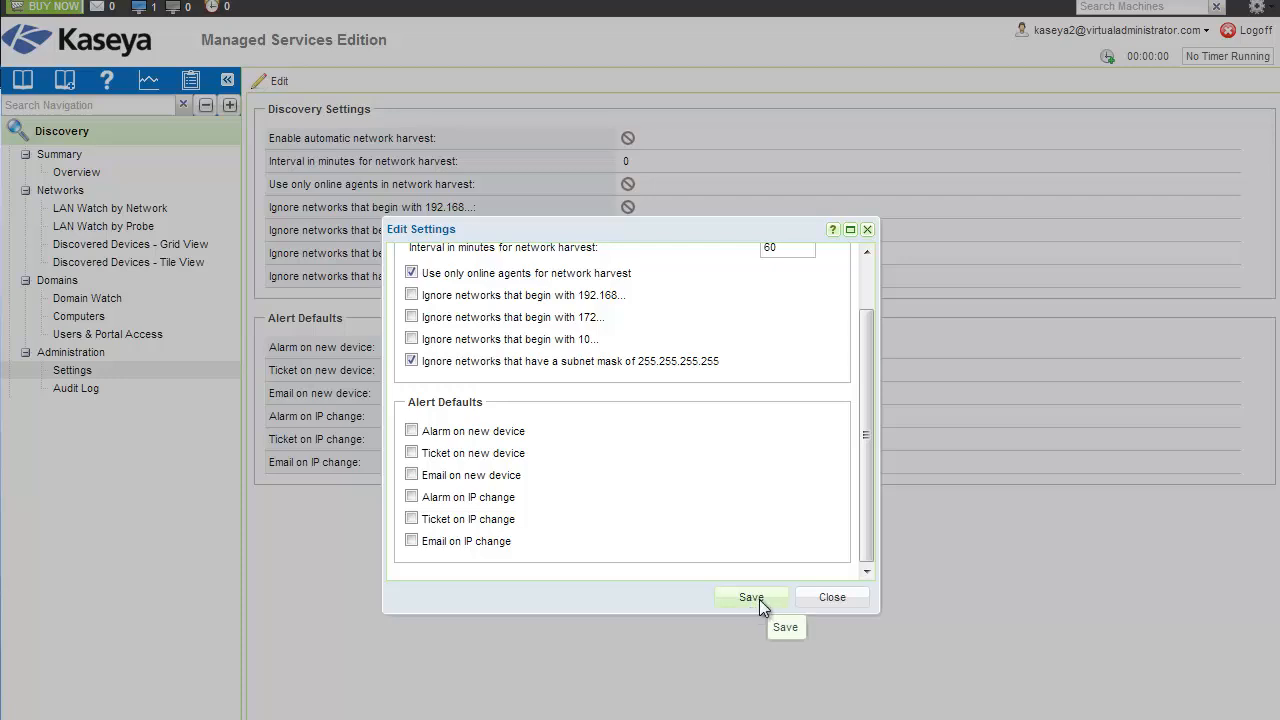
pyautogui.click(751, 597)
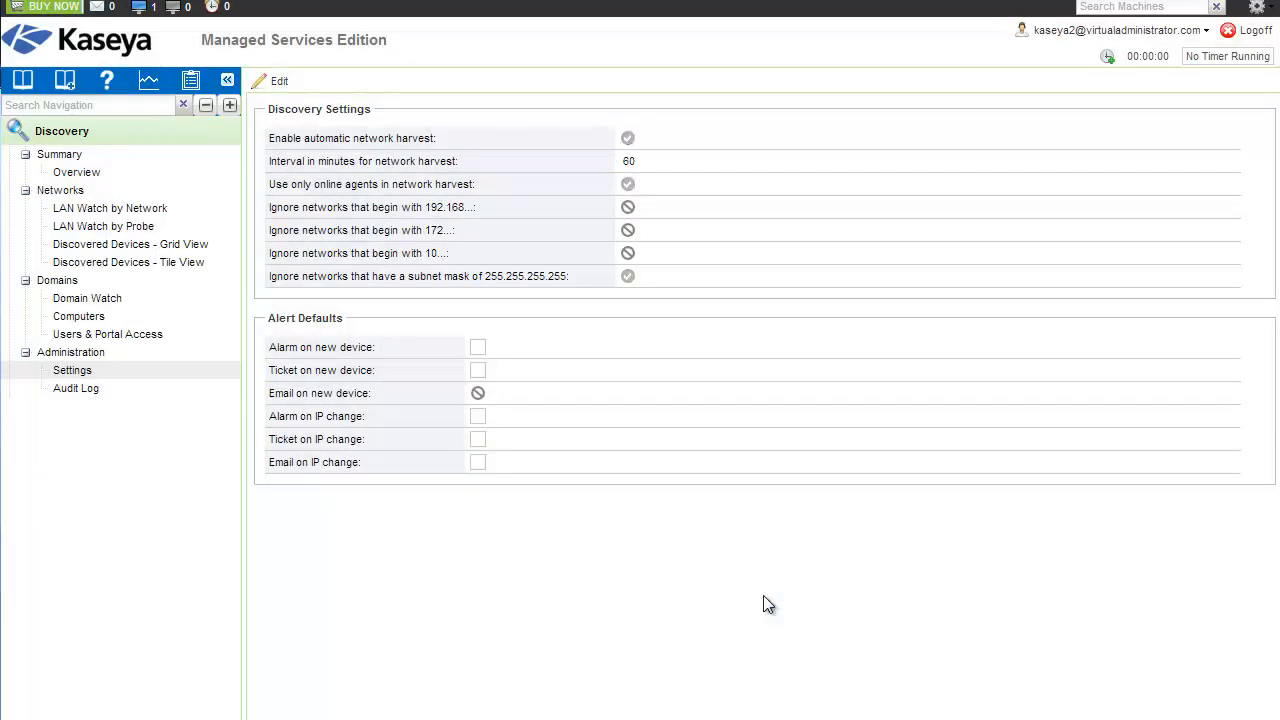
pyautogui.moveTo(253, 247)
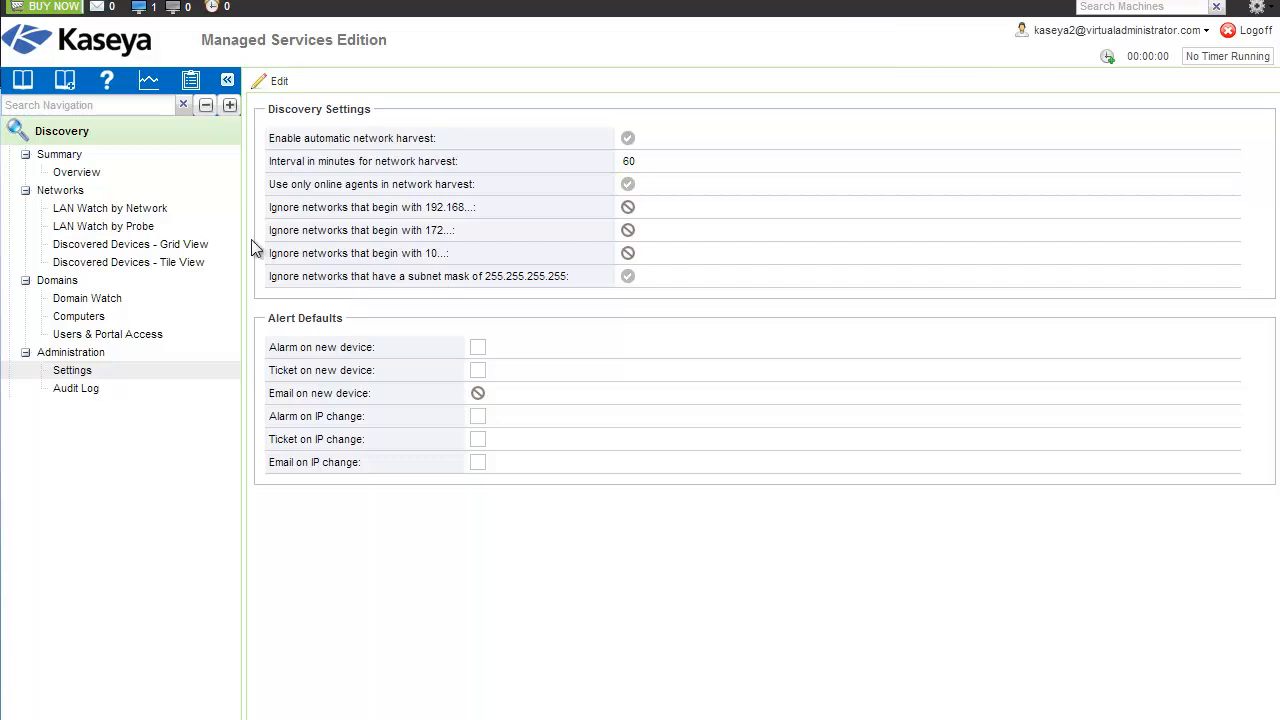
pyautogui.moveTo(110, 208)
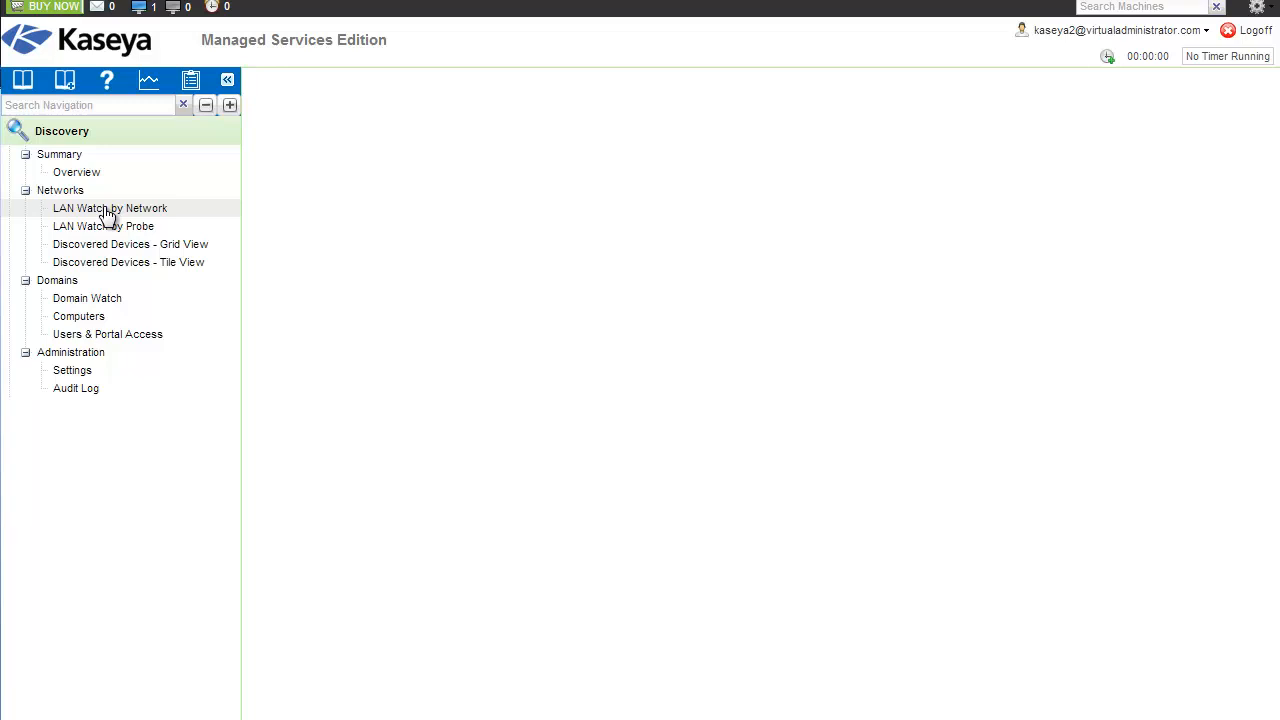
# Edit the Discovery Demo network's Agent Deployment Policy from LAN Watch by Network.
pyautogui.click(109, 208)
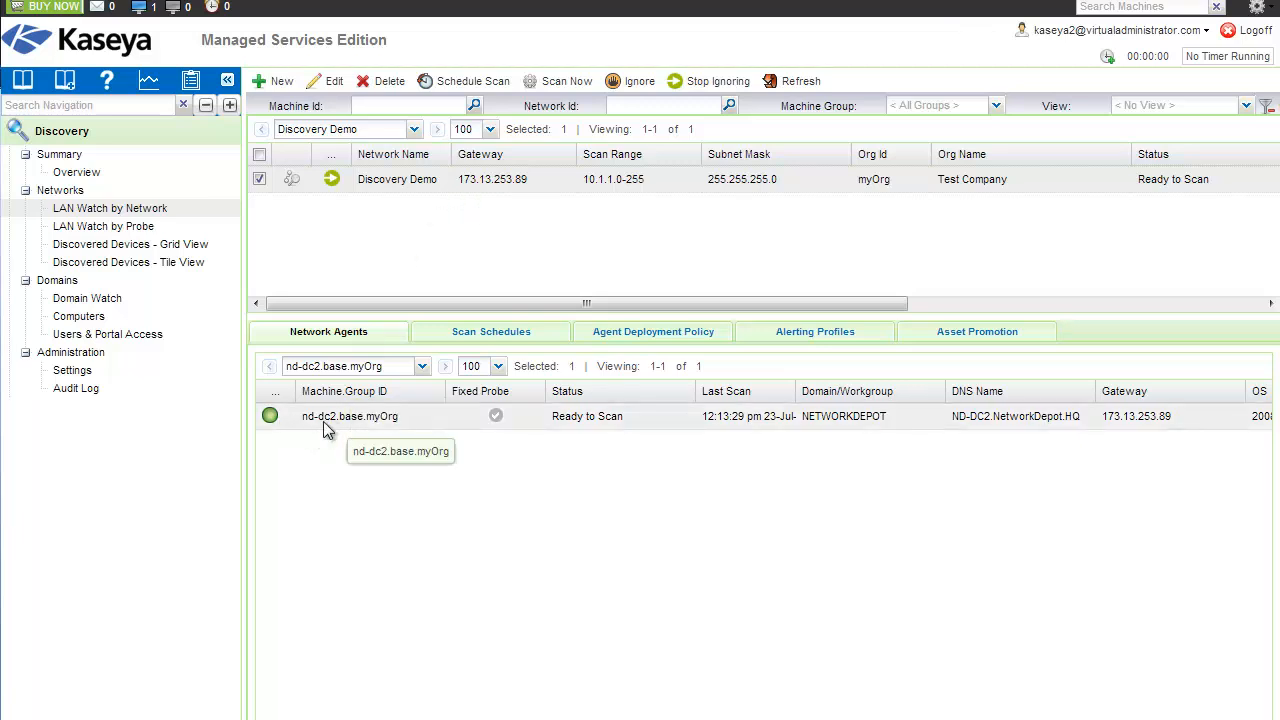
pyautogui.moveTo(505, 428)
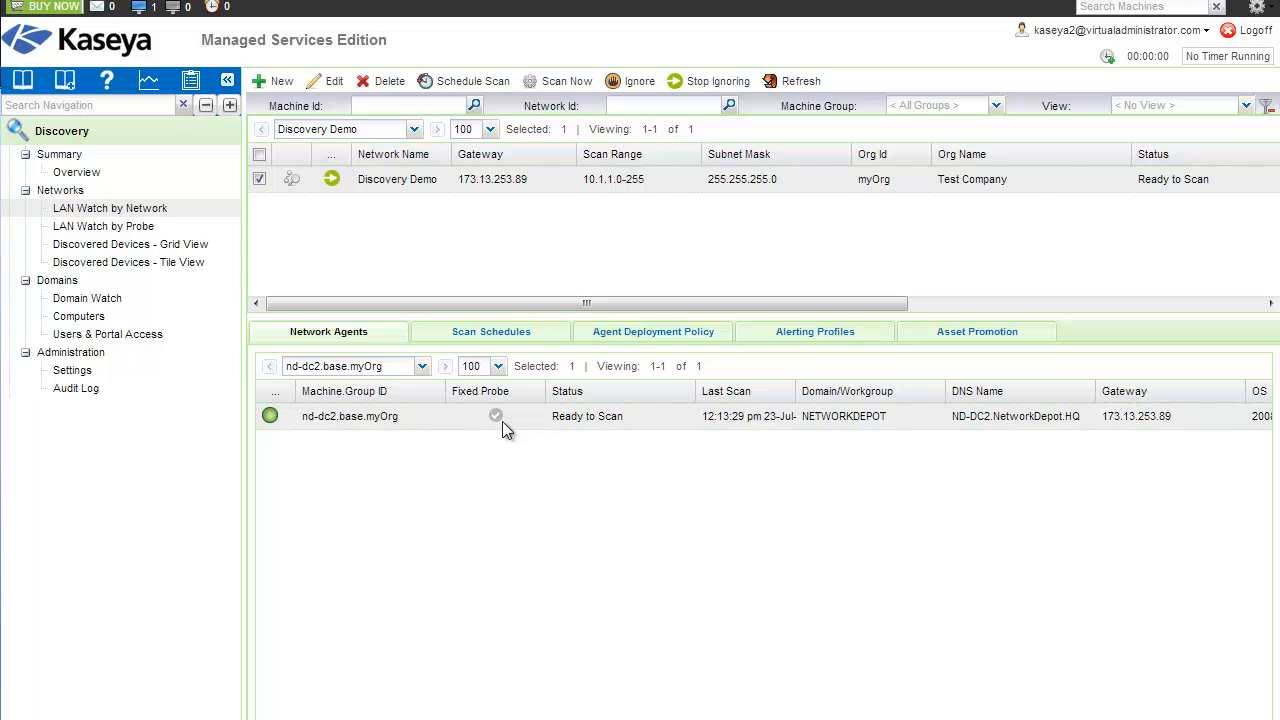
pyautogui.moveTo(455, 430)
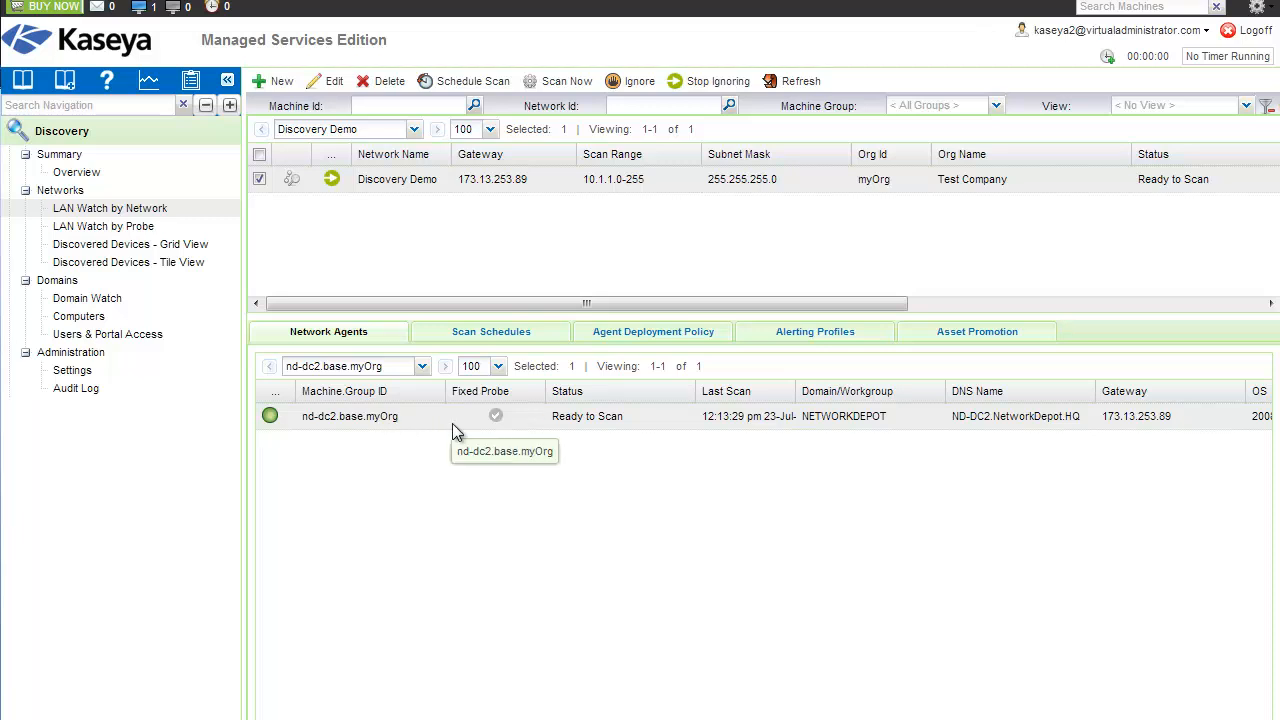
pyautogui.click(652, 331)
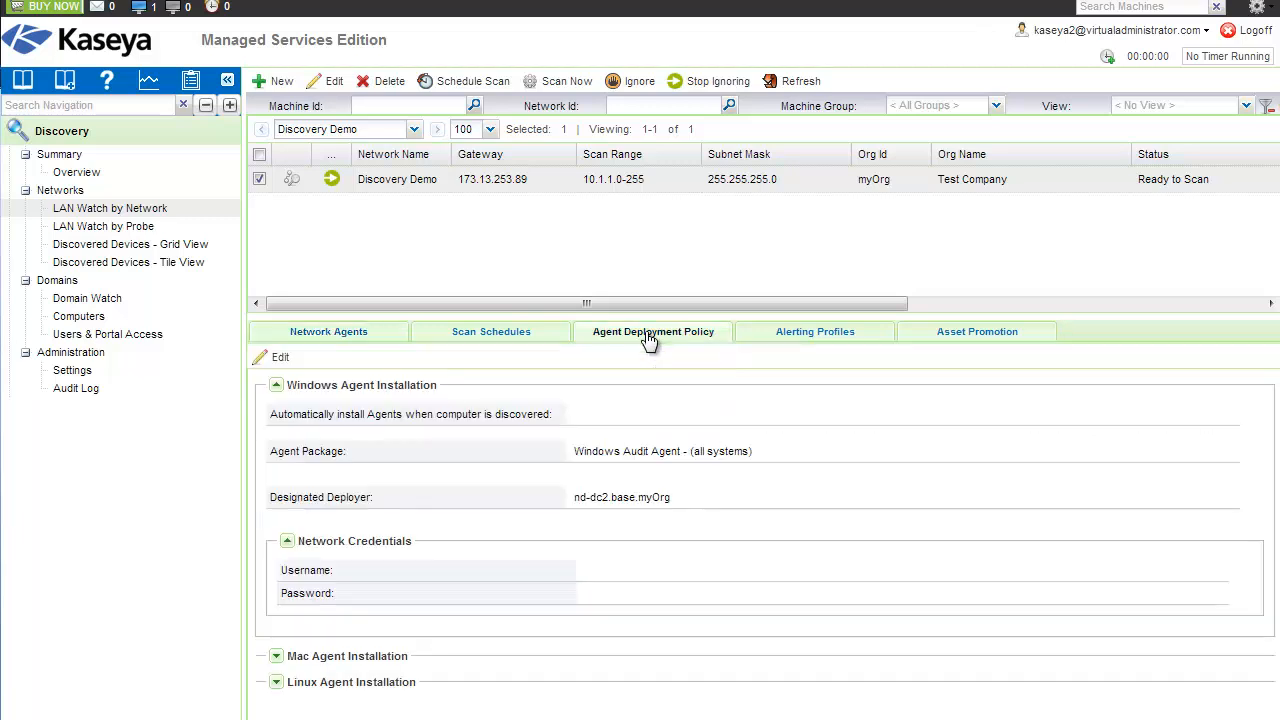
pyautogui.click(578, 414)
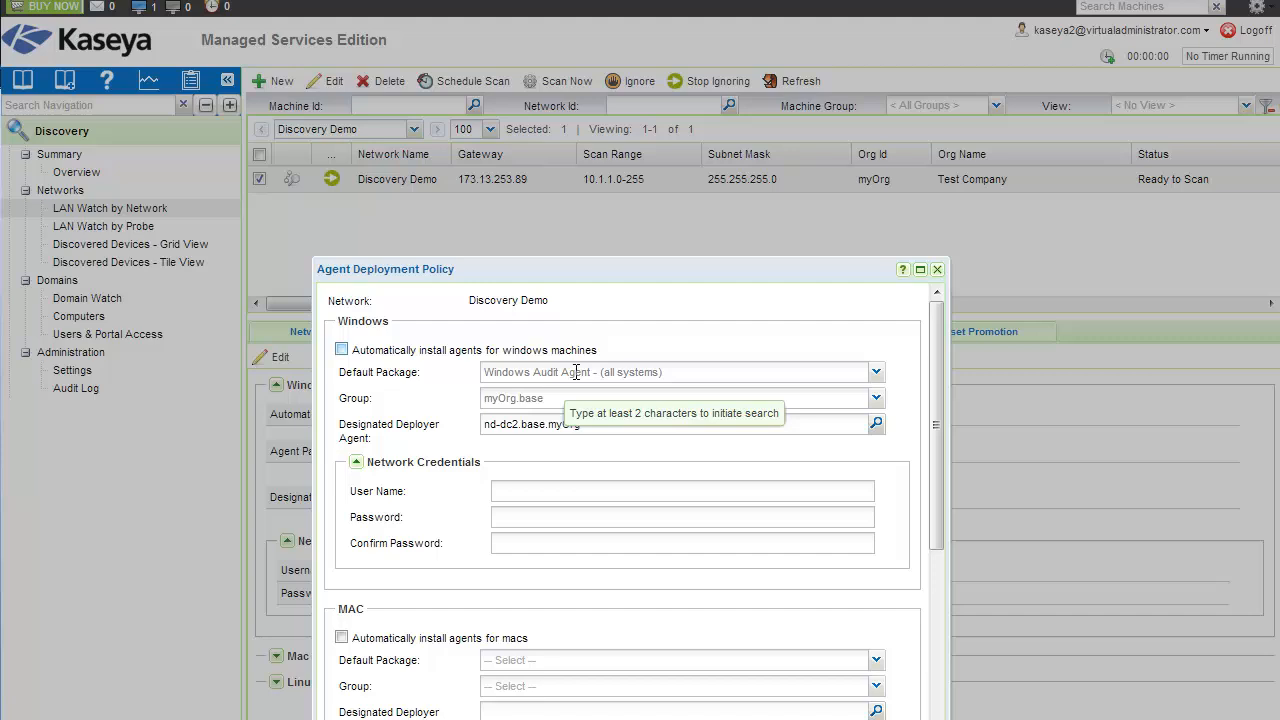
# Set Windows Audit Agent as the Windows package with group discovery-demo-company.hq.
pyautogui.click(876, 371)
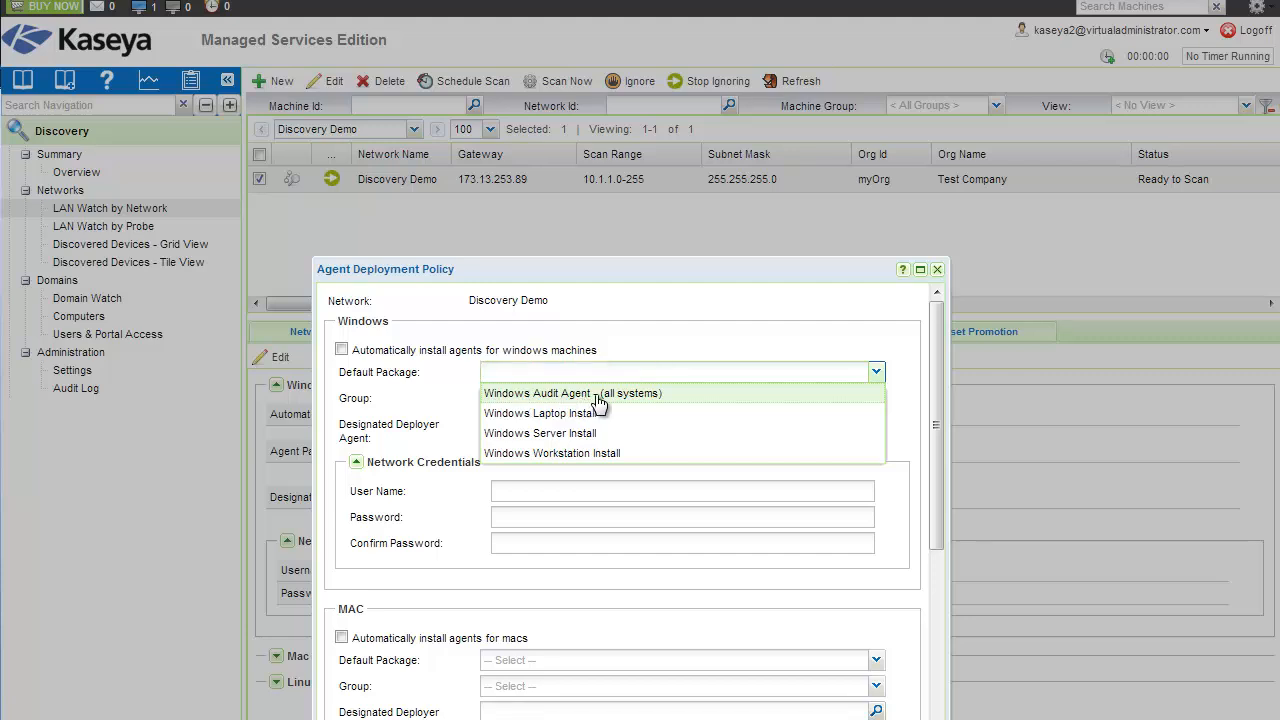
pyautogui.moveTo(625, 398)
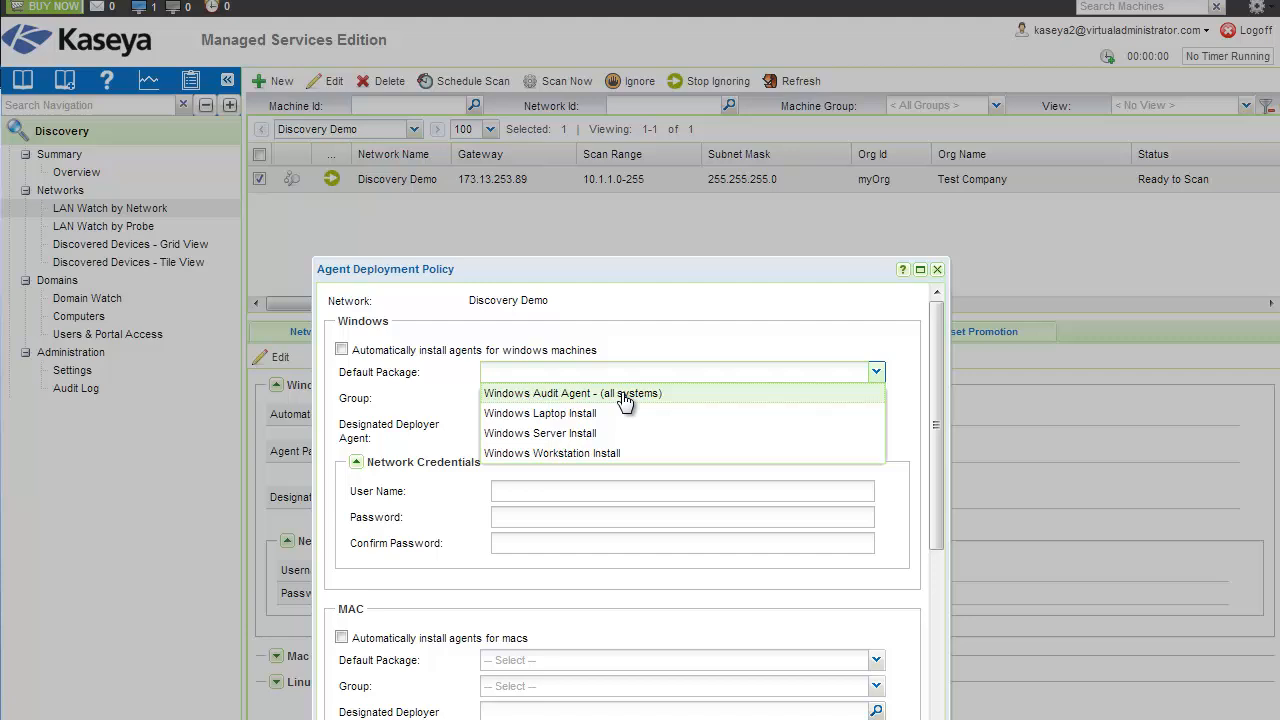
pyautogui.click(573, 392)
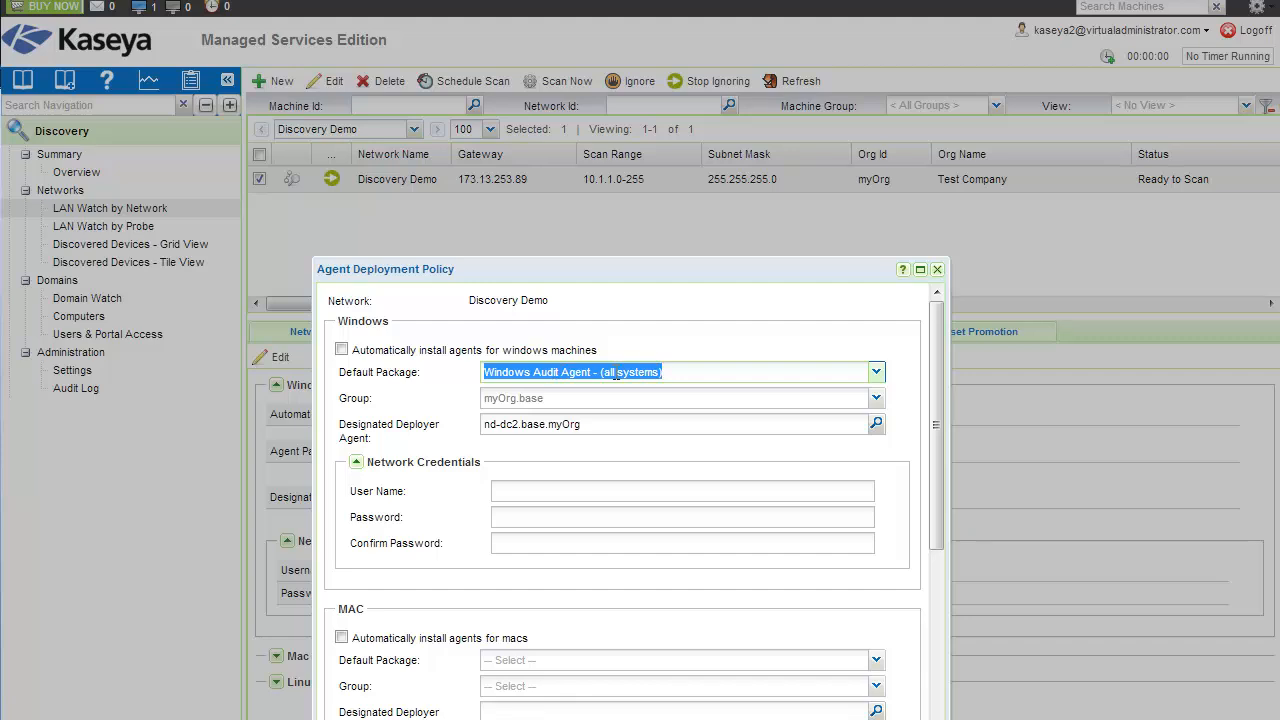
pyautogui.moveTo(877, 410)
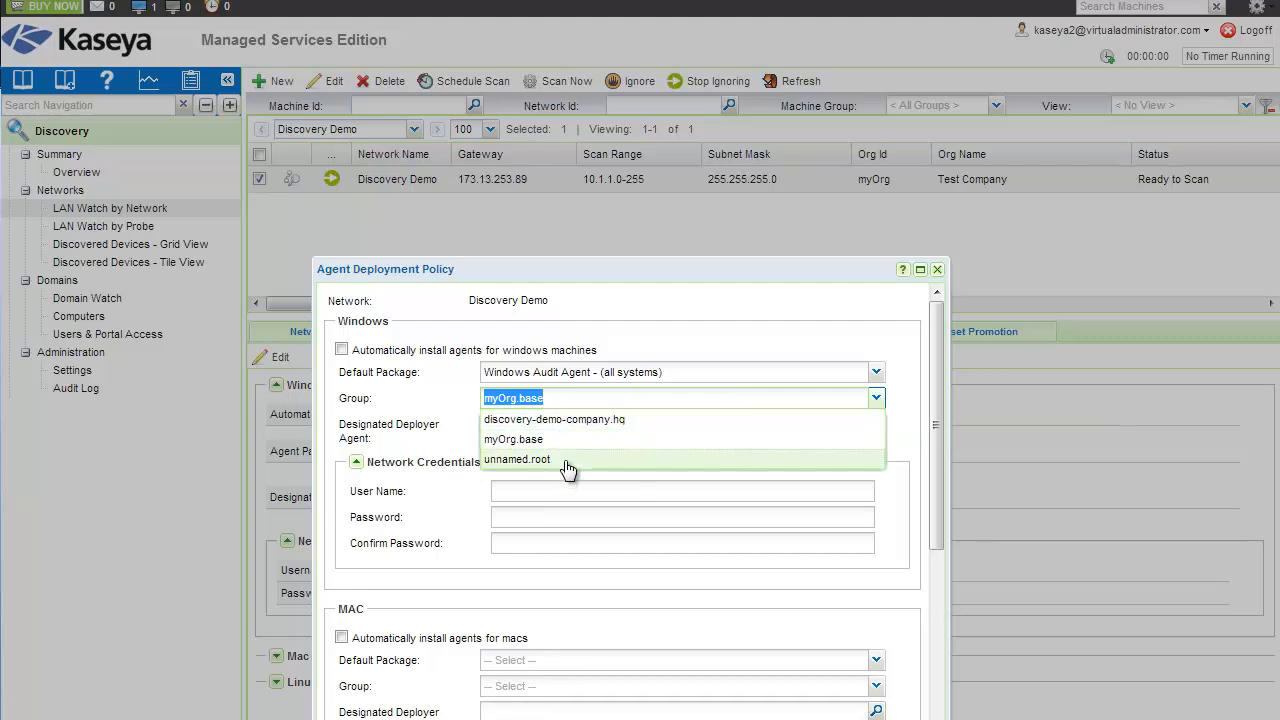
pyautogui.moveTo(573, 419)
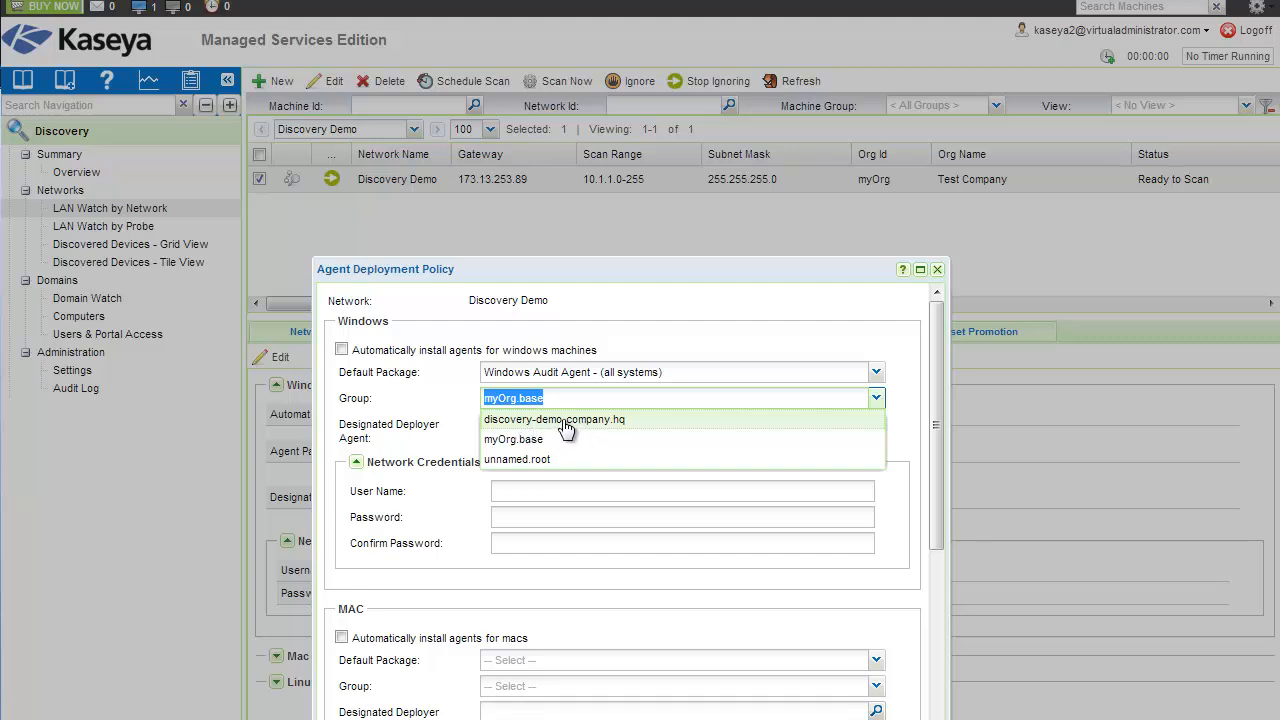
pyautogui.click(554, 419)
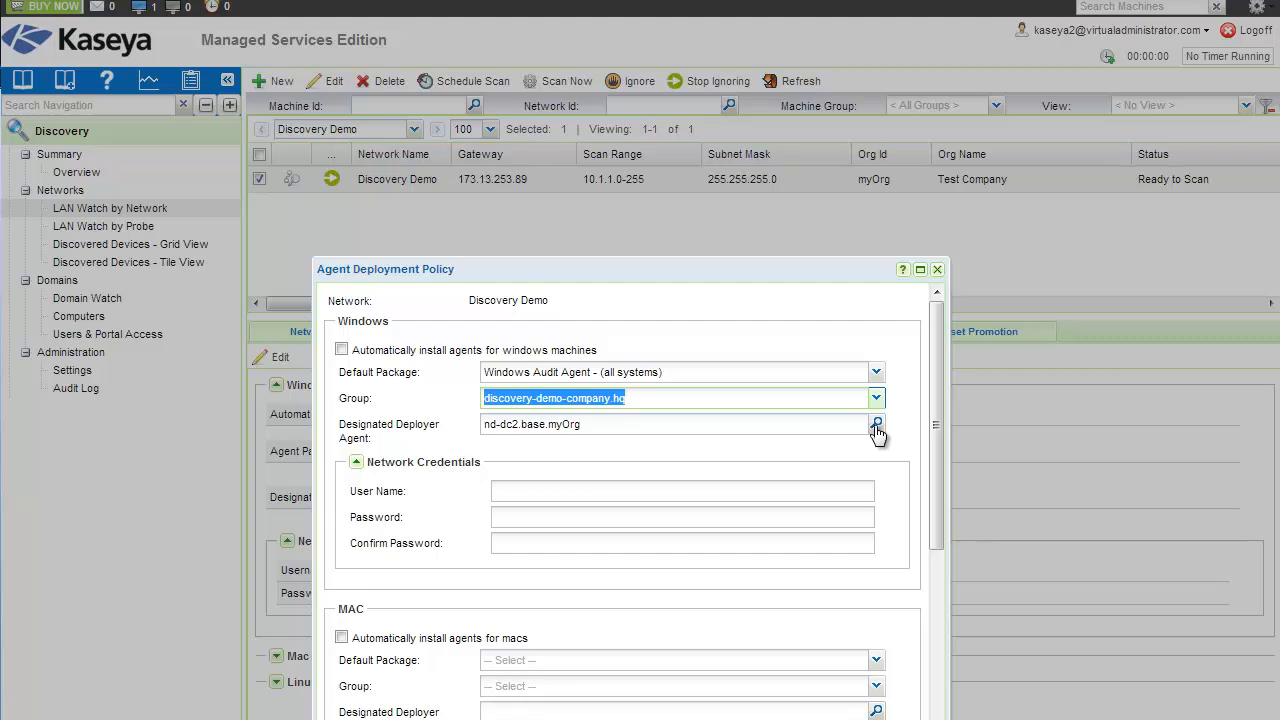
# Choose nd-dc2.base.myOrg as the designated Windows deployer agent.
pyautogui.click(877, 424)
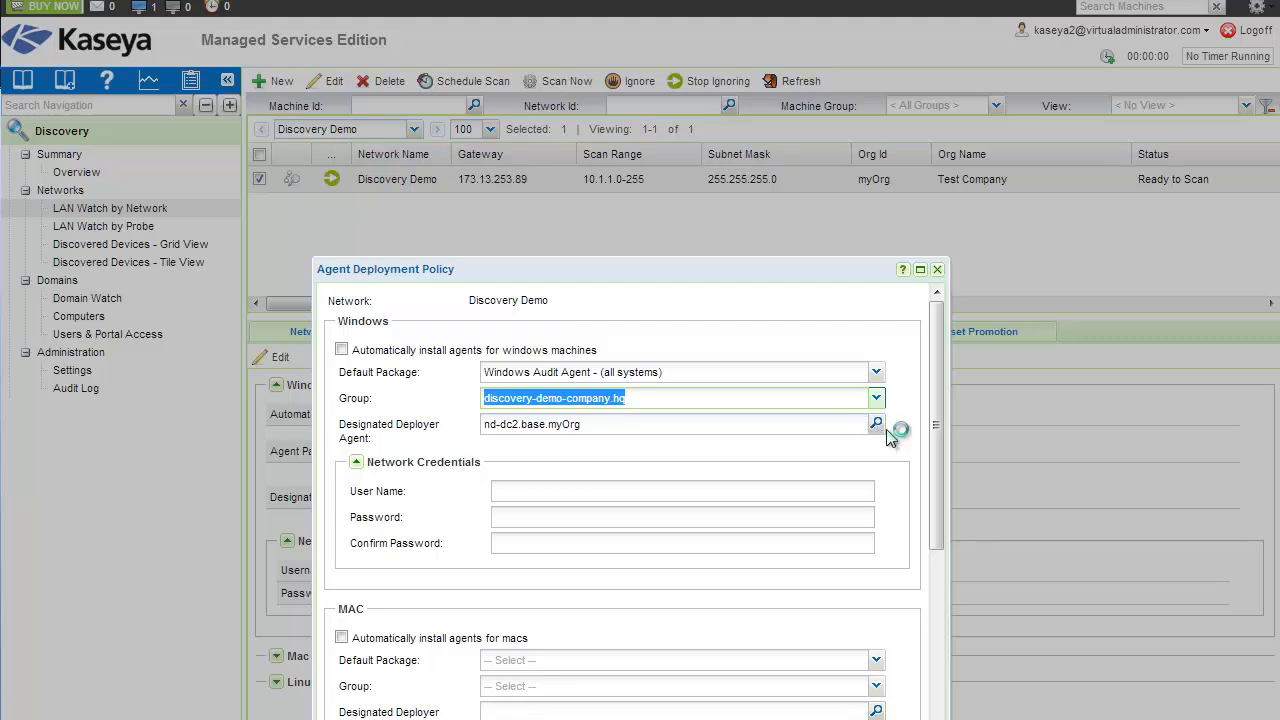
pyautogui.click(876, 423)
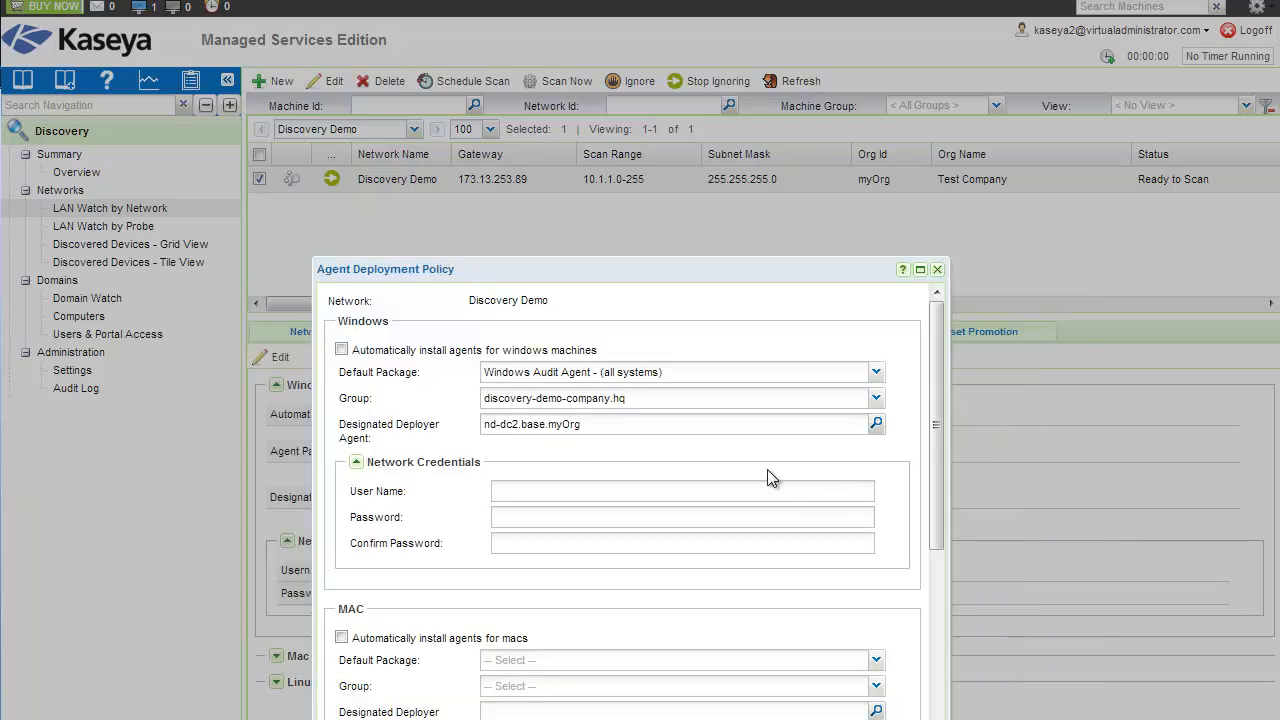
pyautogui.moveTo(510, 468)
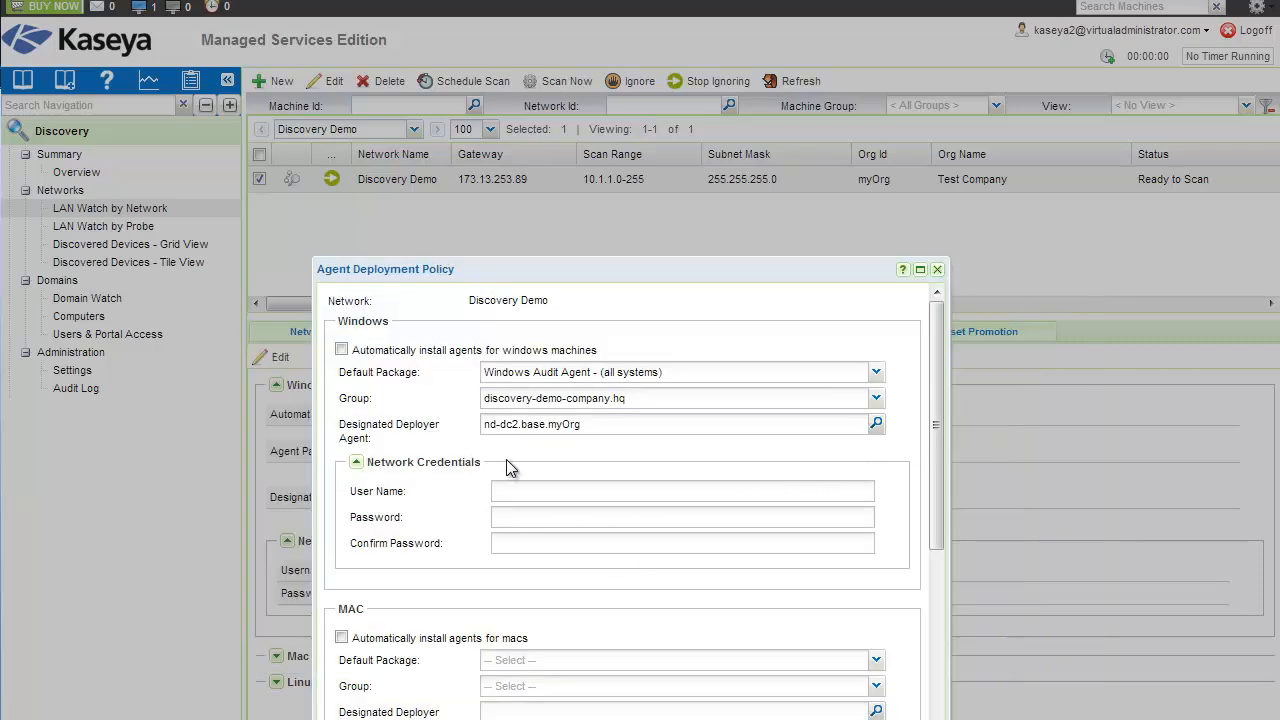
pyautogui.moveTo(613, 491)
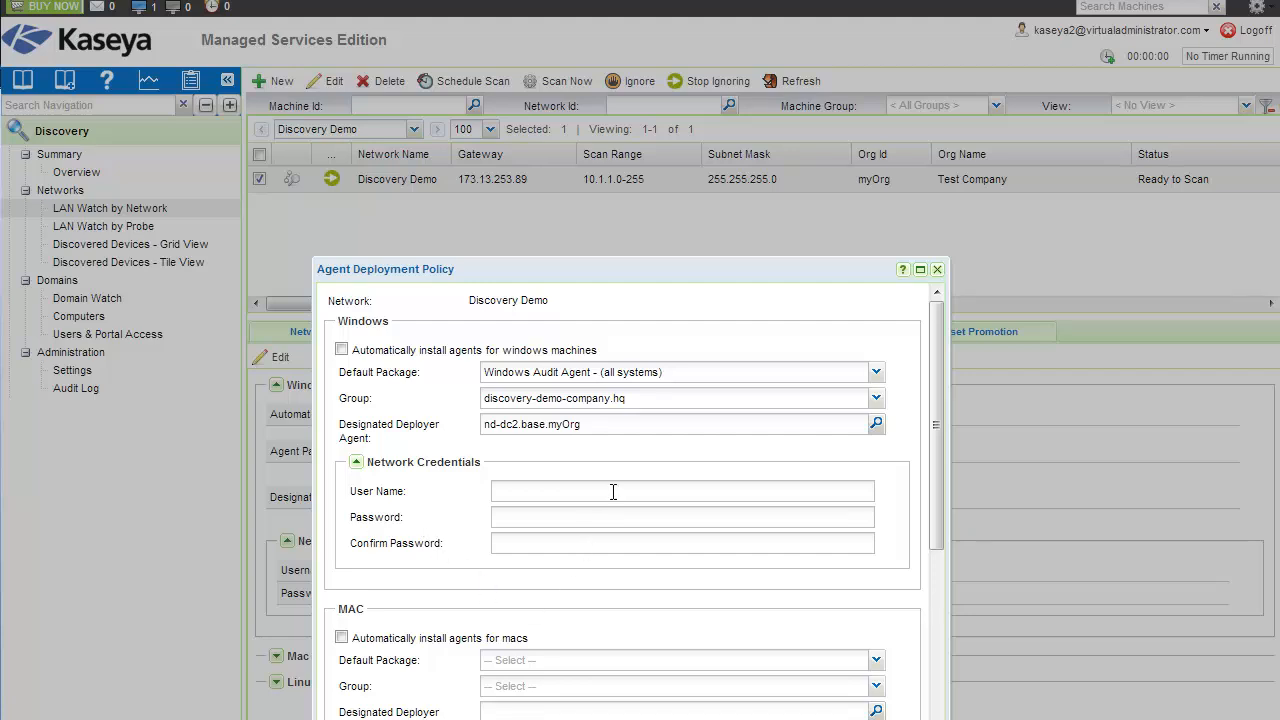
pyautogui.moveTo(616, 492)
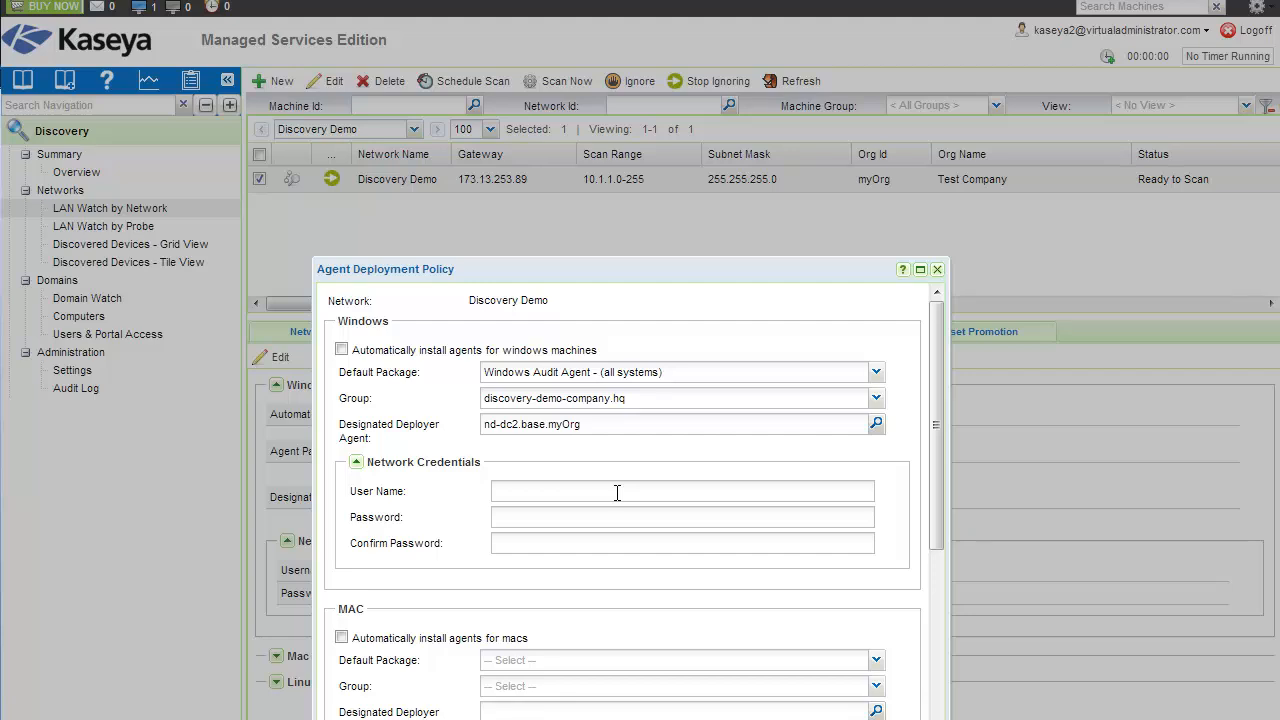
pyautogui.moveTo(590, 451)
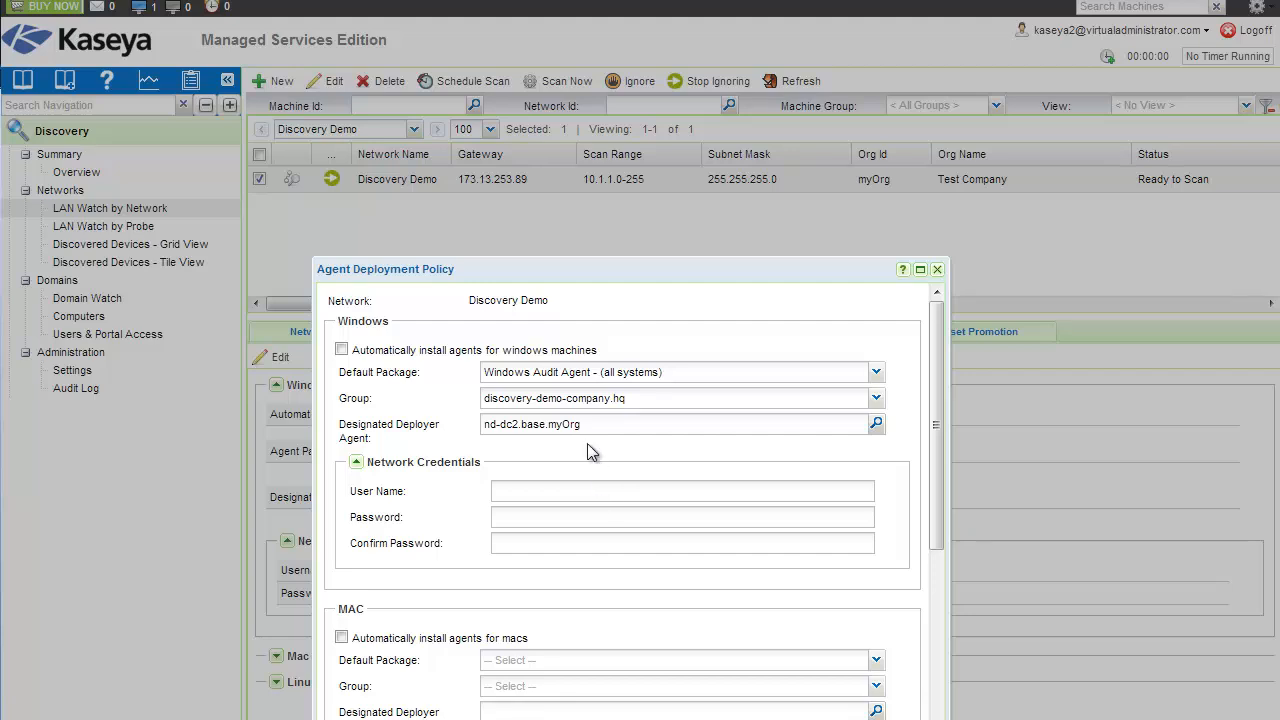
pyautogui.moveTo(611, 599)
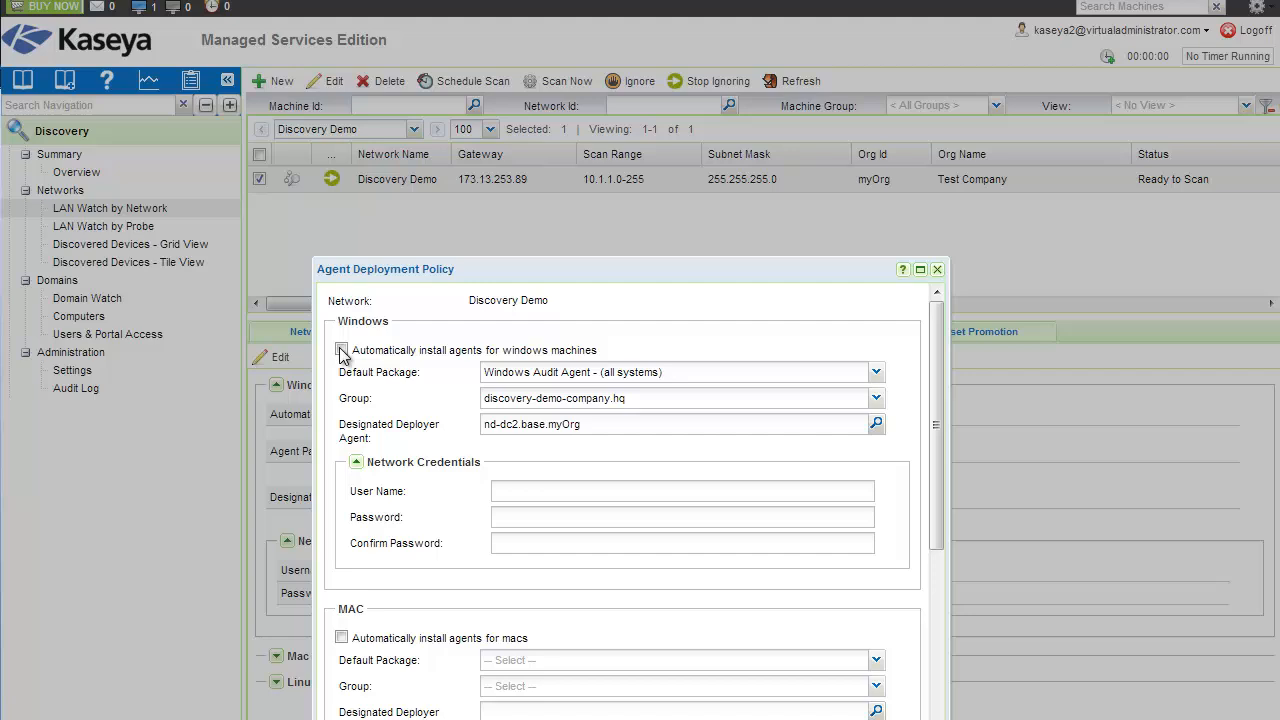
pyautogui.doubleClick(475, 350)
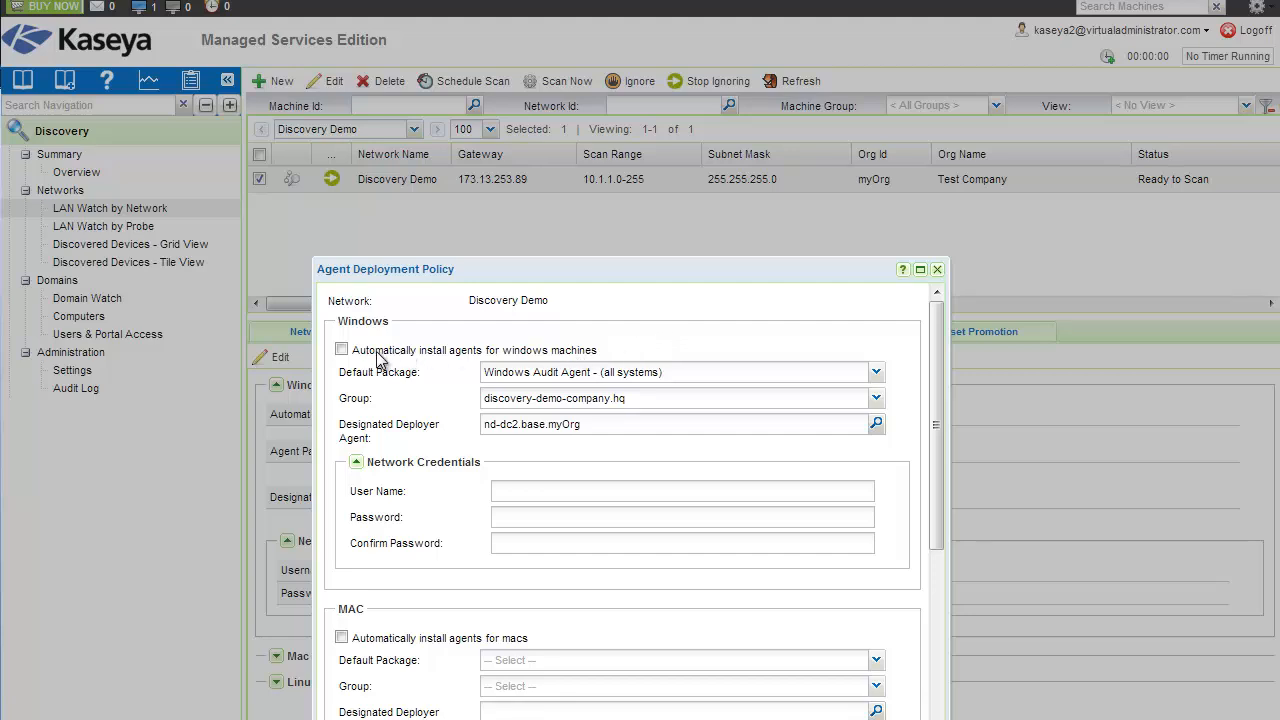
pyautogui.moveTo(382, 362)
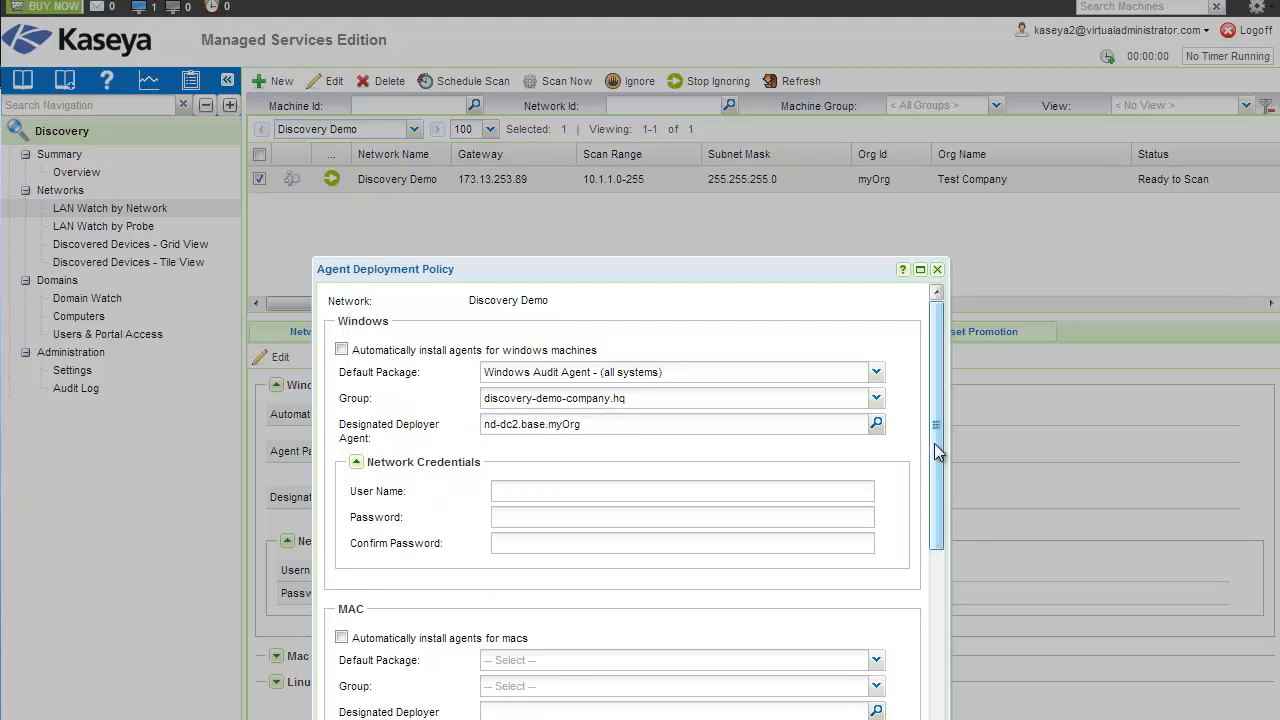
pyautogui.scroll(-3)
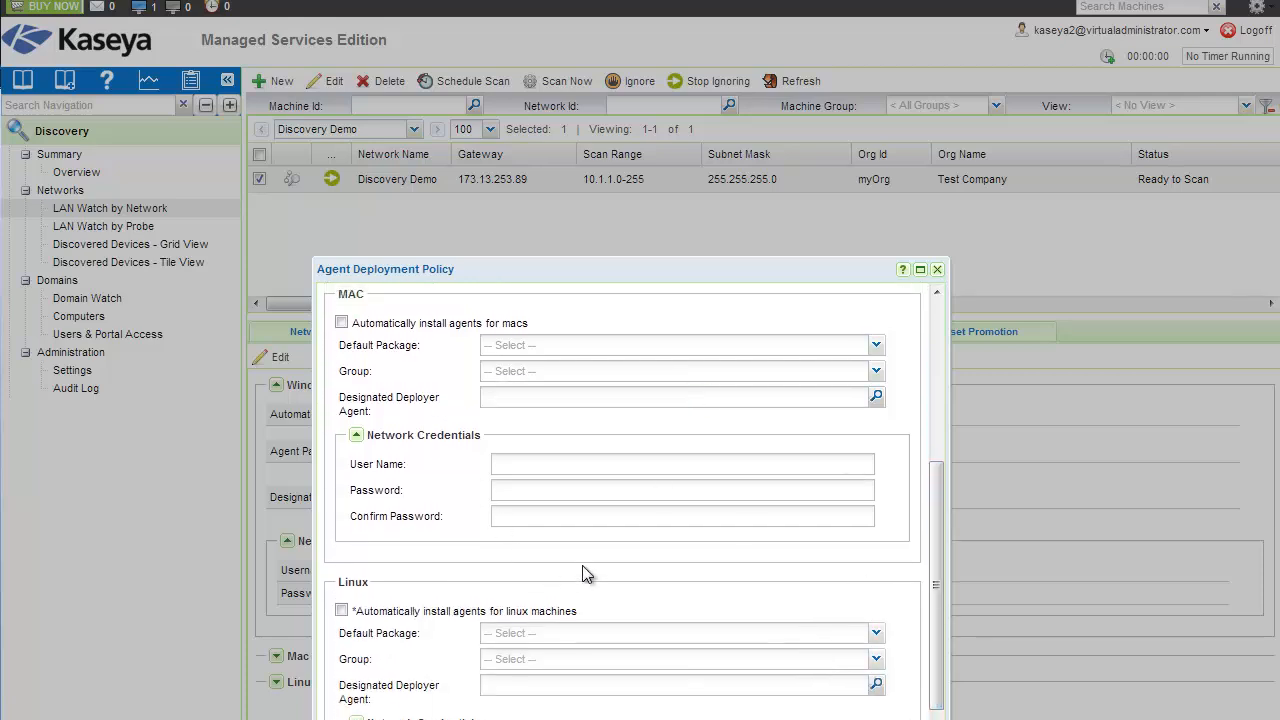
pyautogui.moveTo(614, 564)
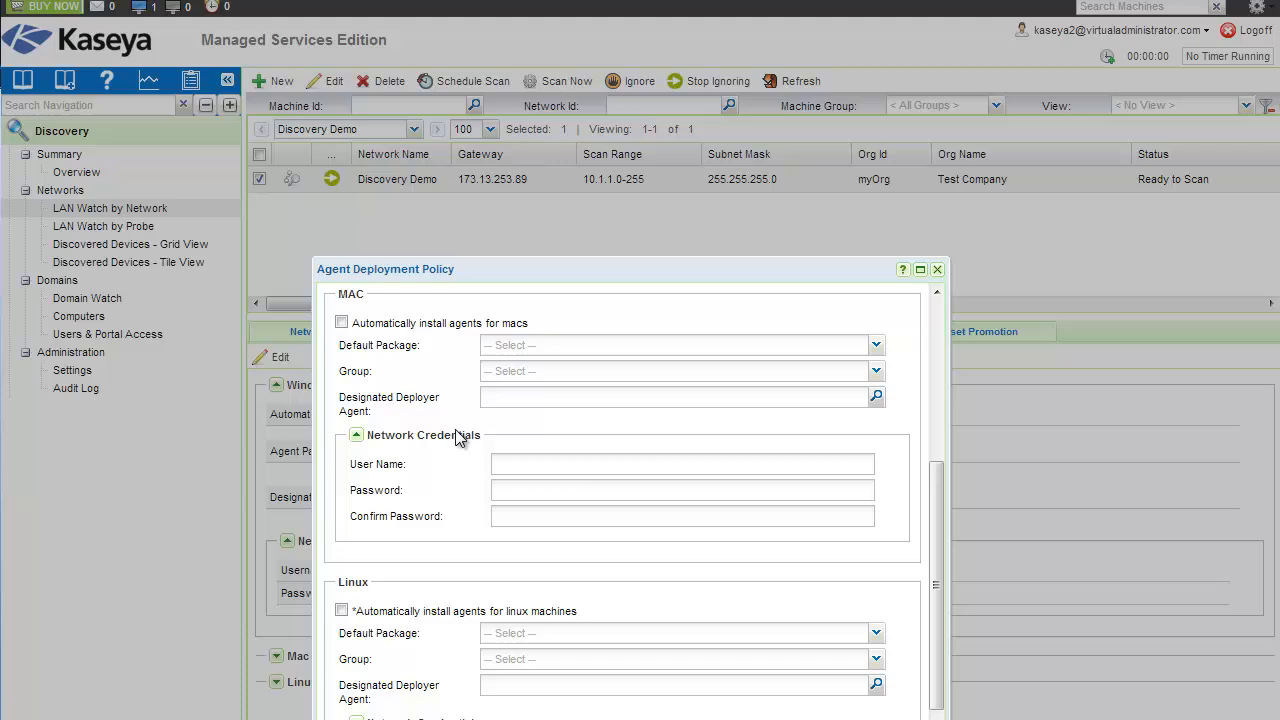
pyautogui.moveTo(600, 613)
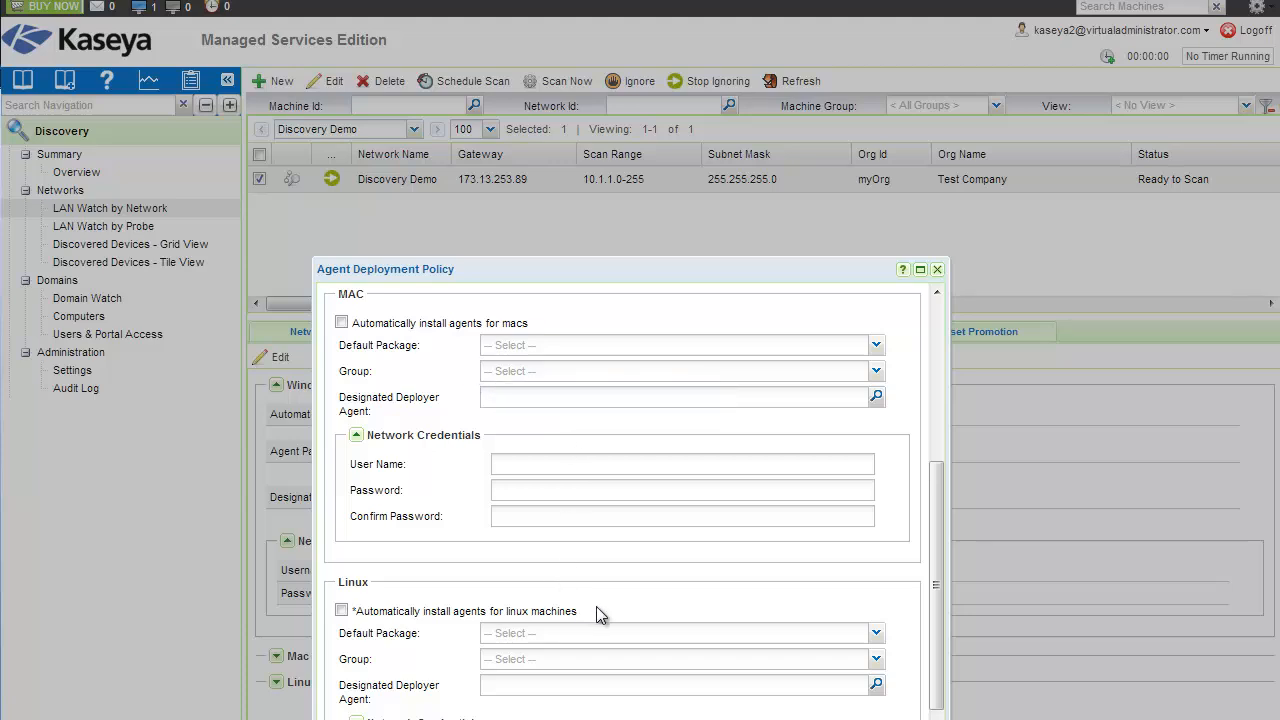
pyautogui.moveTo(877, 397)
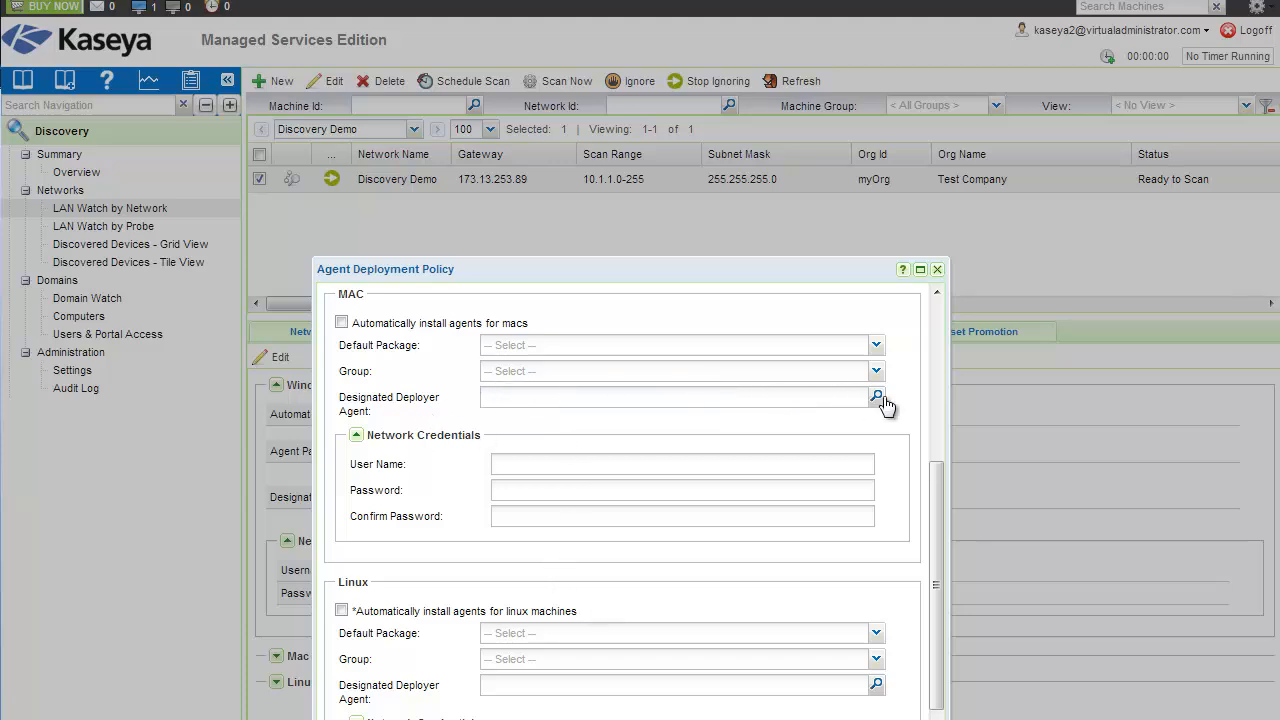
# Leave the Mac deployer unset, save the policy, and return to Network Agents.
pyautogui.click(877, 397)
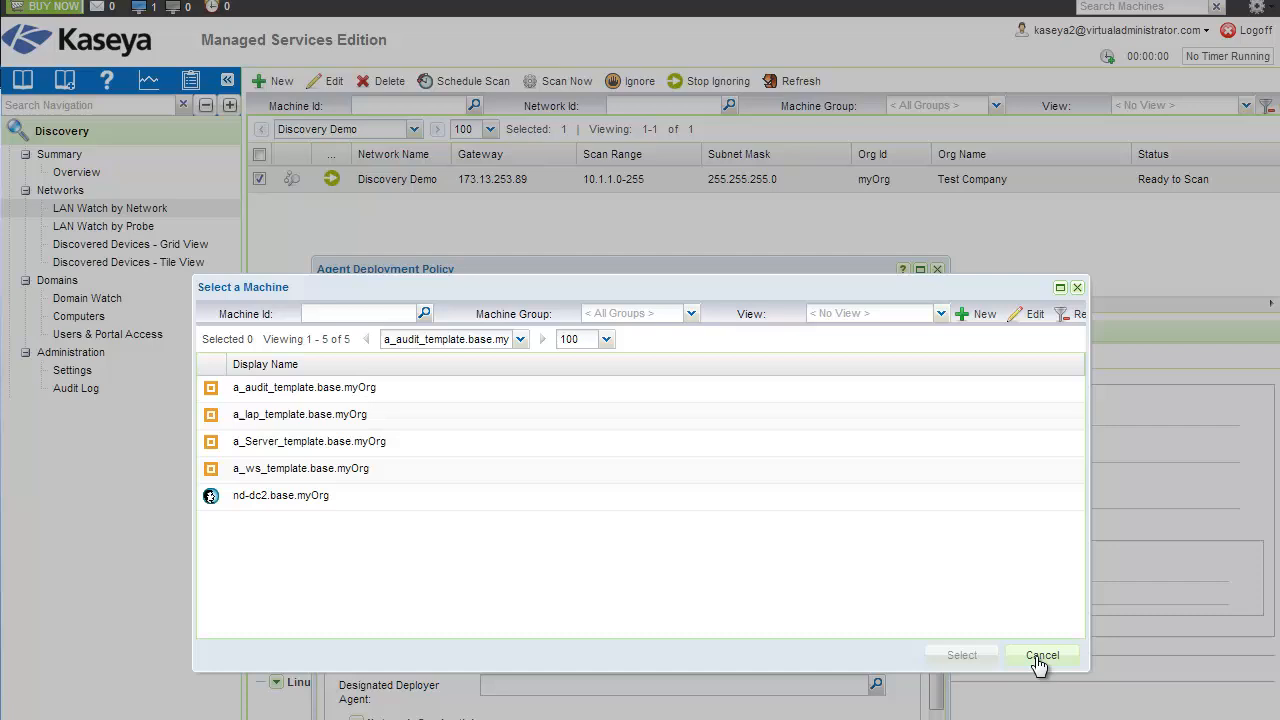
pyautogui.click(1043, 658)
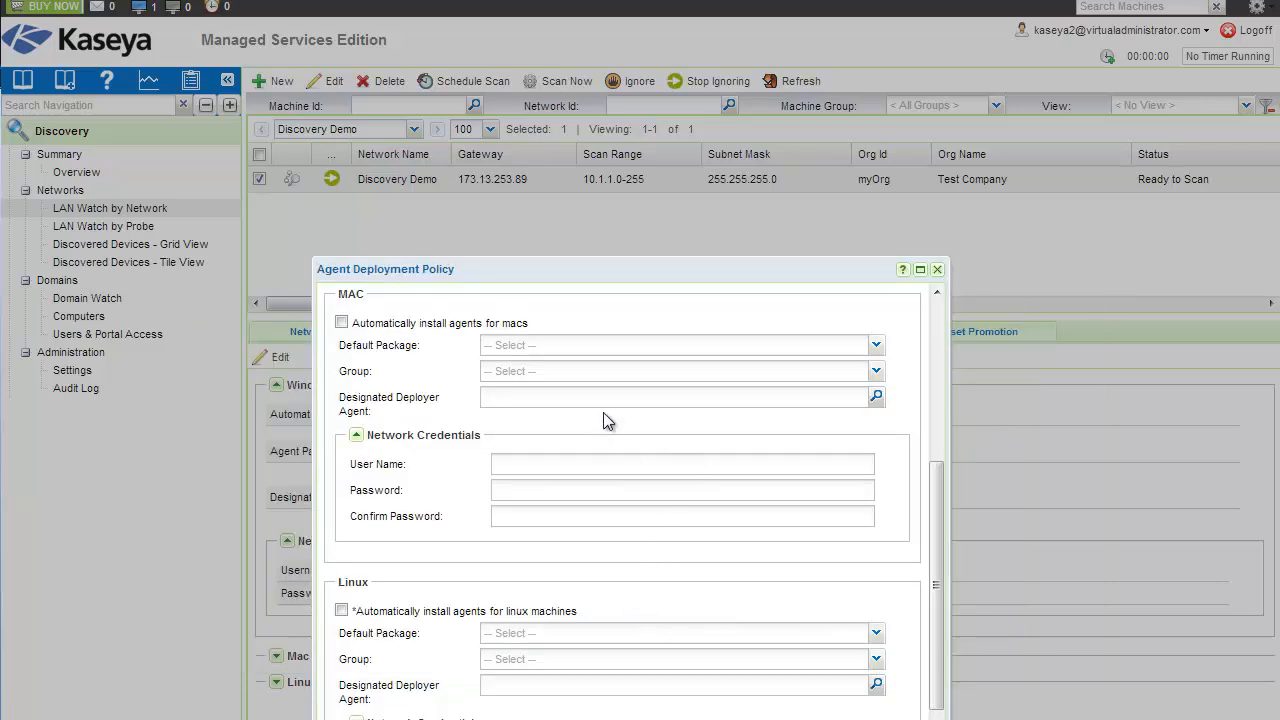
pyautogui.scroll(-3)
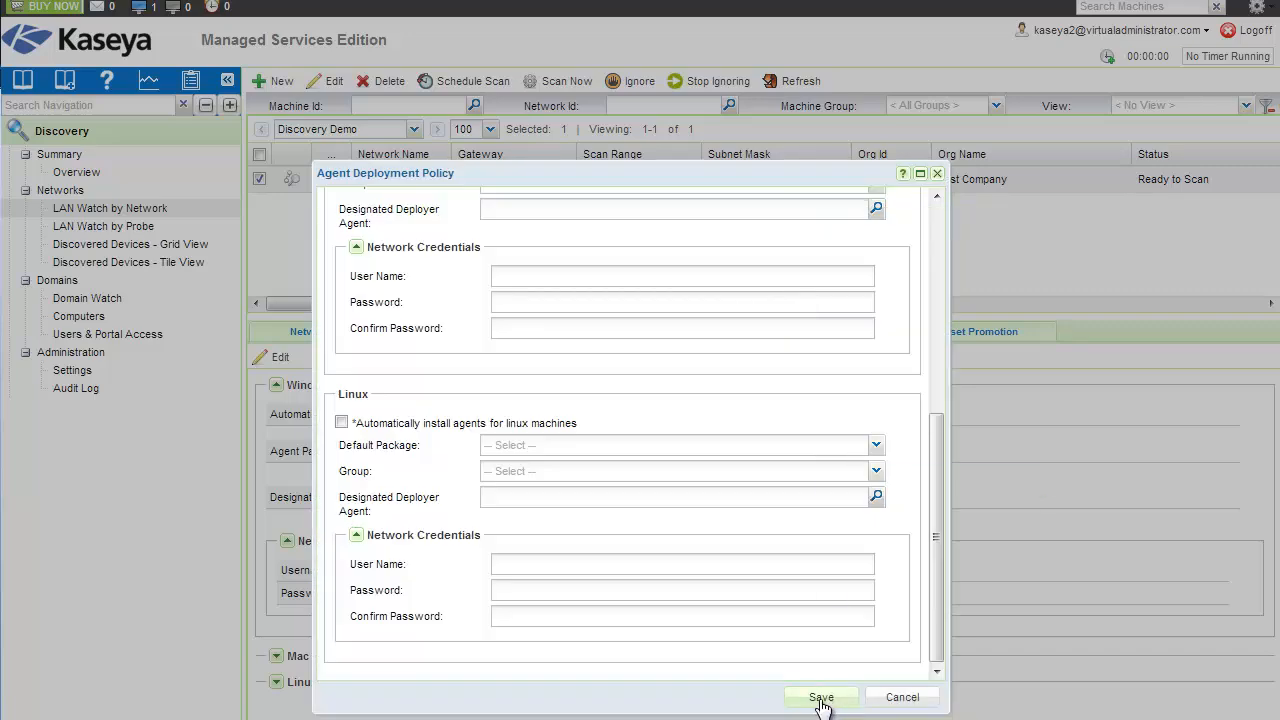
pyautogui.click(821, 697)
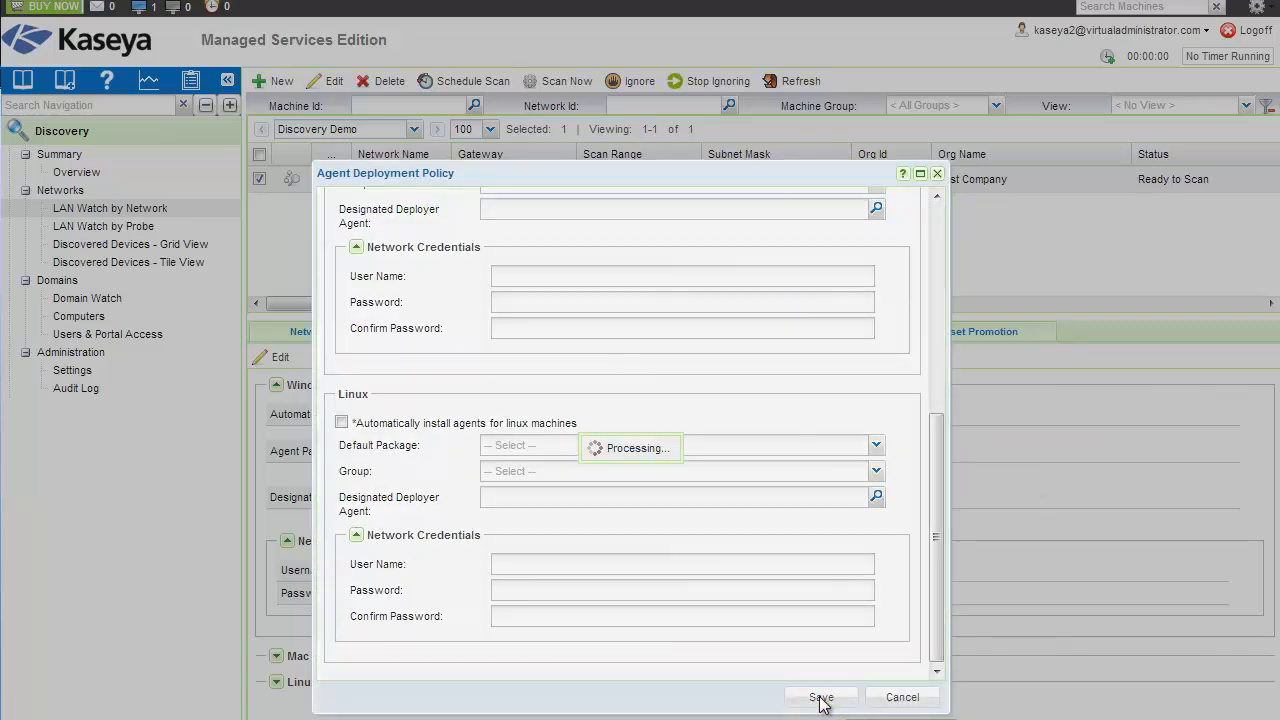
pyautogui.click(820, 697)
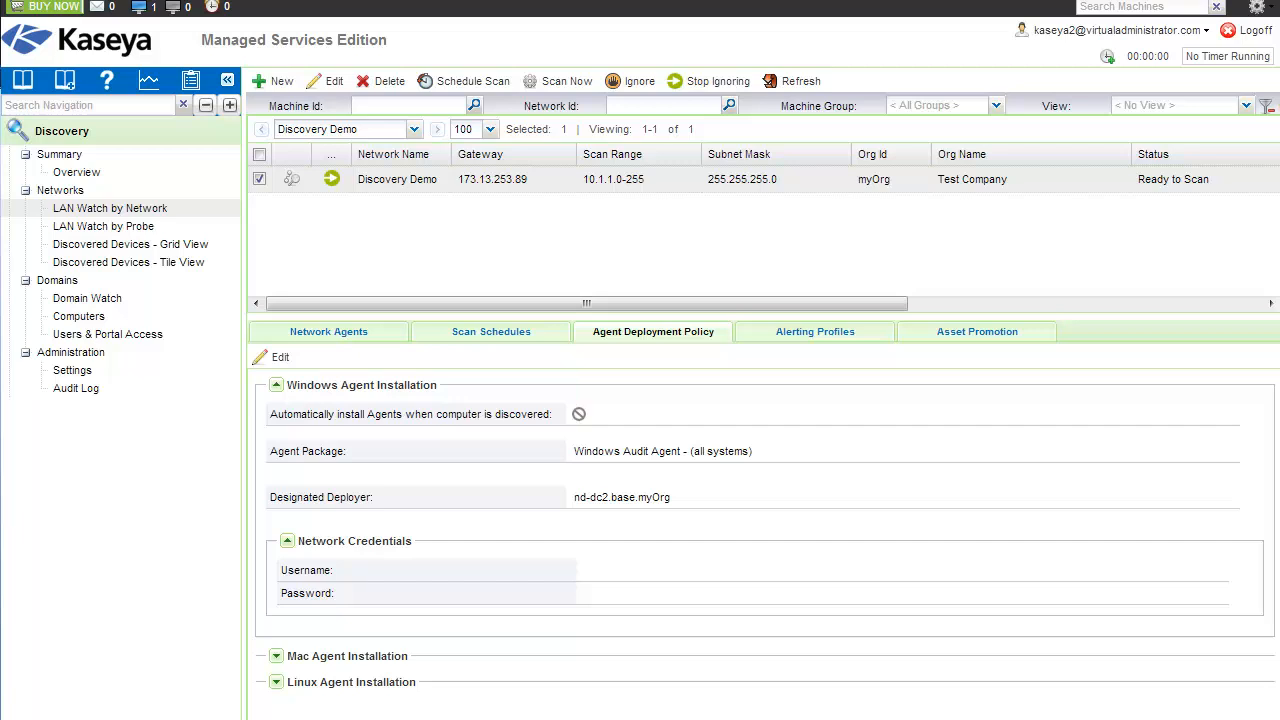
pyautogui.click(328, 331)
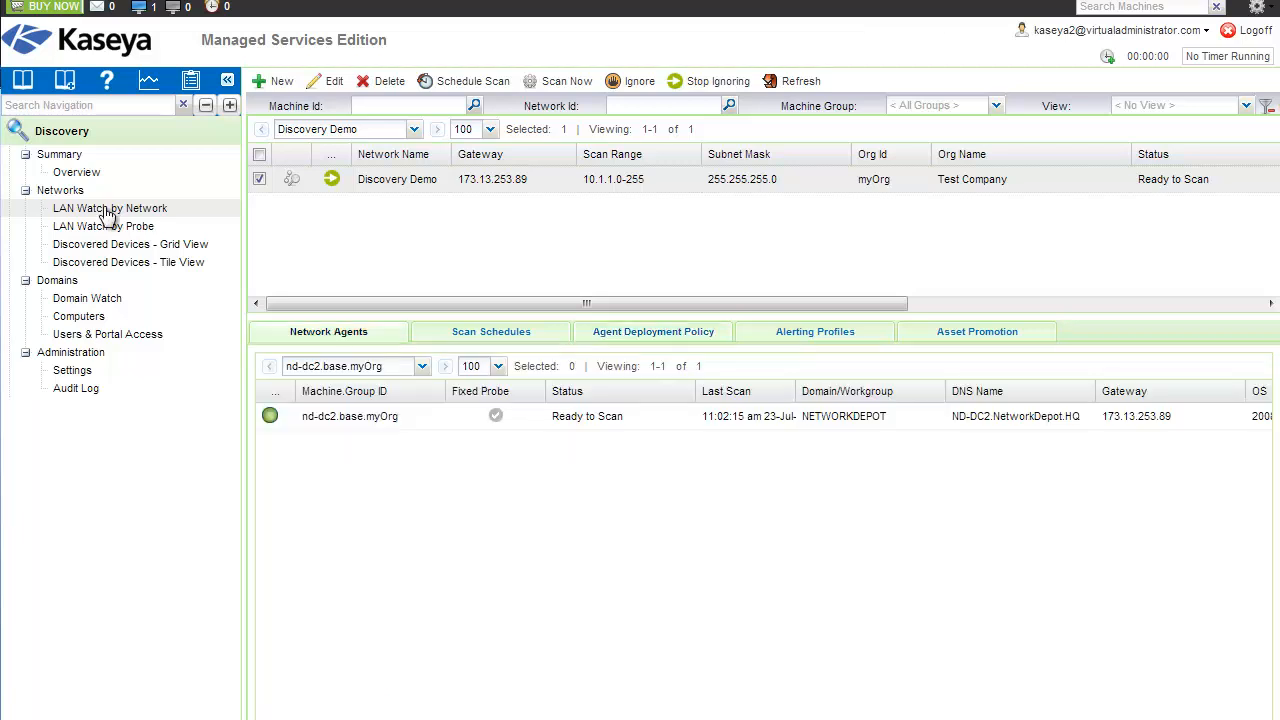
pyautogui.moveTo(454, 238)
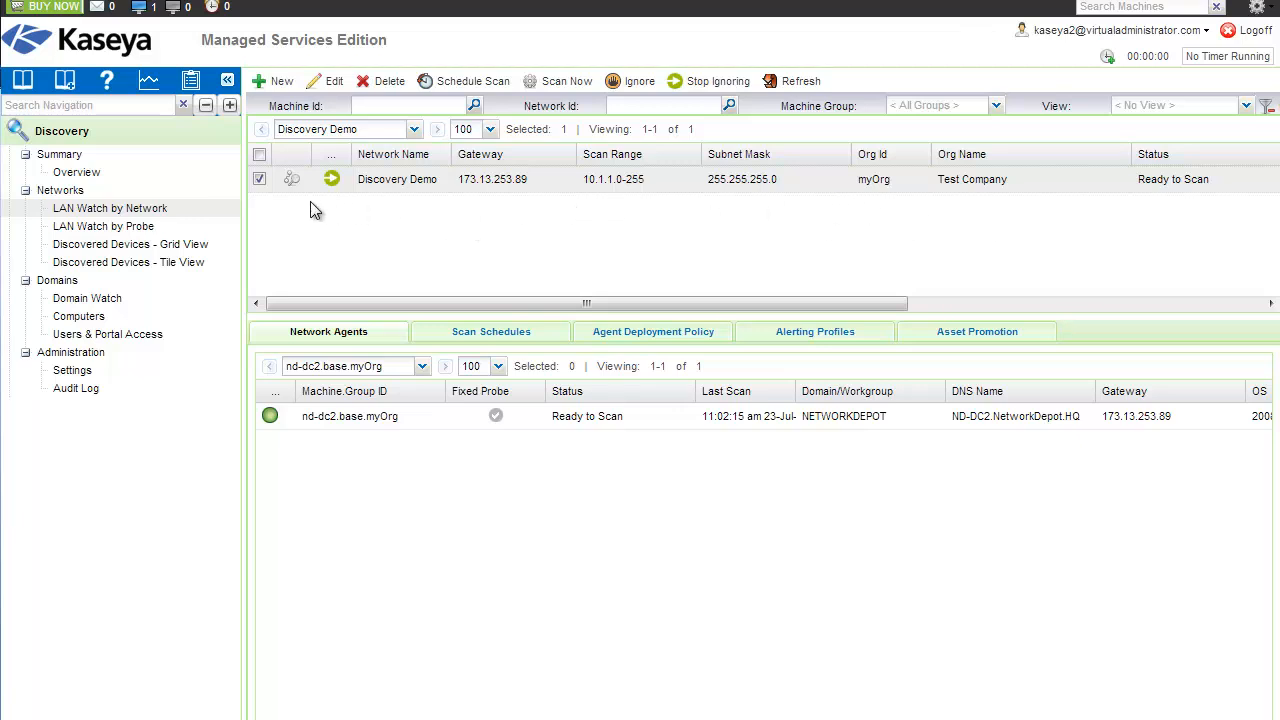
pyautogui.moveTo(530, 200)
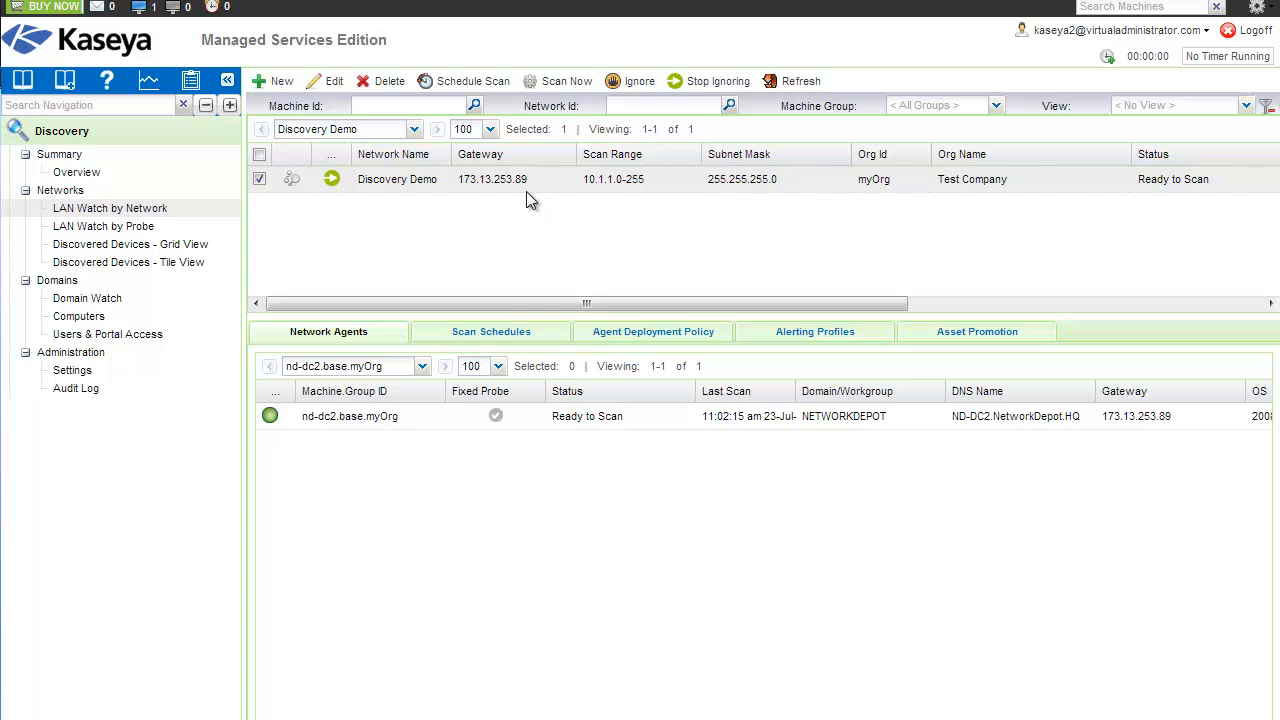
pyautogui.moveTo(334, 81)
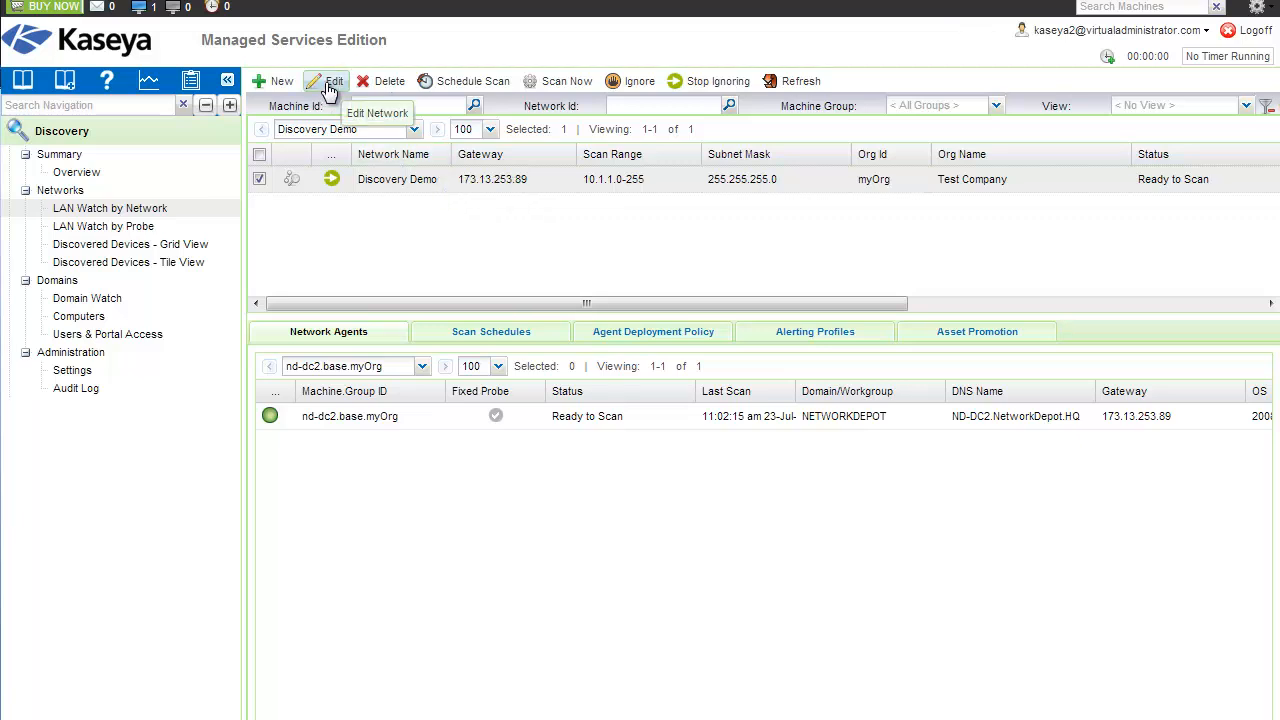
pyautogui.moveTo(292, 179)
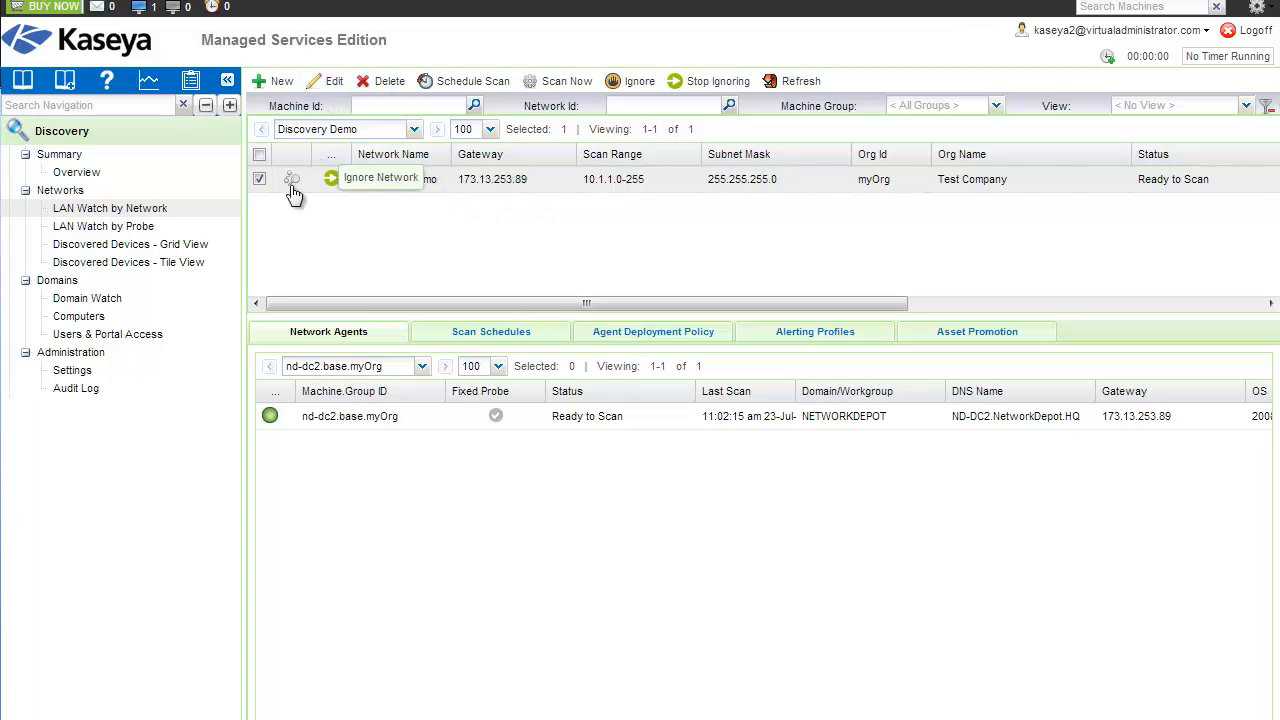
pyautogui.click(291, 178)
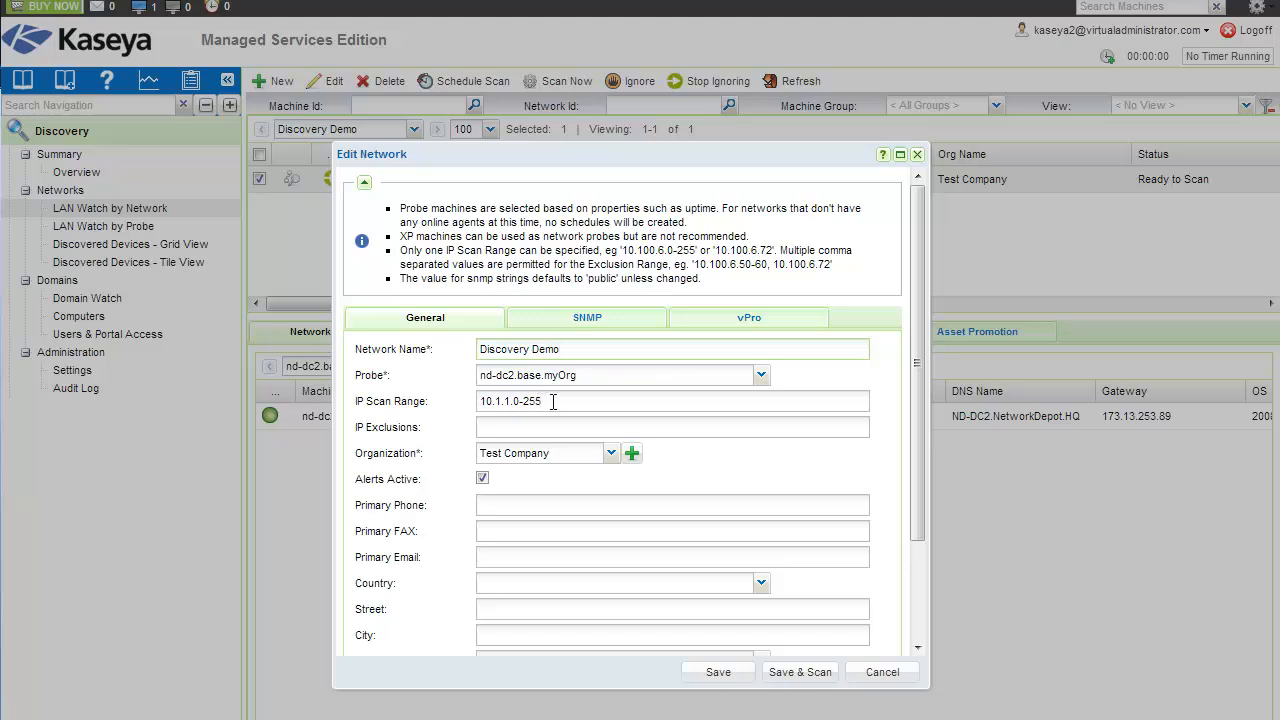
pyautogui.moveTo(576, 427)
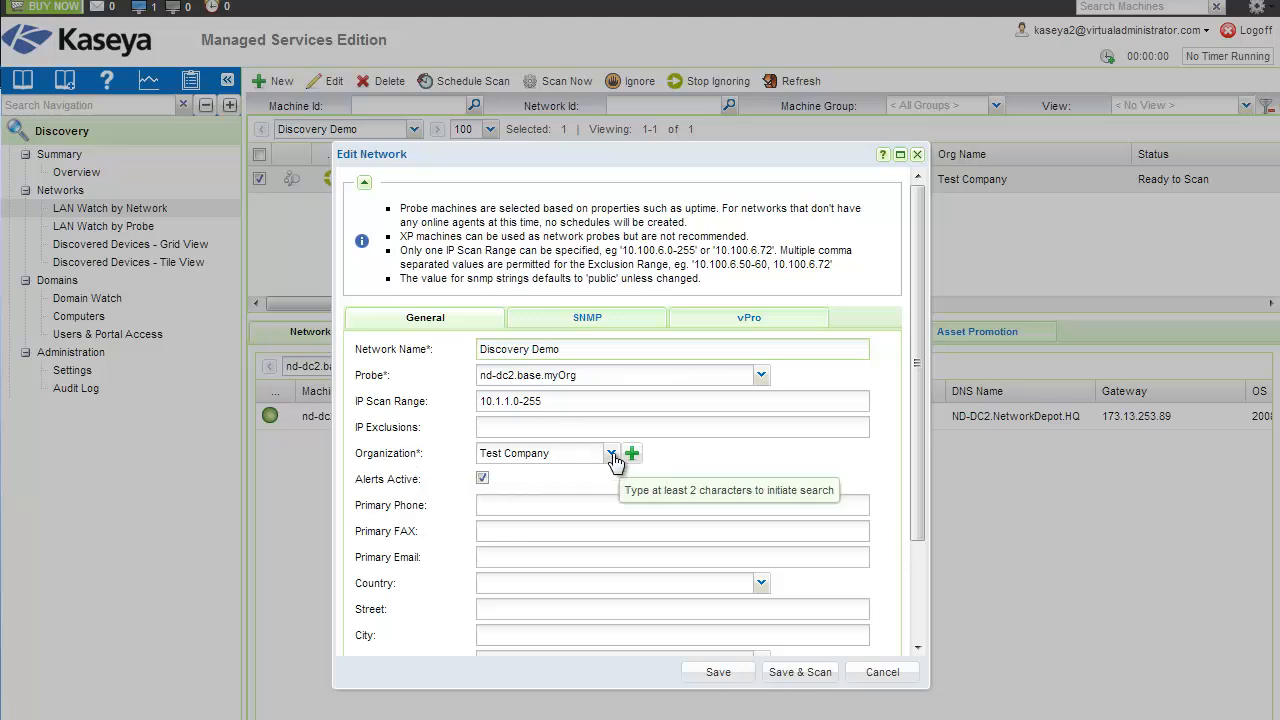
# Assign Discovery Demo to organization Ddemo and keep unseen devices for 30 days.
pyautogui.click(610, 453)
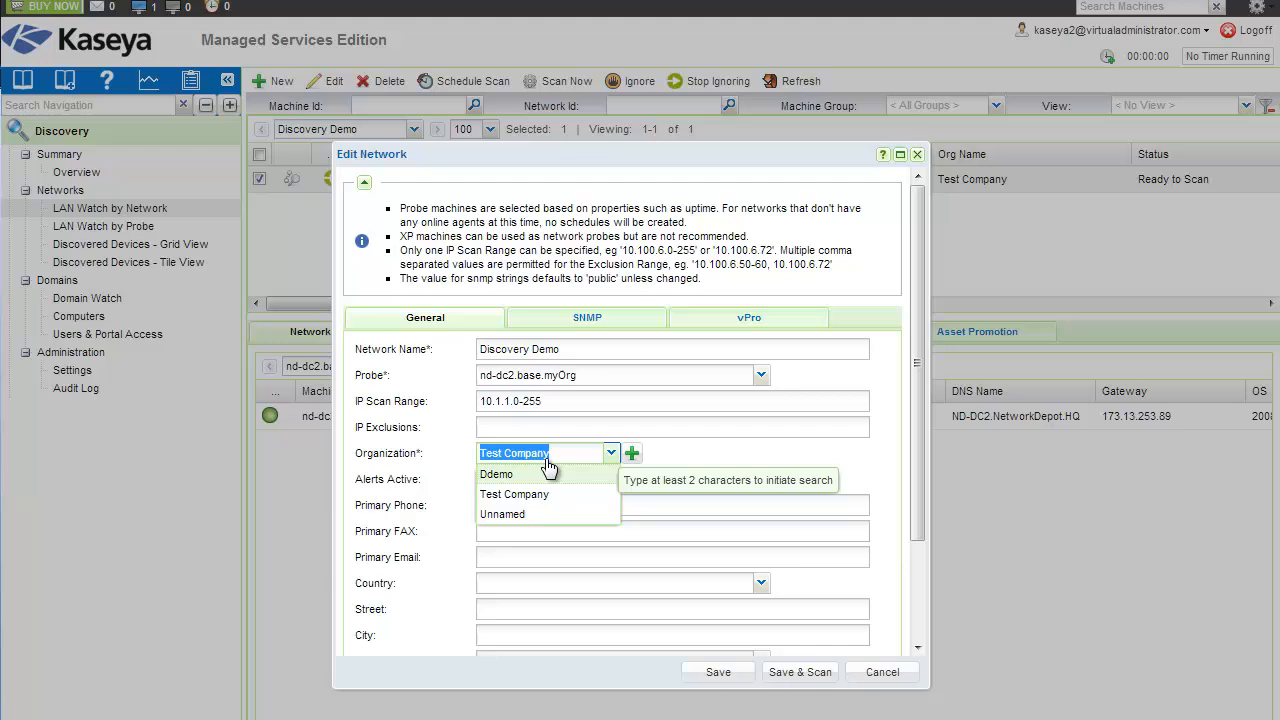
pyautogui.click(496, 473)
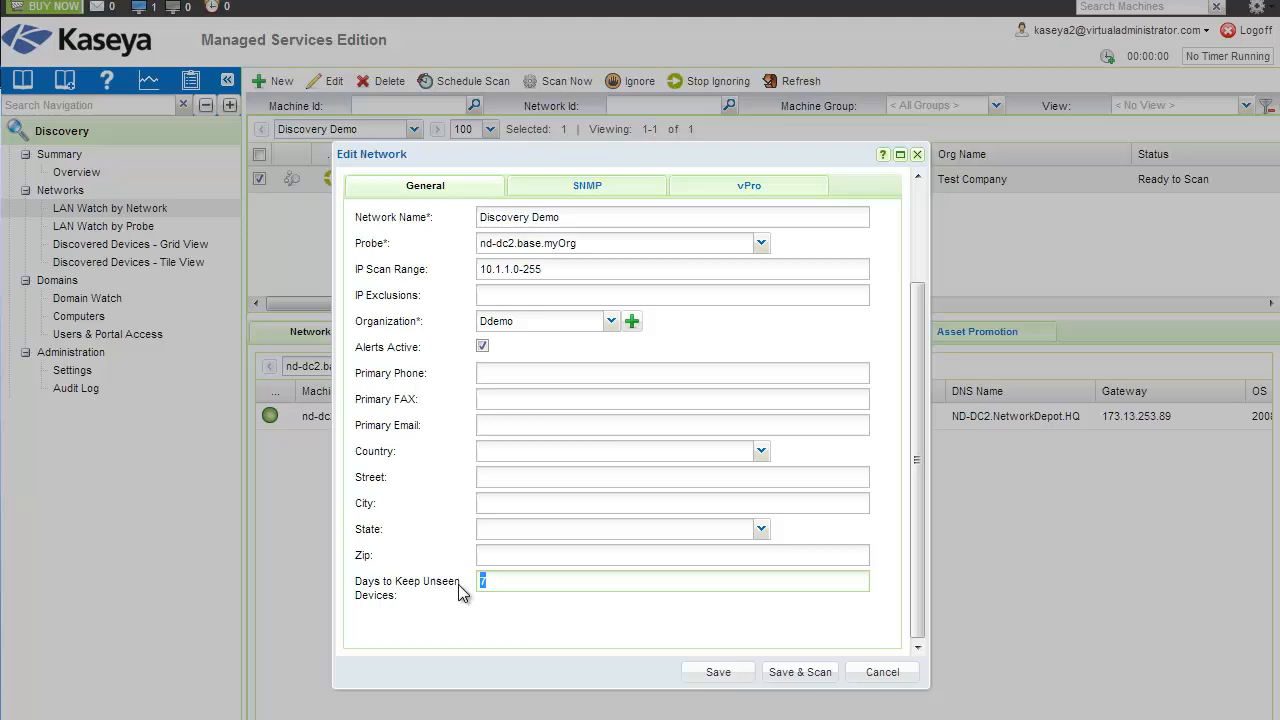
pyautogui.write('30')
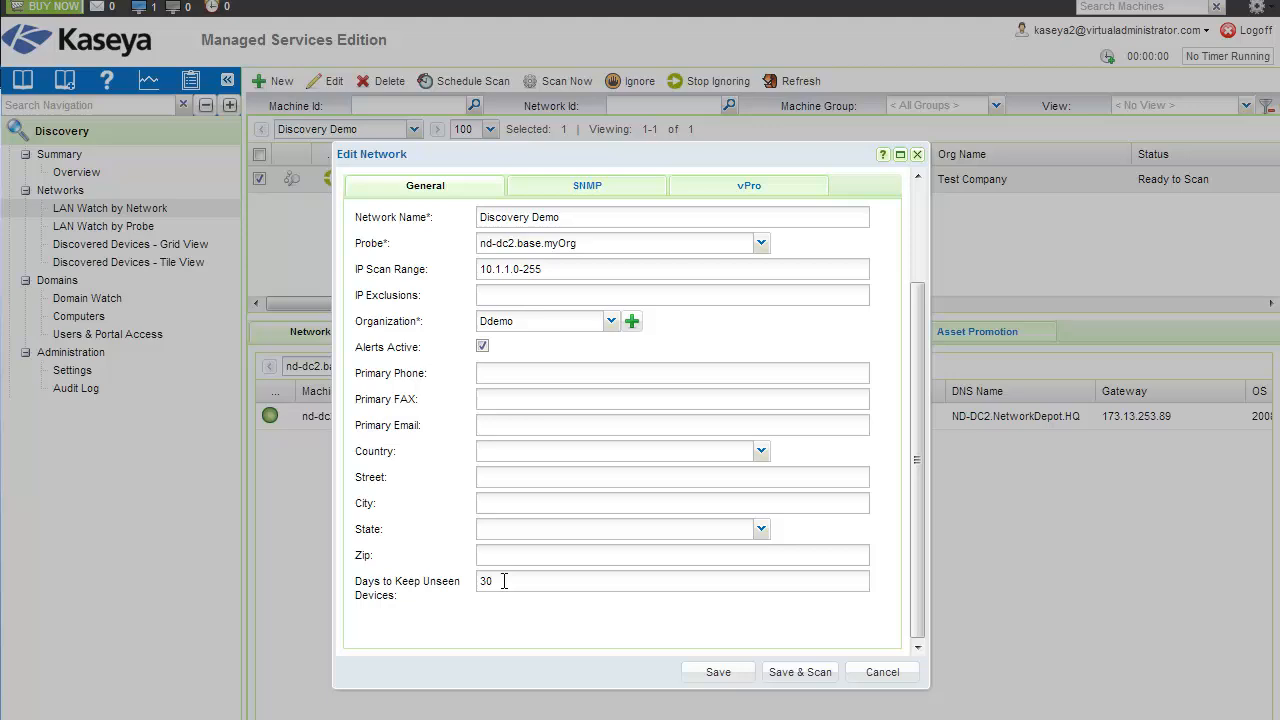
pyautogui.moveTo(525, 585)
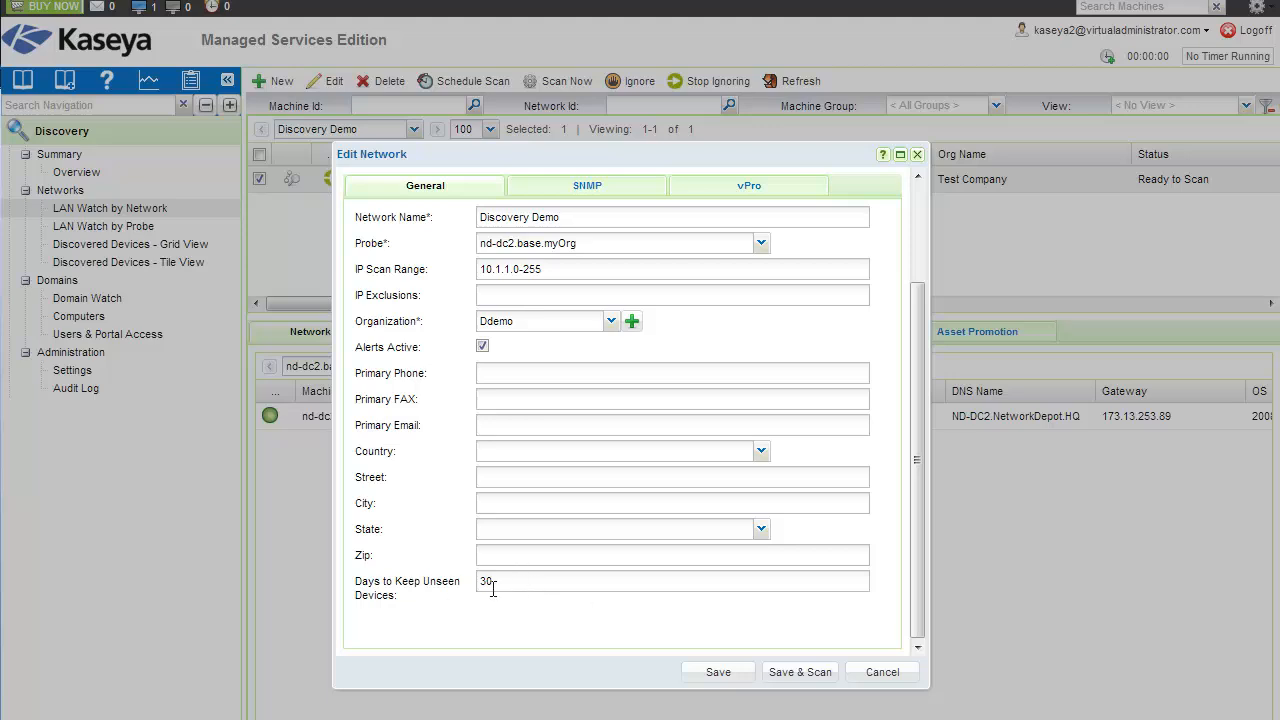
pyautogui.moveTo(573, 609)
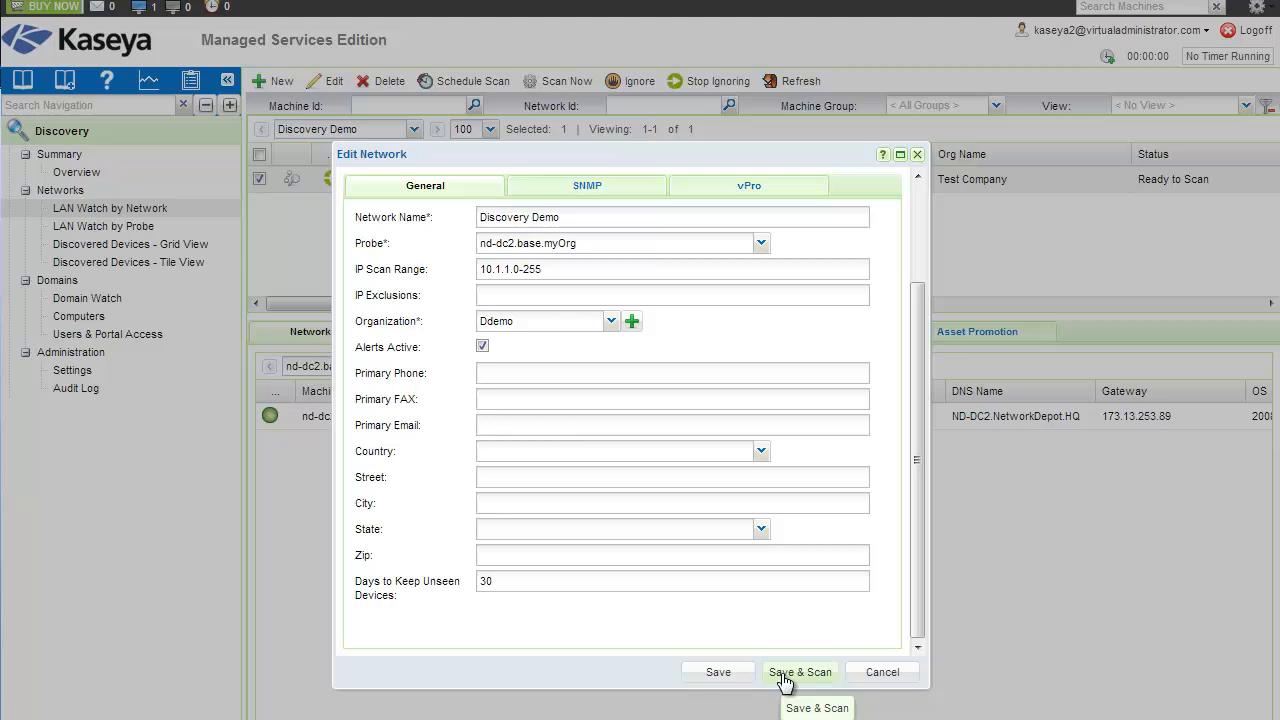
pyautogui.moveTo(797, 668)
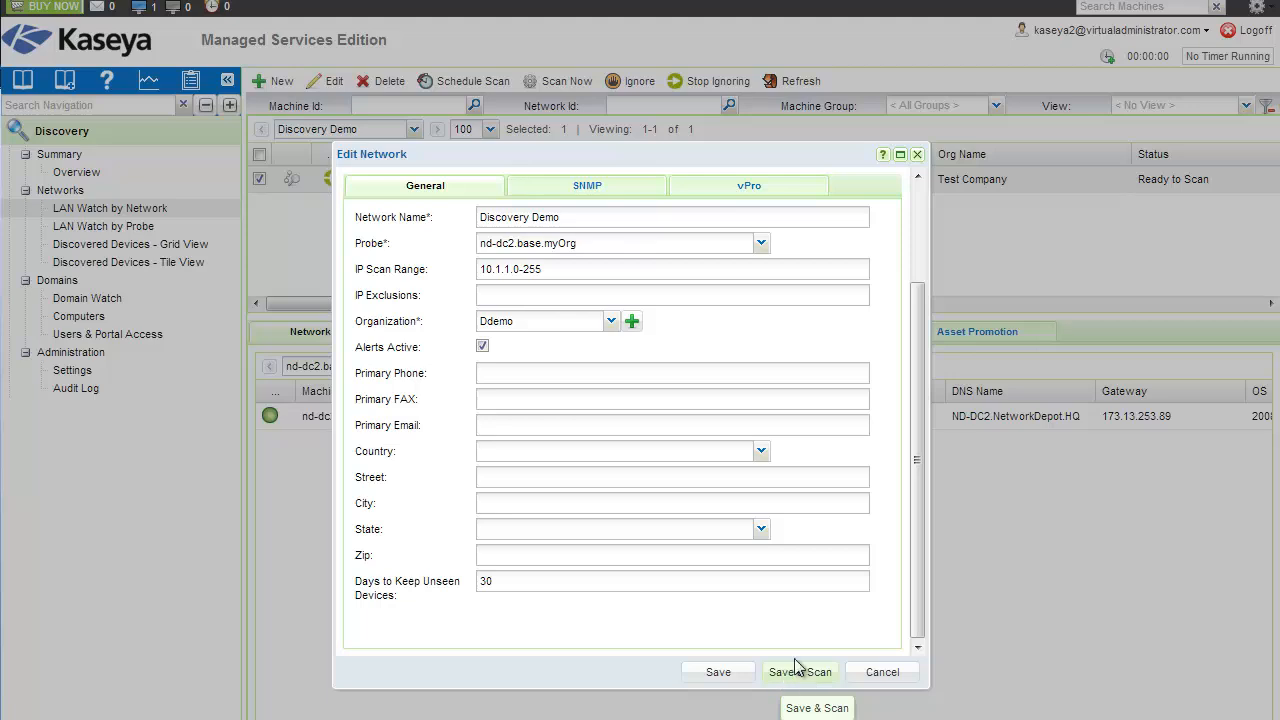
pyautogui.click(587, 185)
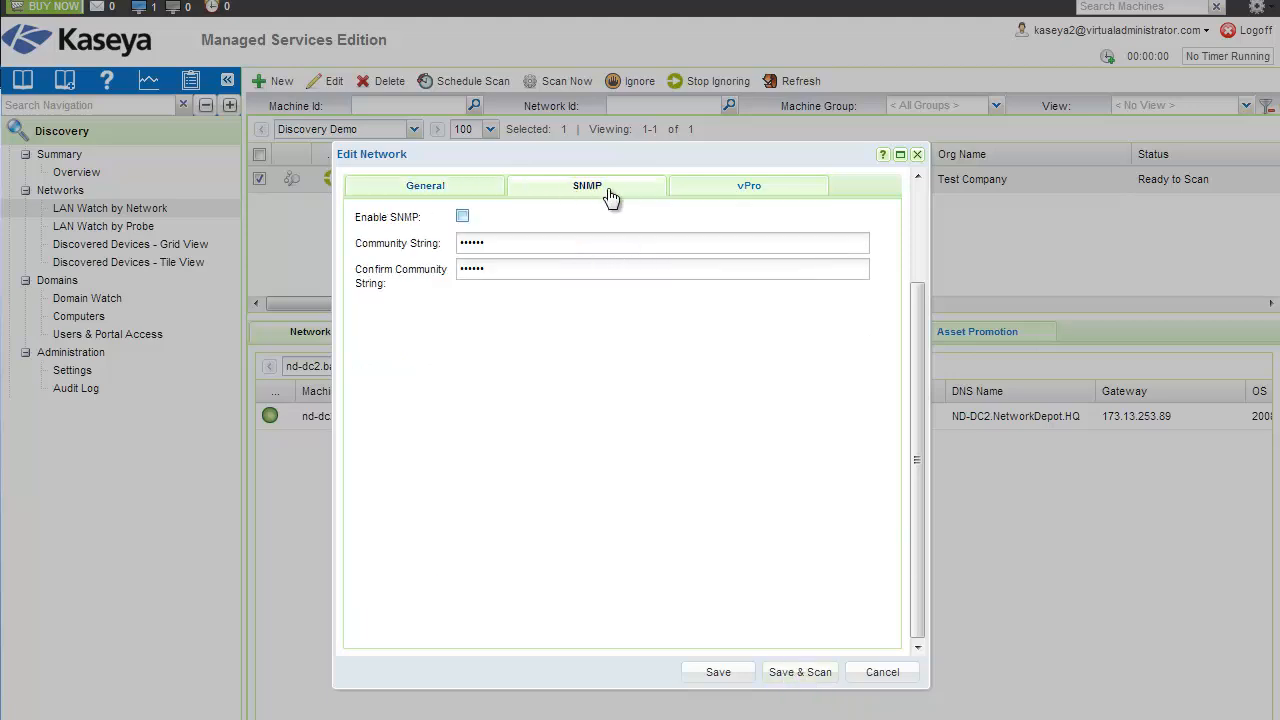
pyautogui.click(748, 185)
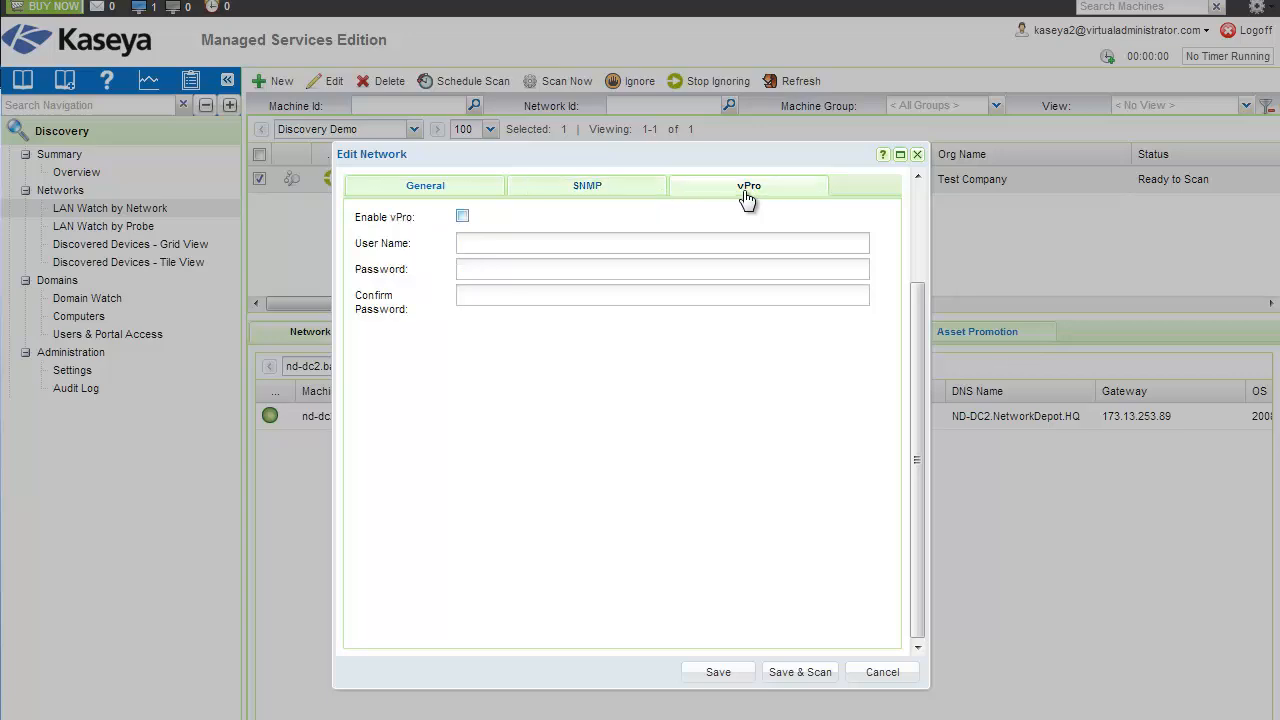
pyautogui.click(587, 185)
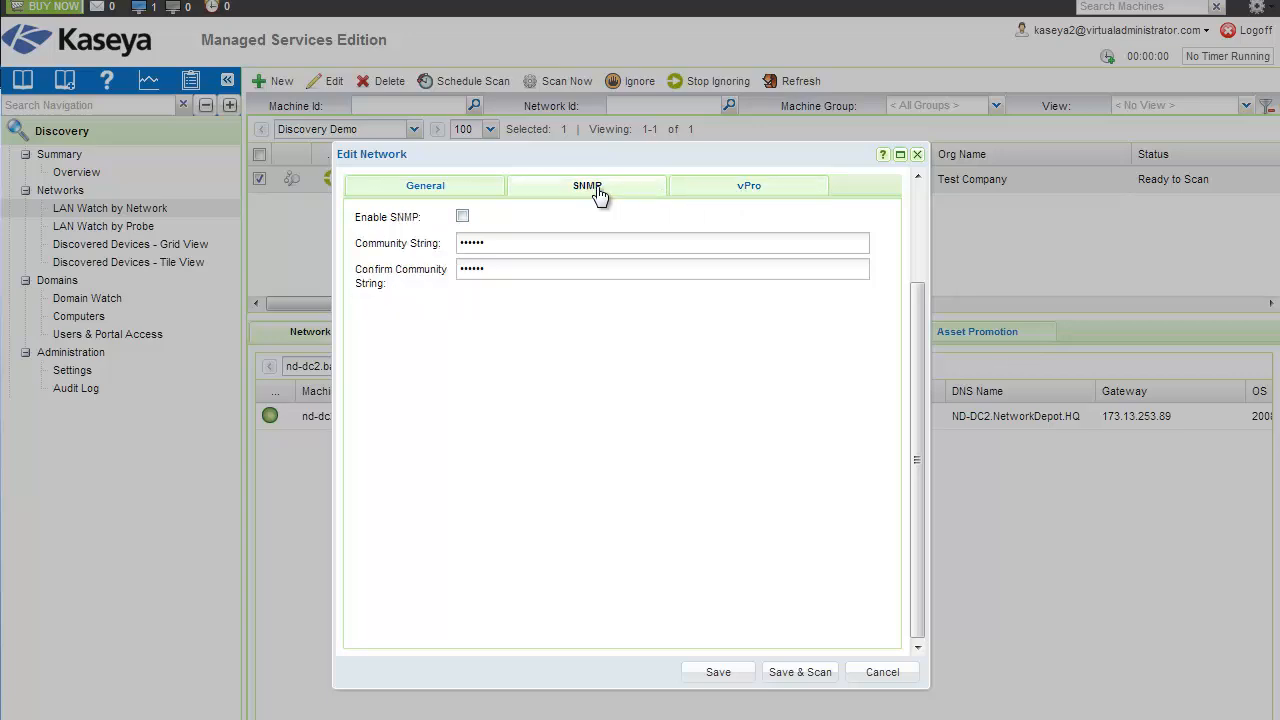
pyautogui.click(462, 216)
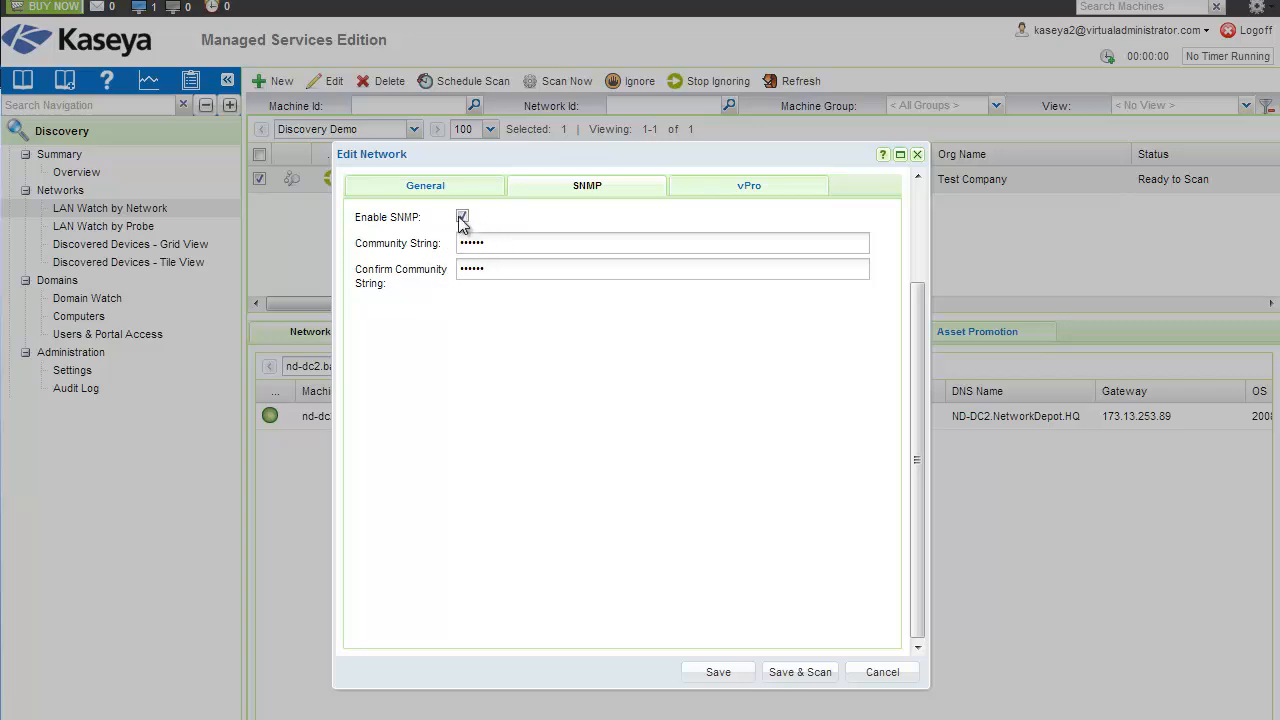
pyautogui.click(748, 185)
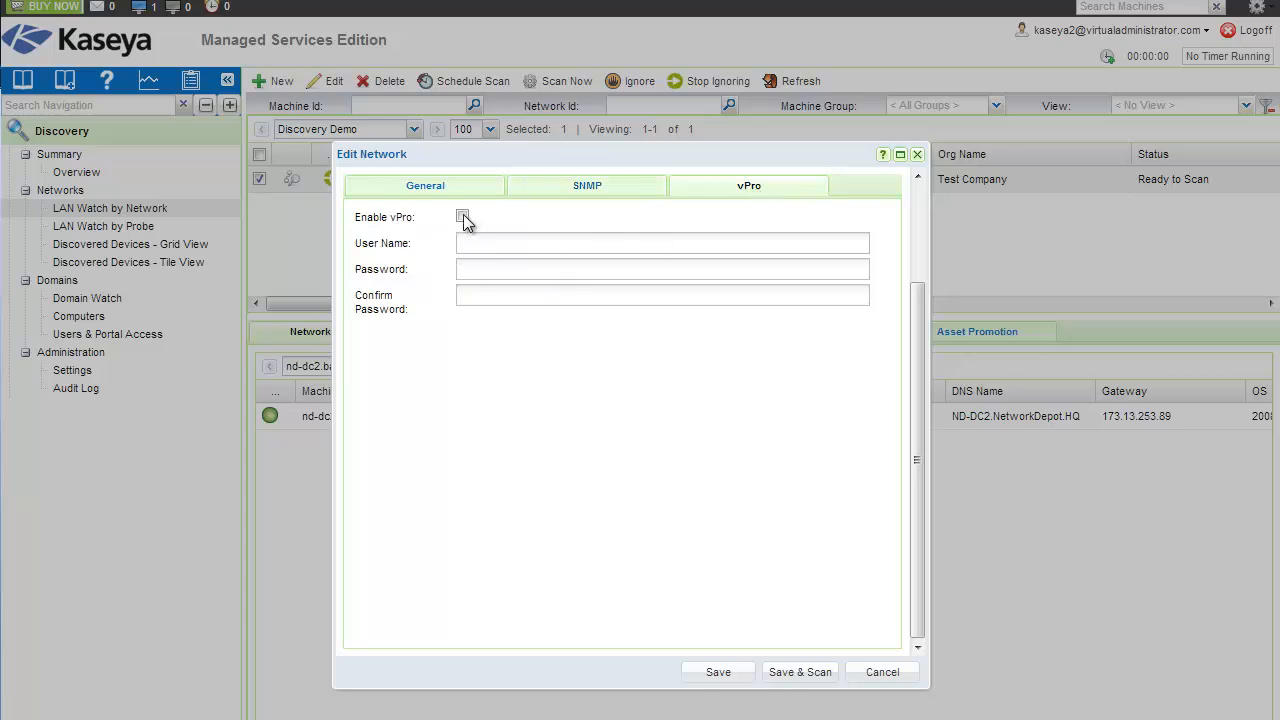
pyautogui.click(462, 216)
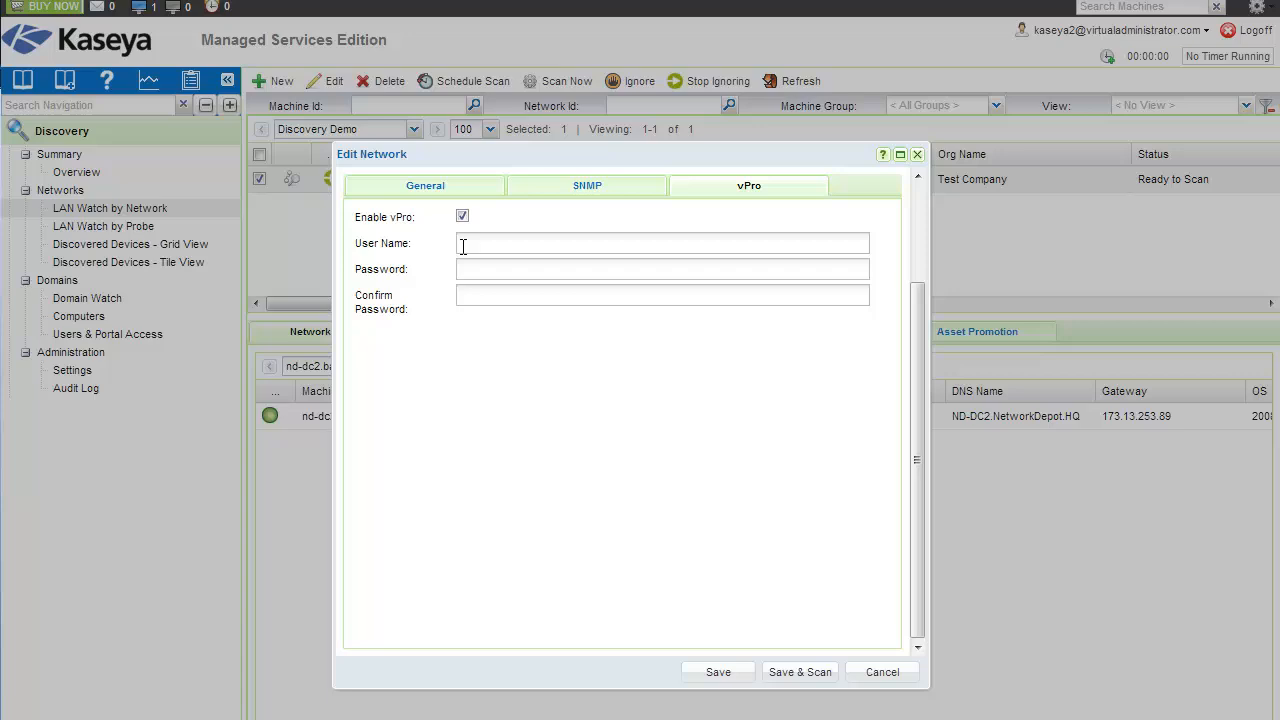
pyautogui.click(462, 216)
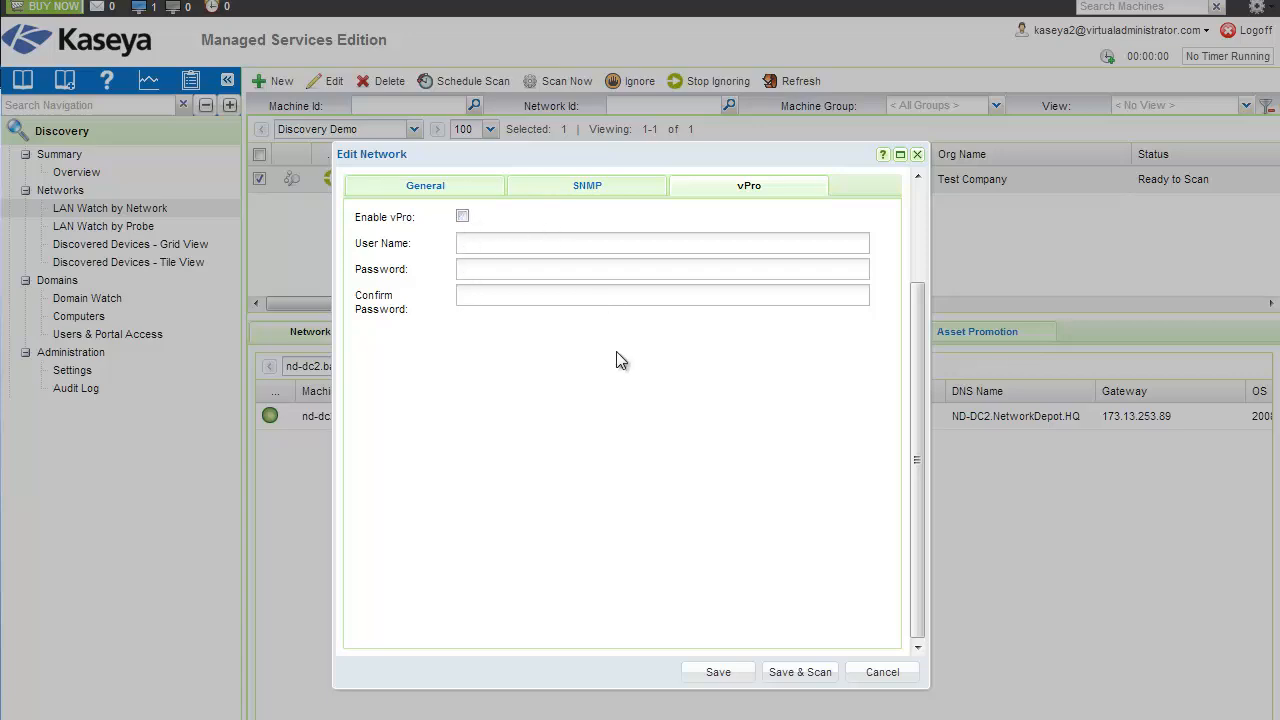
pyautogui.moveTo(715, 382)
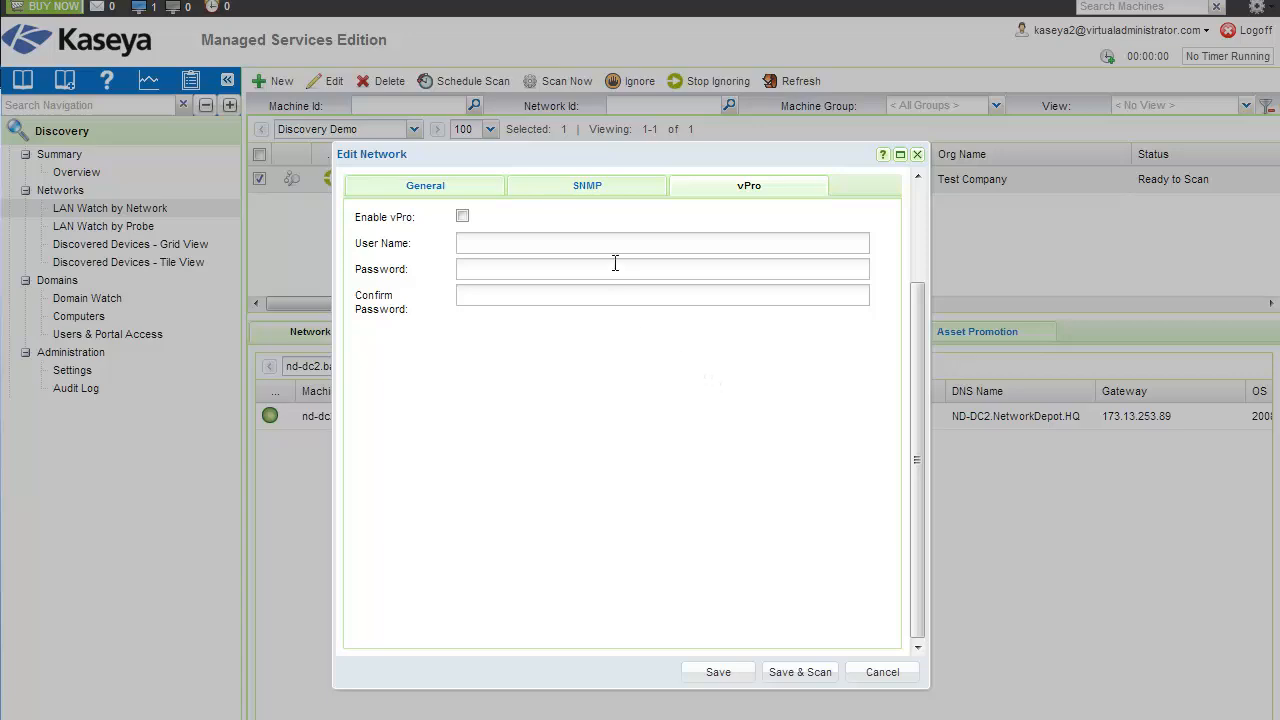
pyautogui.click(424, 185)
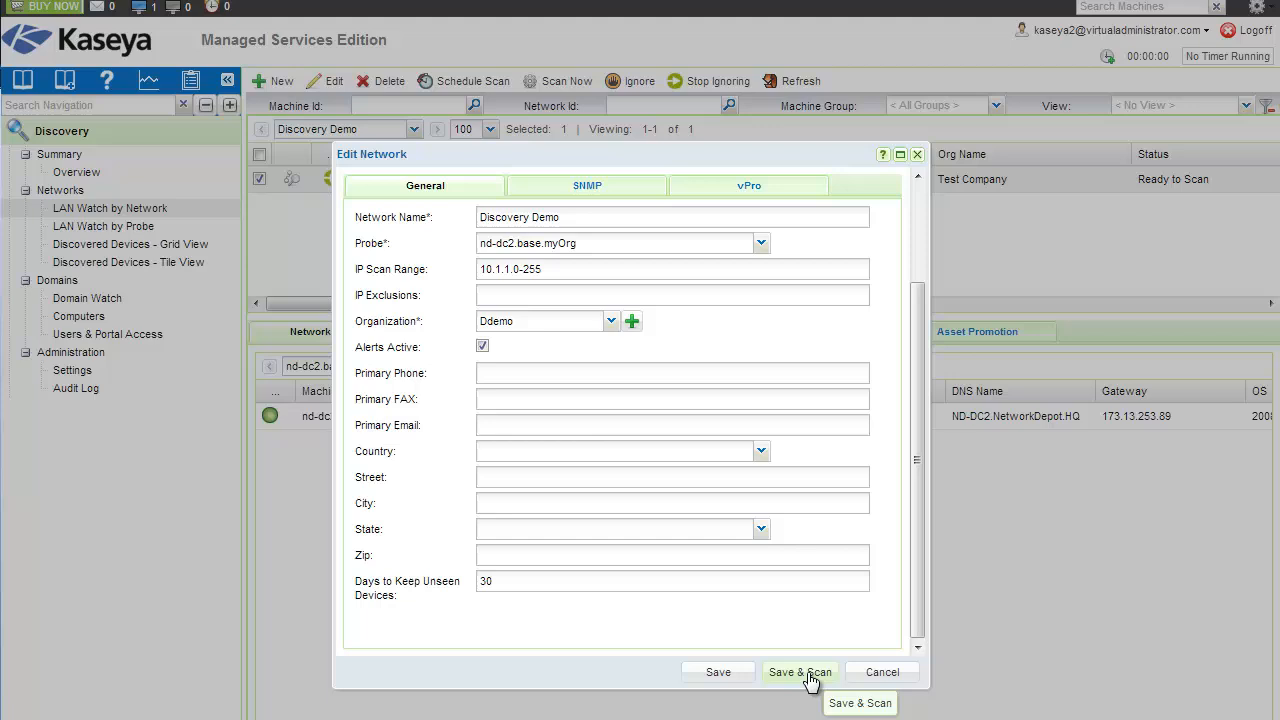
# Use Save & Scan on the Discovery Demo network to start scanning.
pyautogui.click(800, 672)
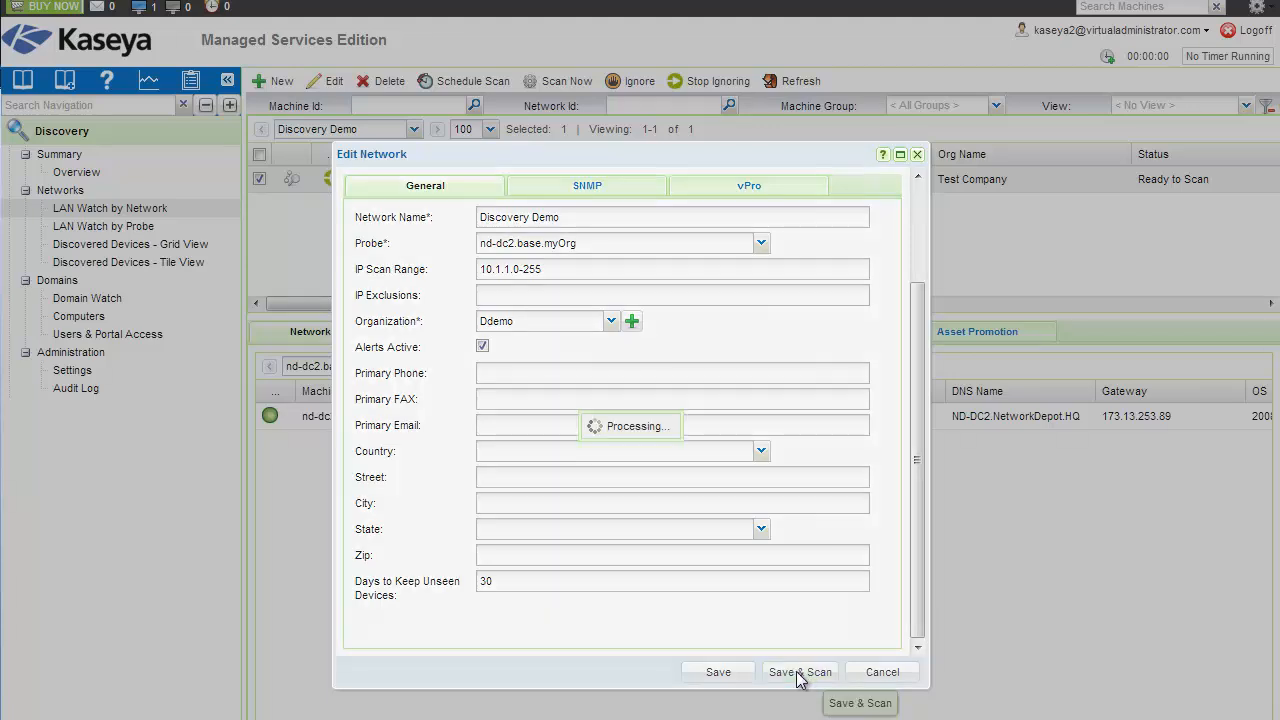
pyautogui.click(800, 671)
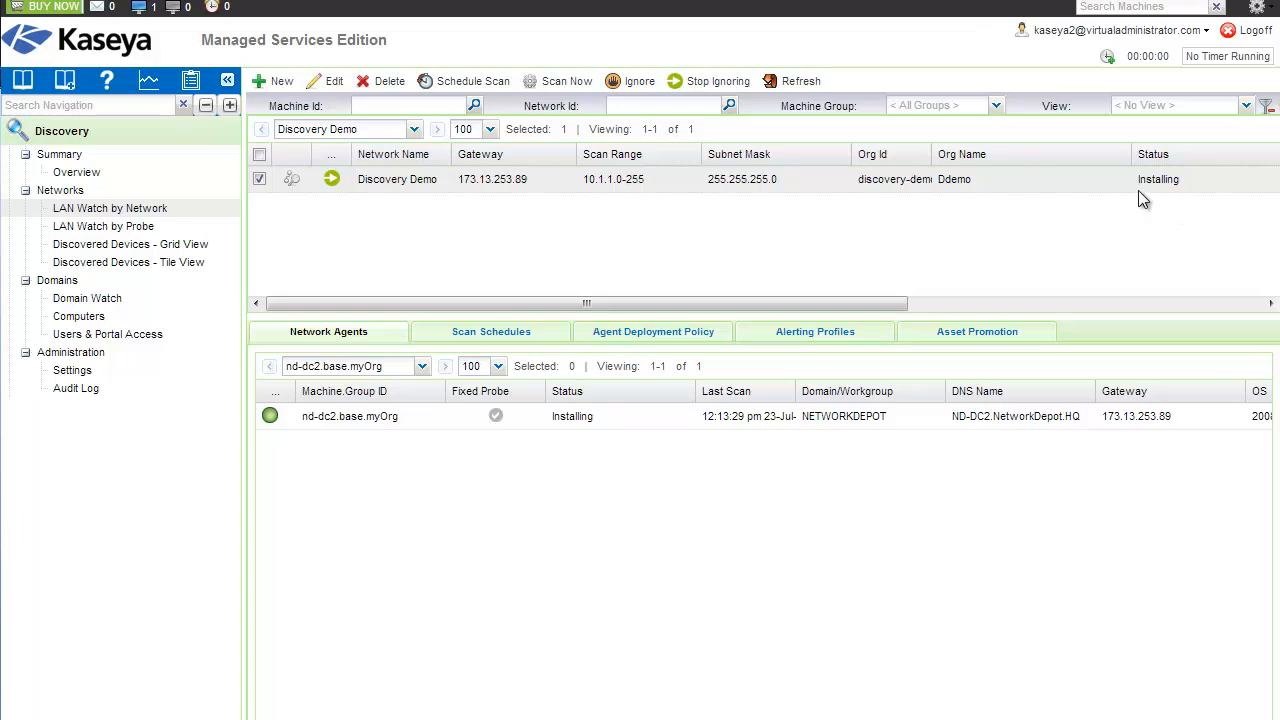
pyautogui.moveTo(1178, 208)
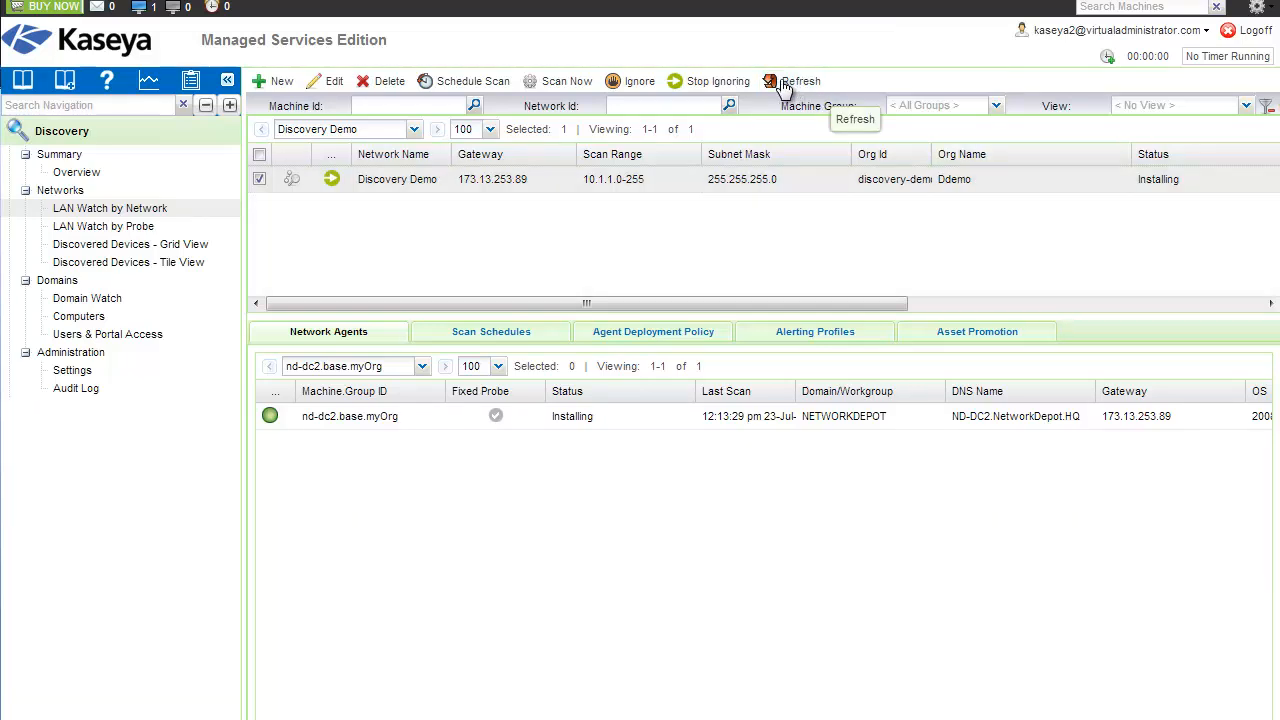
pyautogui.moveTo(916, 258)
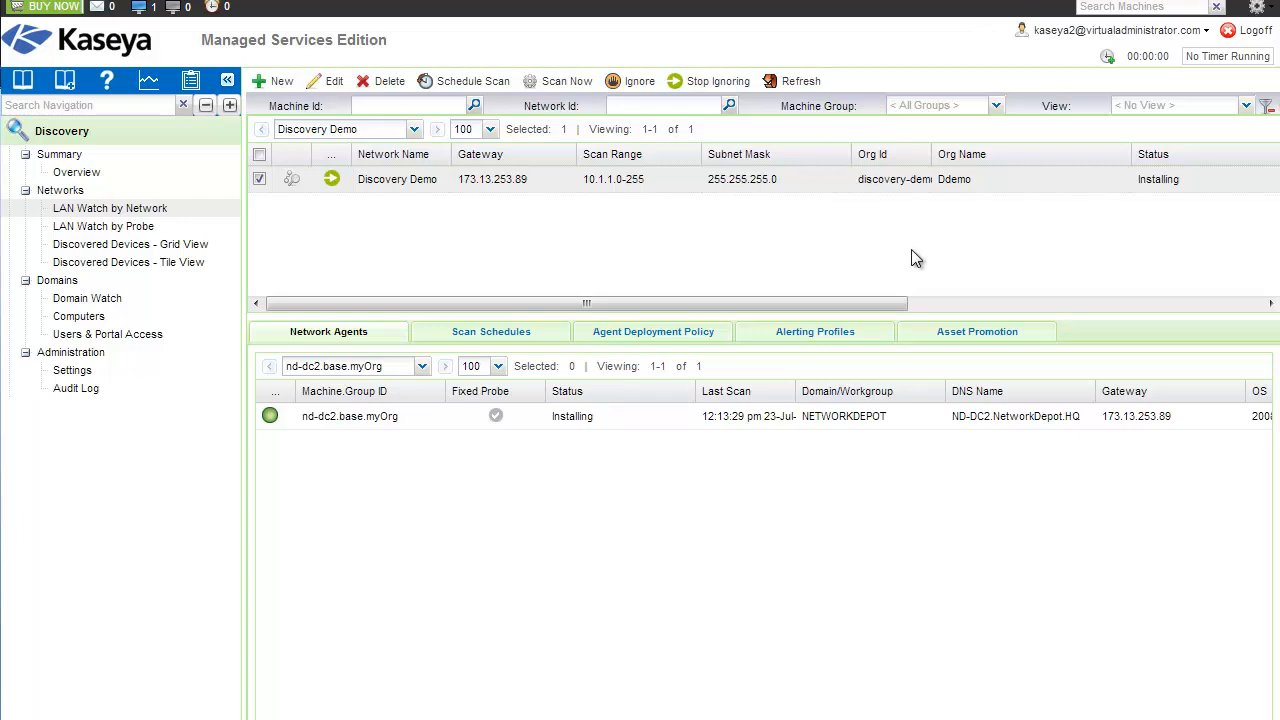
pyautogui.moveTo(1162, 203)
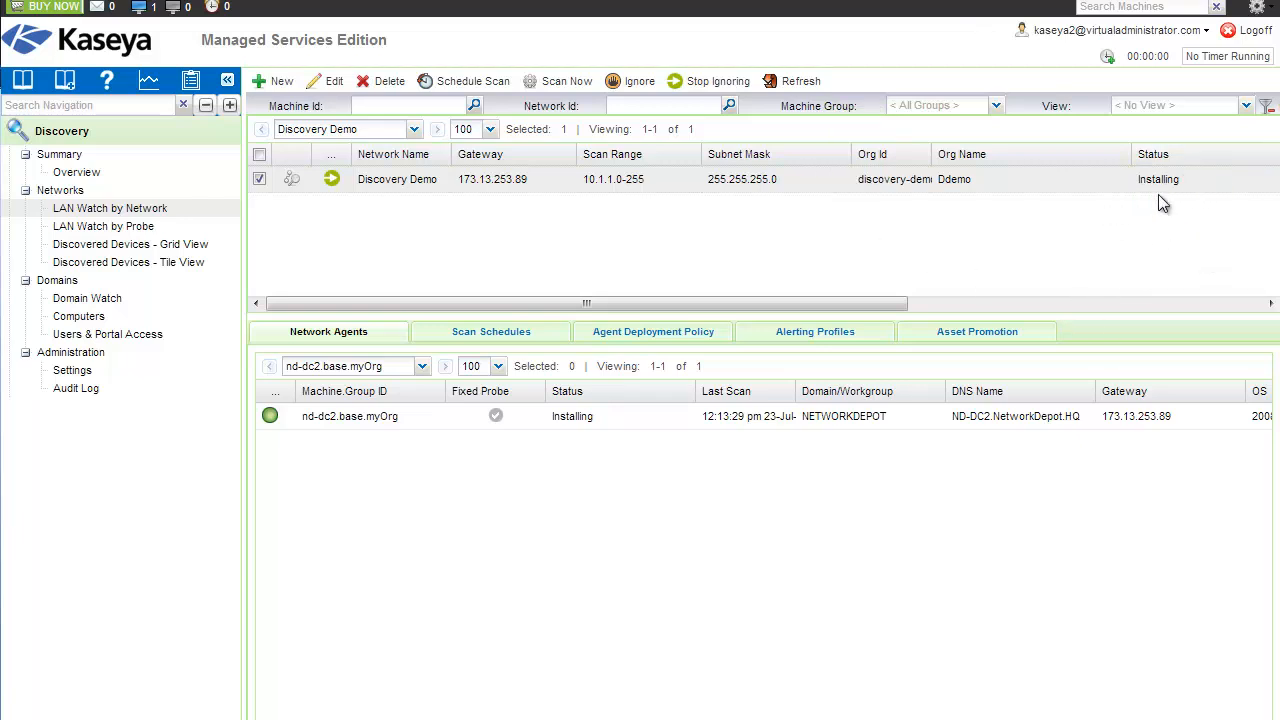
pyautogui.moveTo(1210, 249)
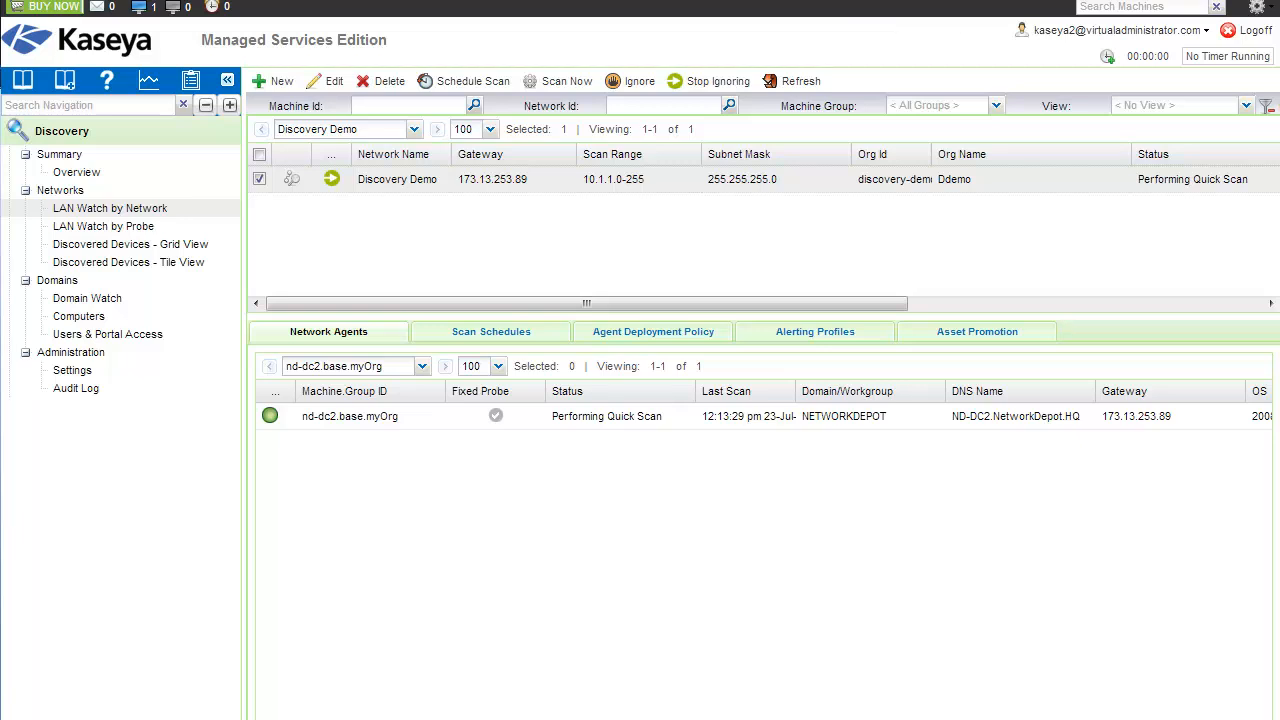
pyautogui.moveTo(1192, 179)
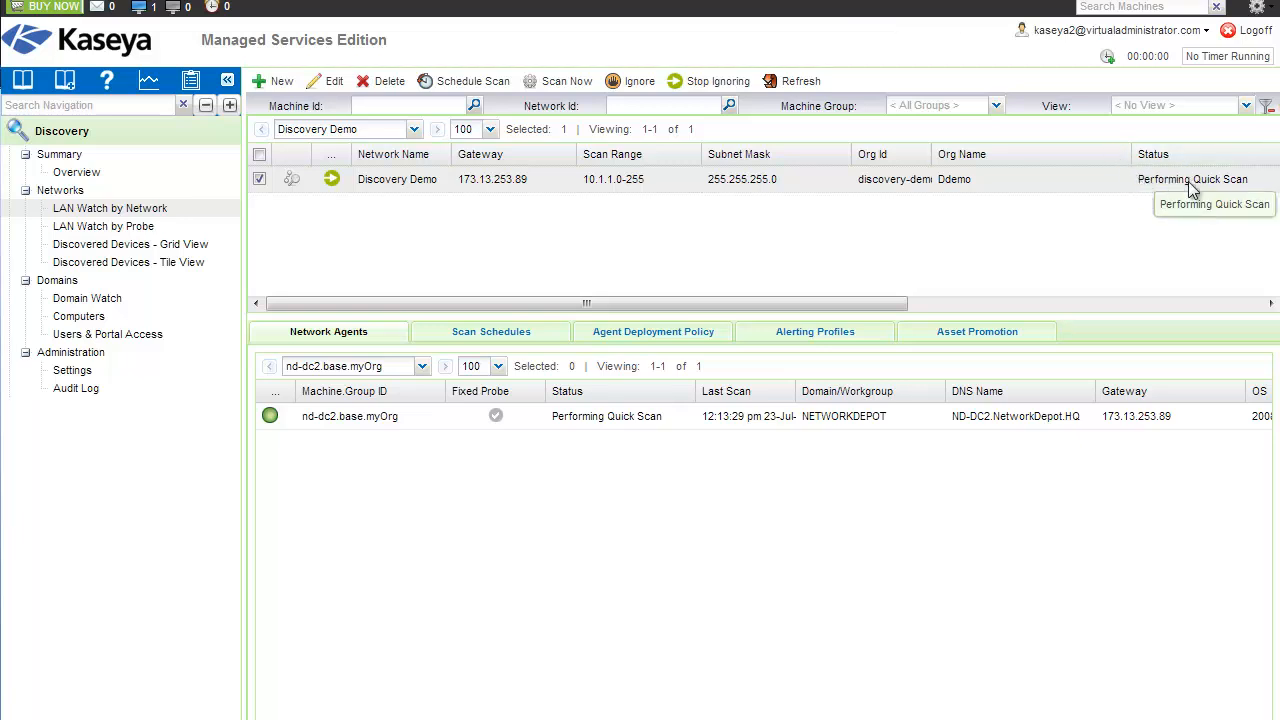
pyautogui.moveTo(1204, 197)
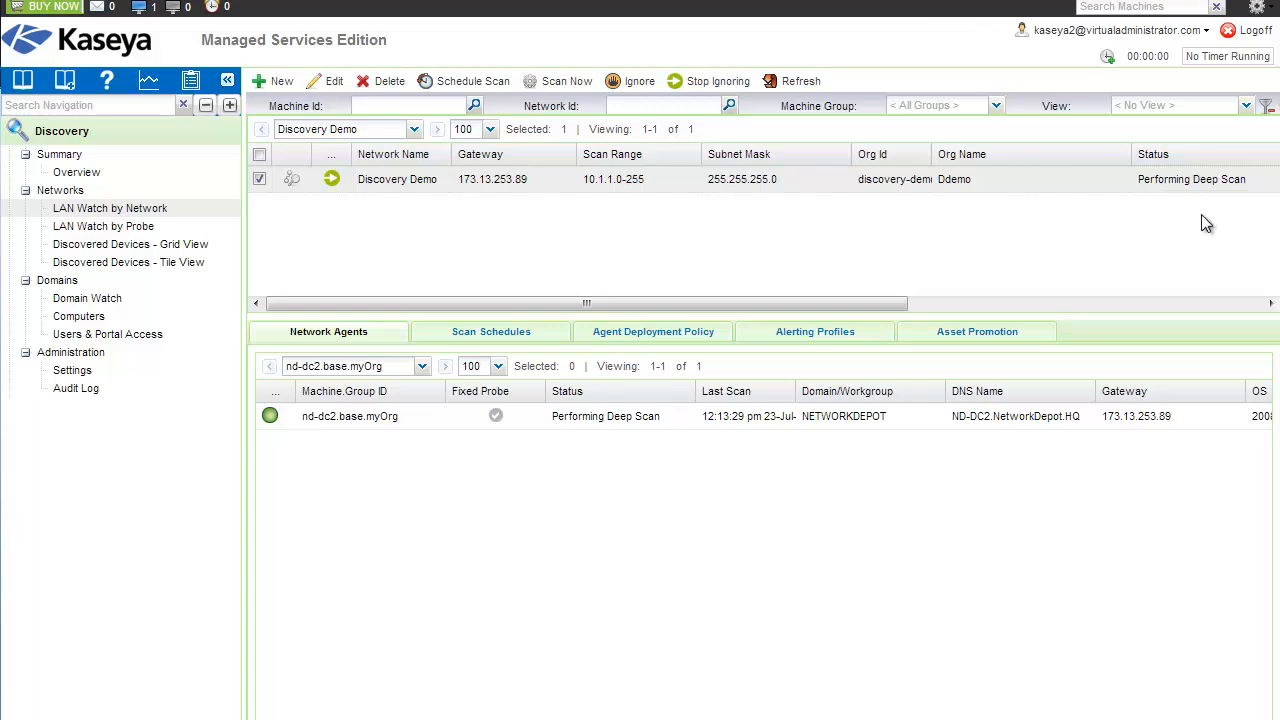
pyautogui.moveTo(1200, 224)
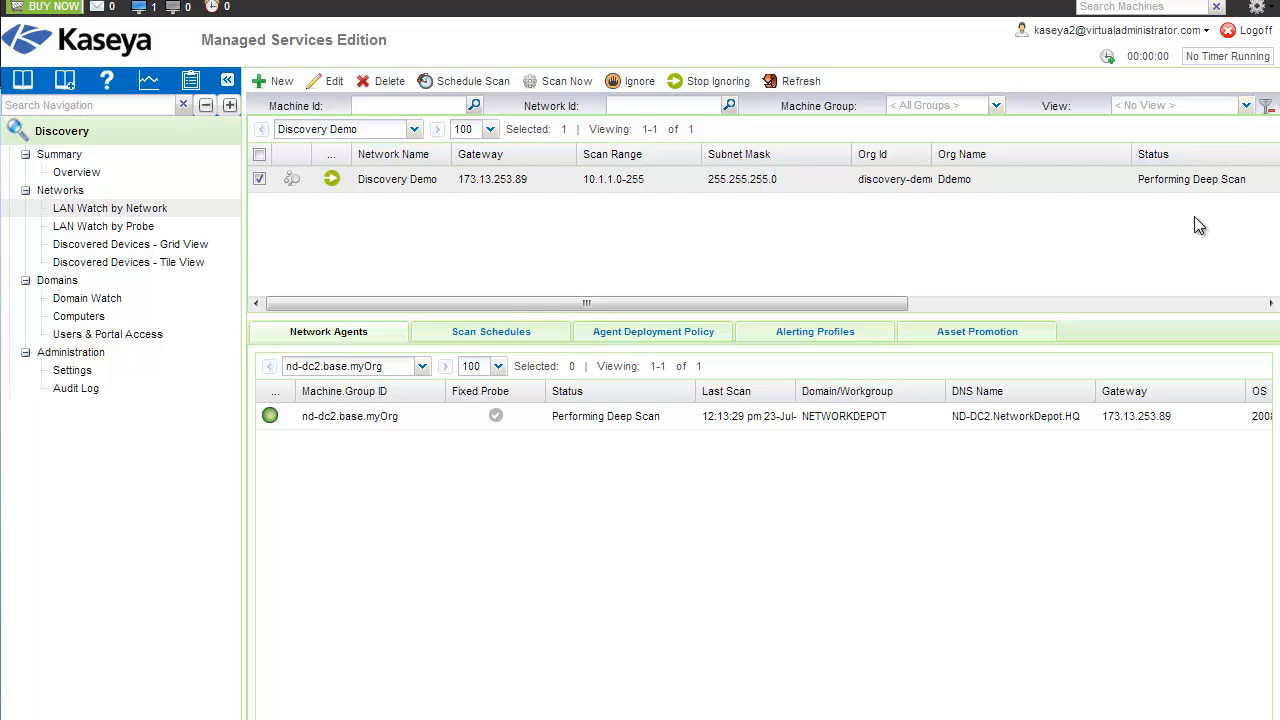
pyautogui.moveTo(1224, 218)
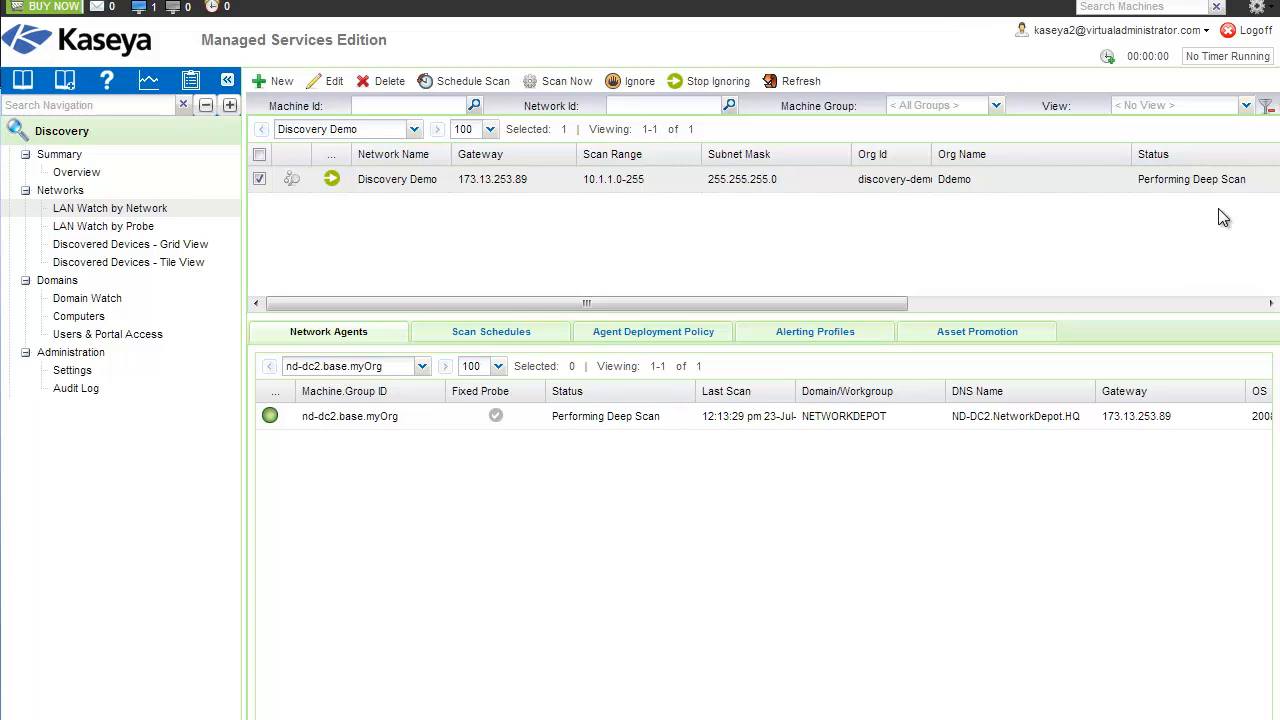
pyautogui.moveTo(1178, 218)
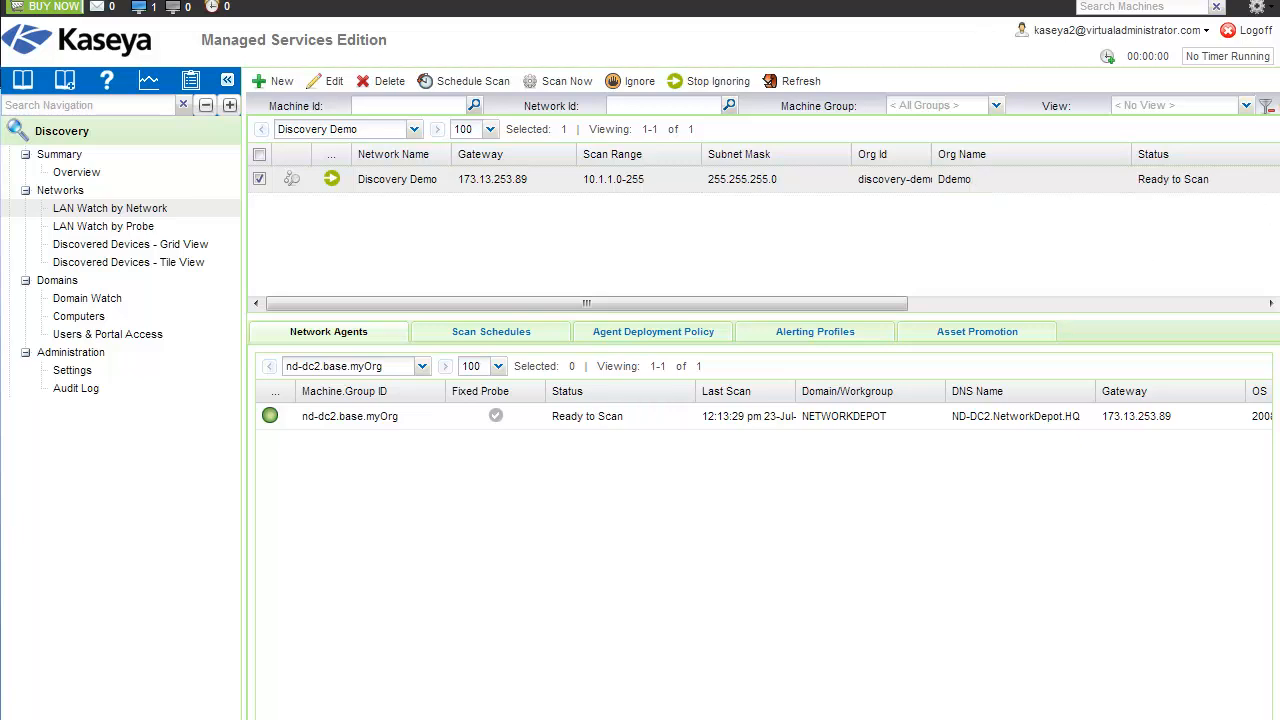
pyautogui.moveTo(1217, 222)
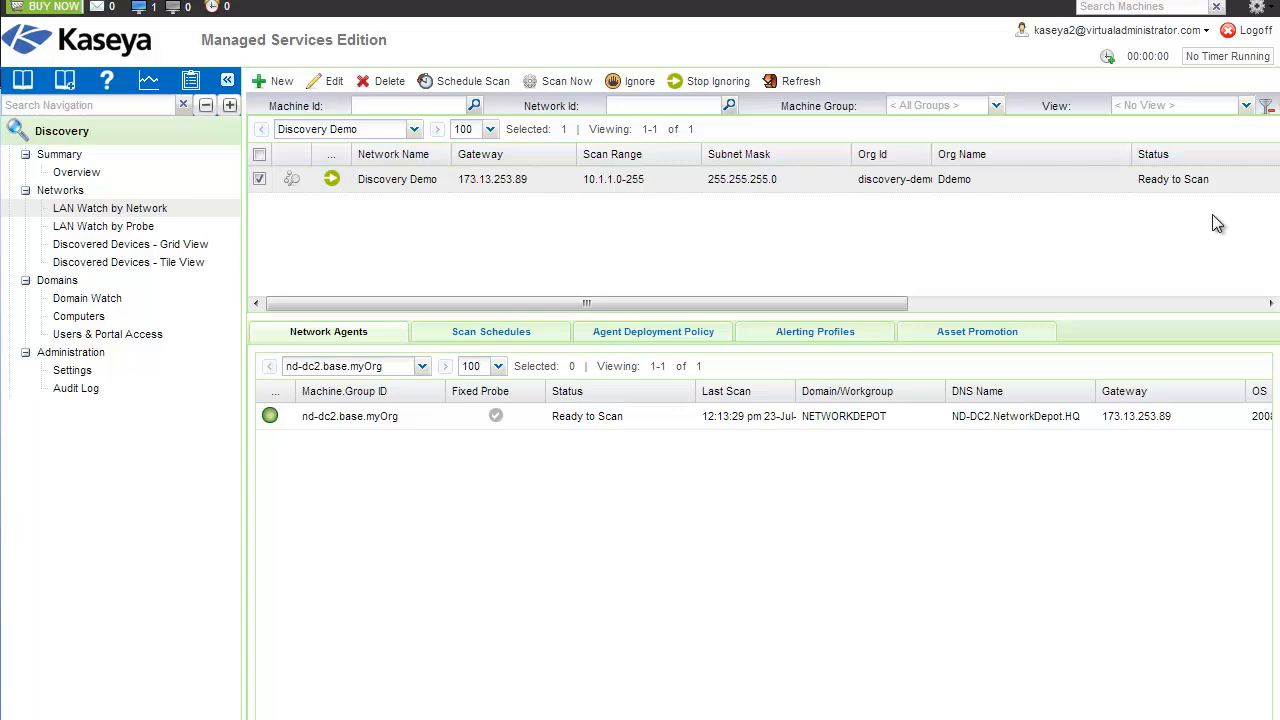
pyautogui.moveTo(1170, 219)
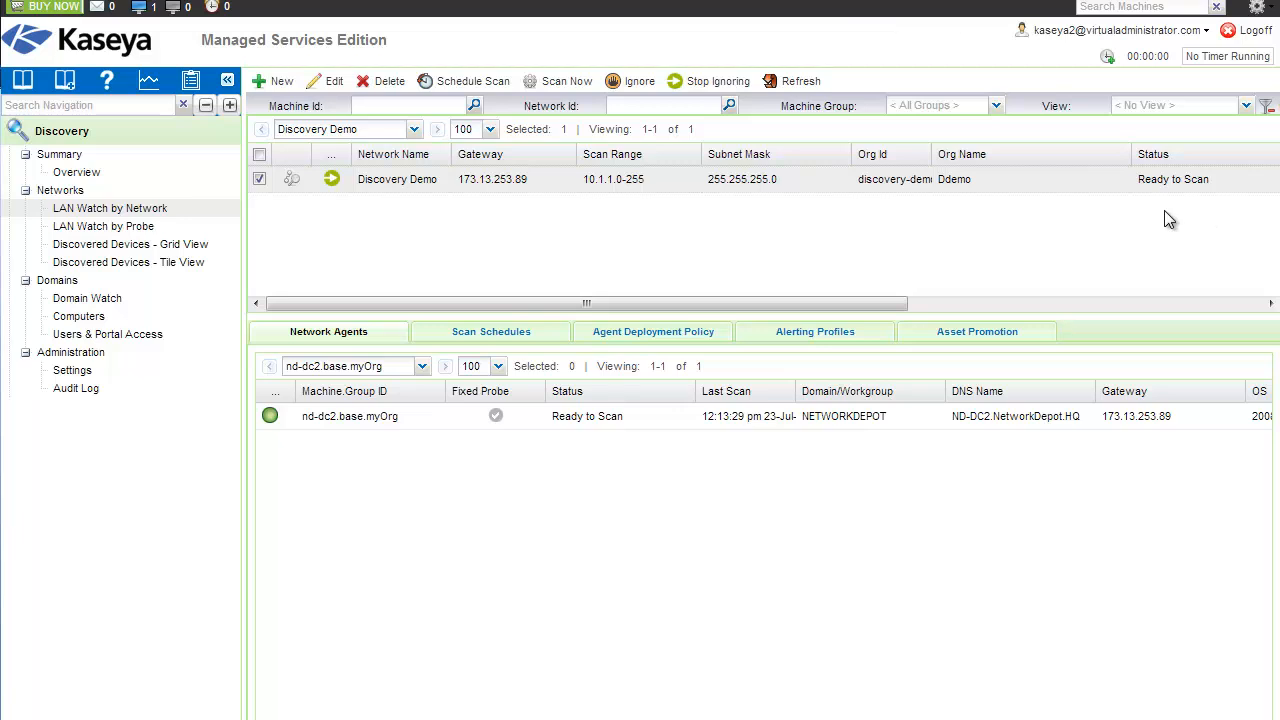
pyautogui.moveTo(1170, 228)
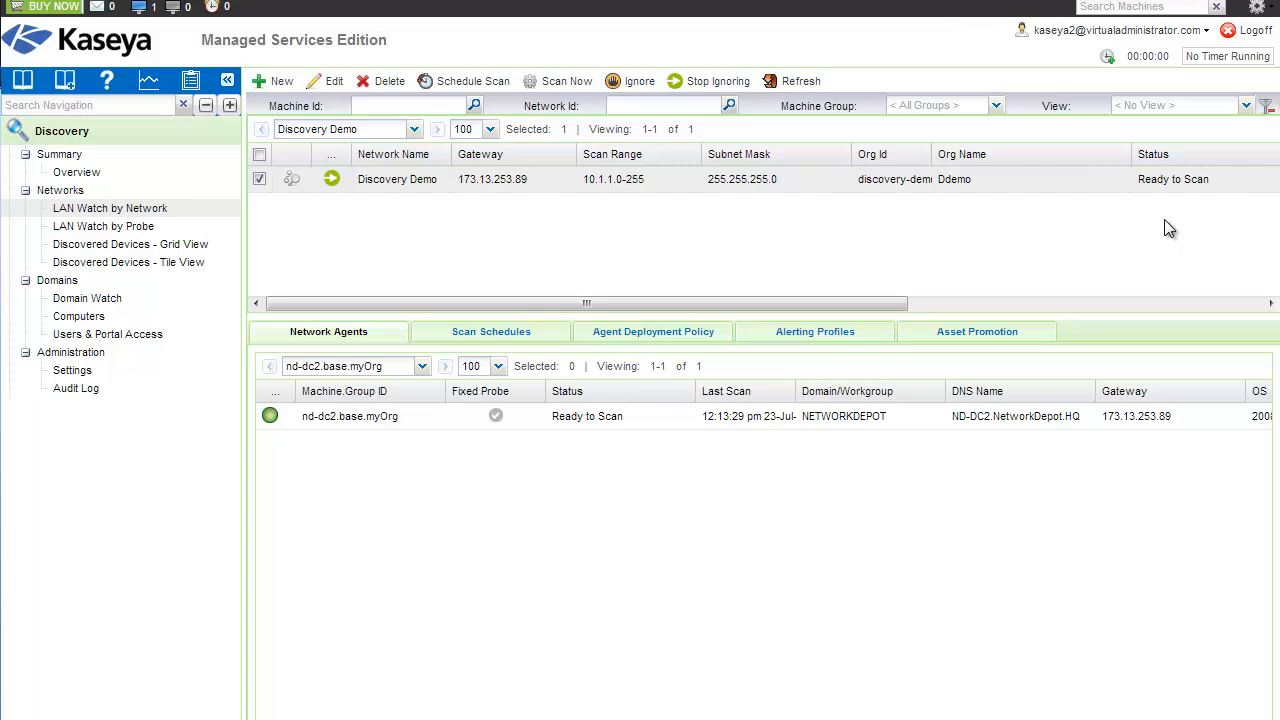
pyautogui.moveTo(1218, 265)
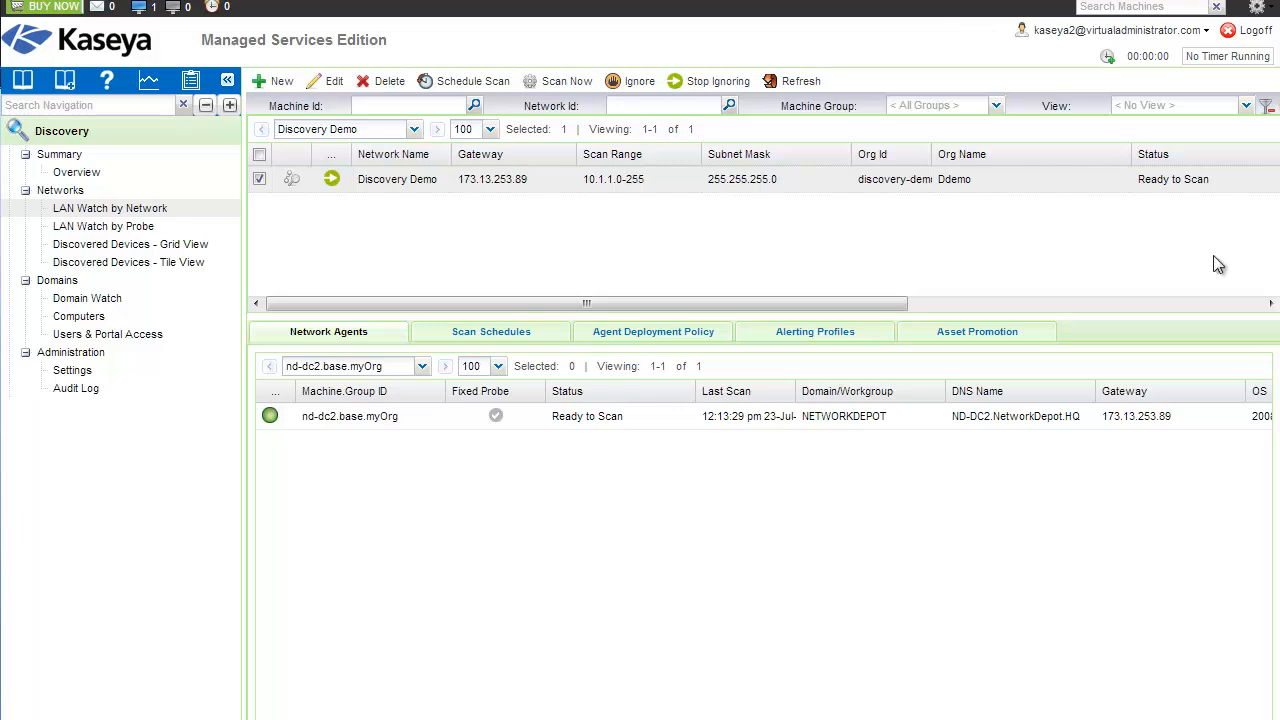
pyautogui.moveTo(1189, 252)
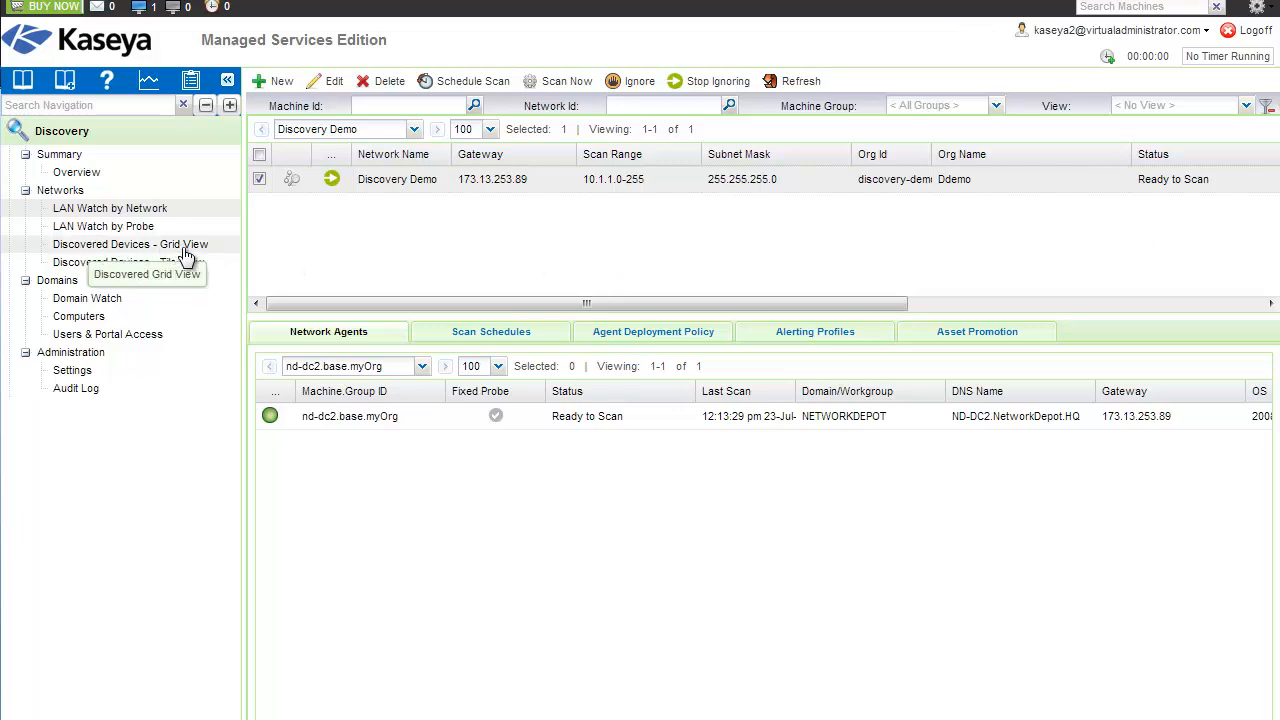
# Clear the Windows-only Device Type filter in the Discovered Devices grid to list 64 devices.
pyautogui.click(130, 244)
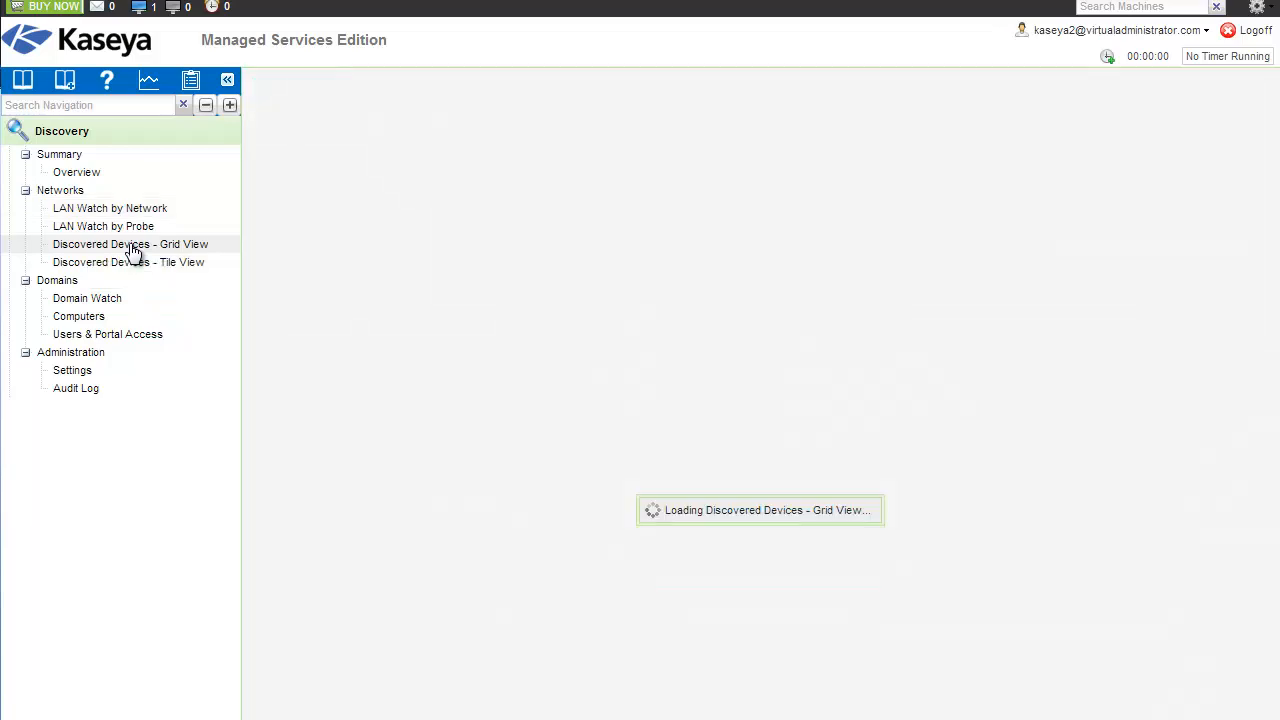
pyautogui.click(130, 244)
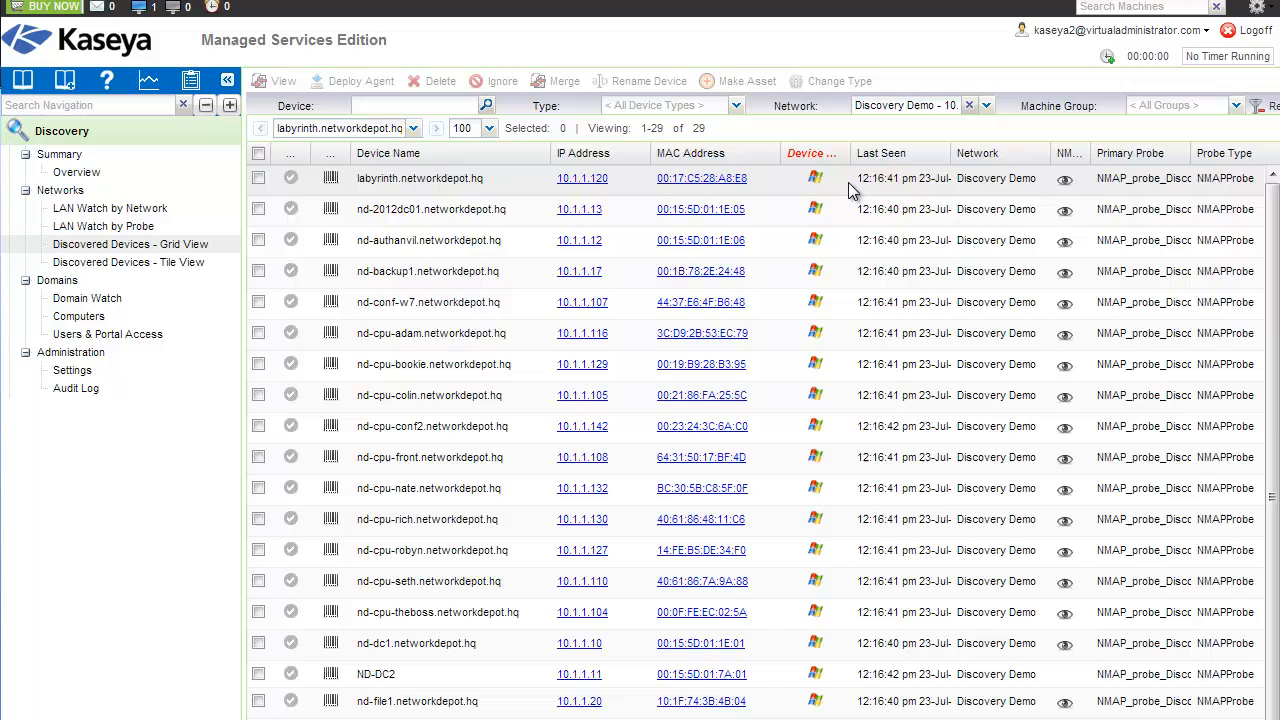
pyautogui.click(836, 152)
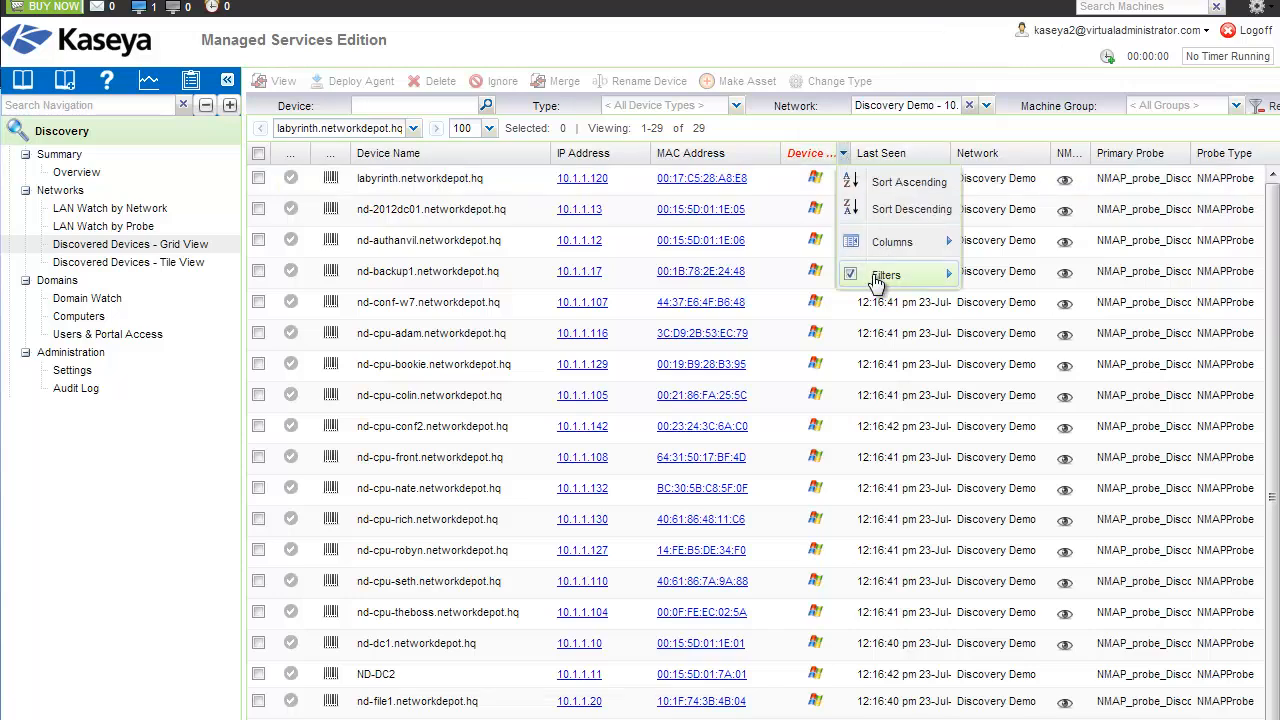
pyautogui.click(850, 274)
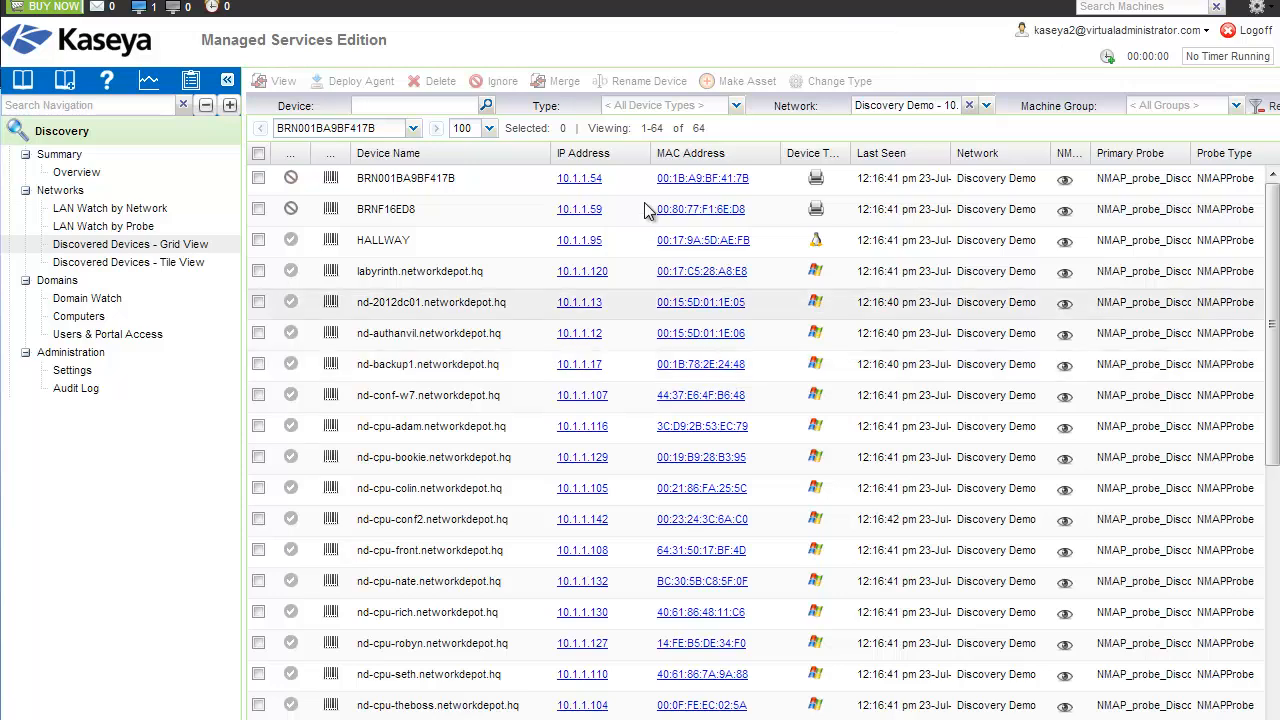
pyautogui.moveTo(725, 138)
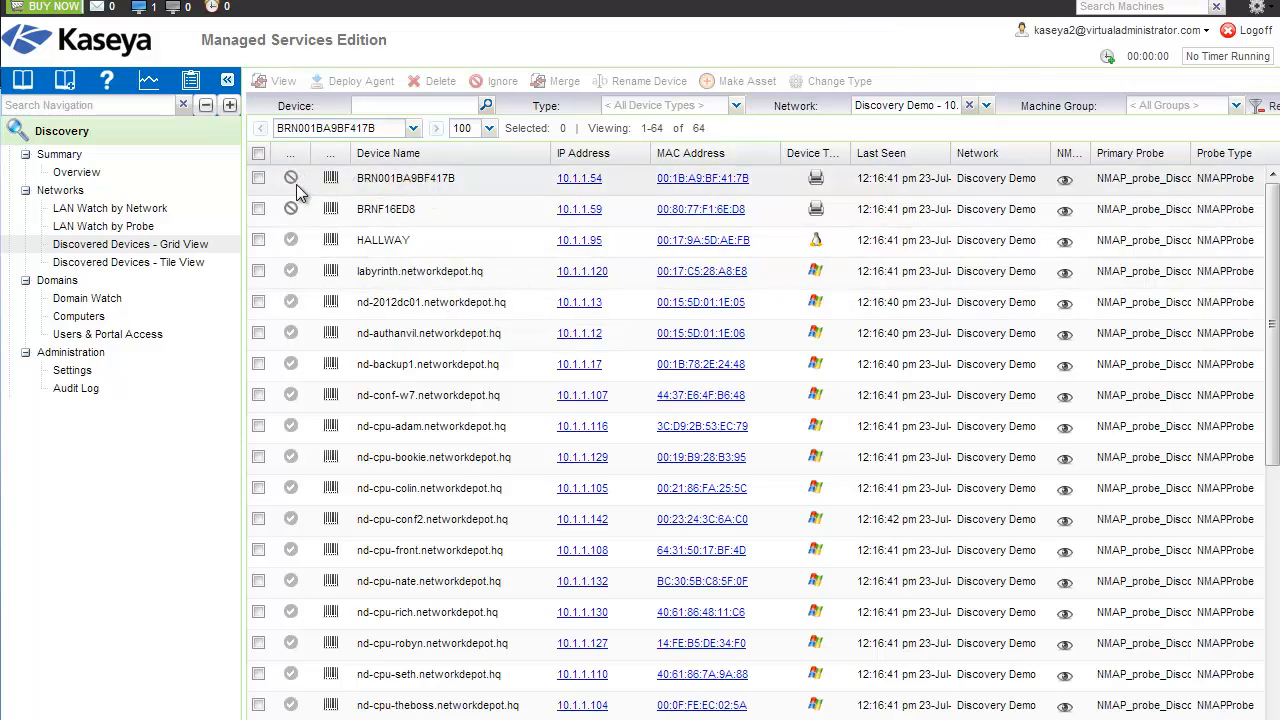
pyautogui.moveTo(291, 182)
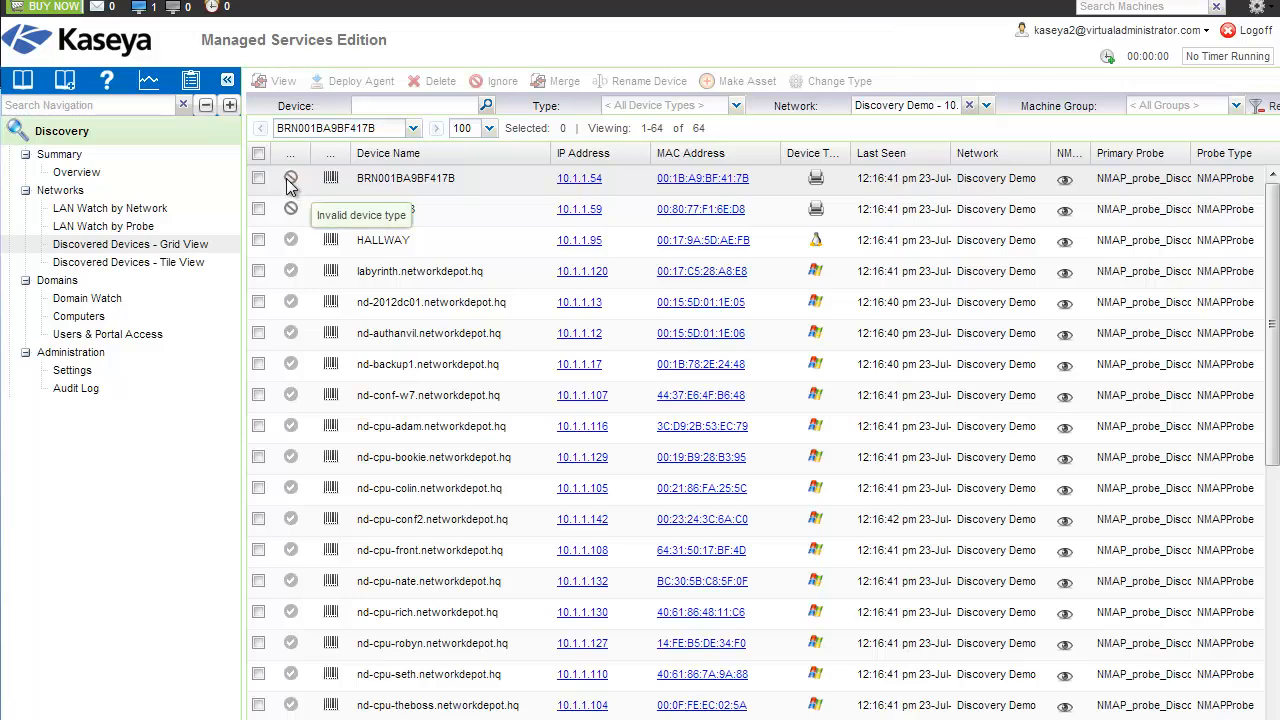
pyautogui.moveTo(293, 186)
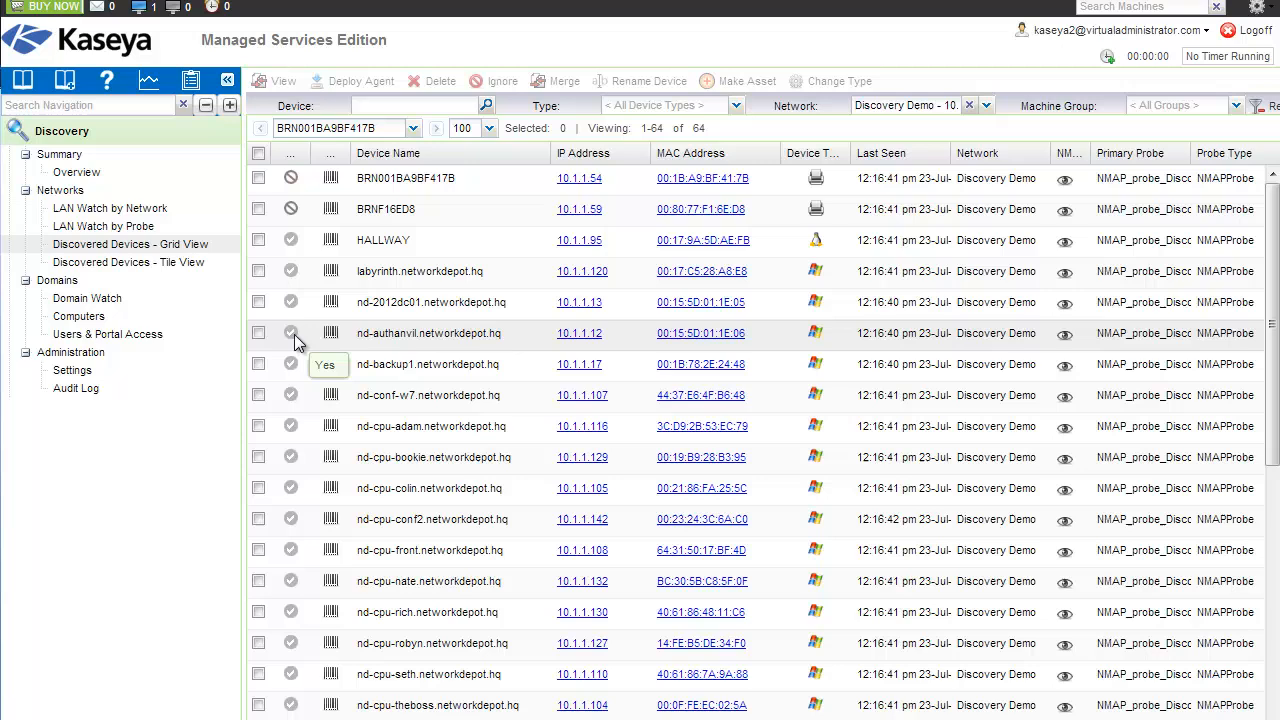
pyautogui.moveTo(825, 340)
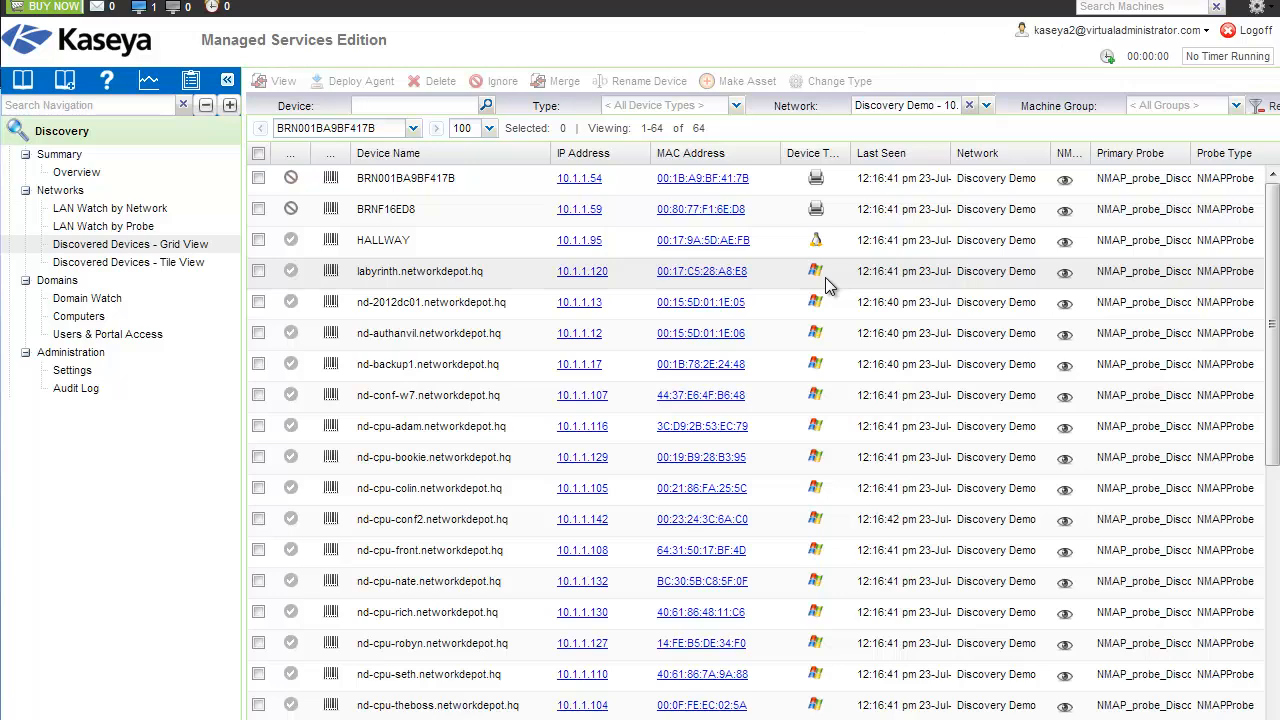
pyautogui.moveTo(313, 318)
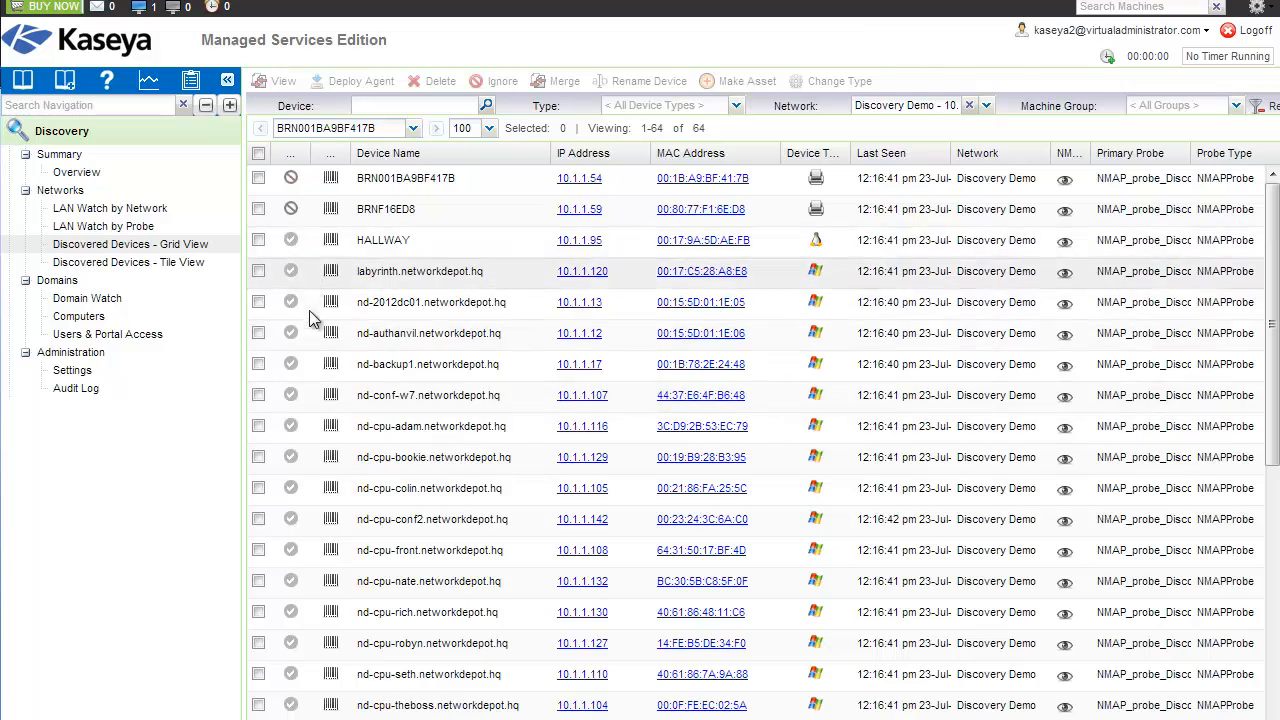
# Select unknown-00:10:49:00:80:60 (10.1.1.103) and view its Nmap scan report.
pyautogui.scroll(-3)
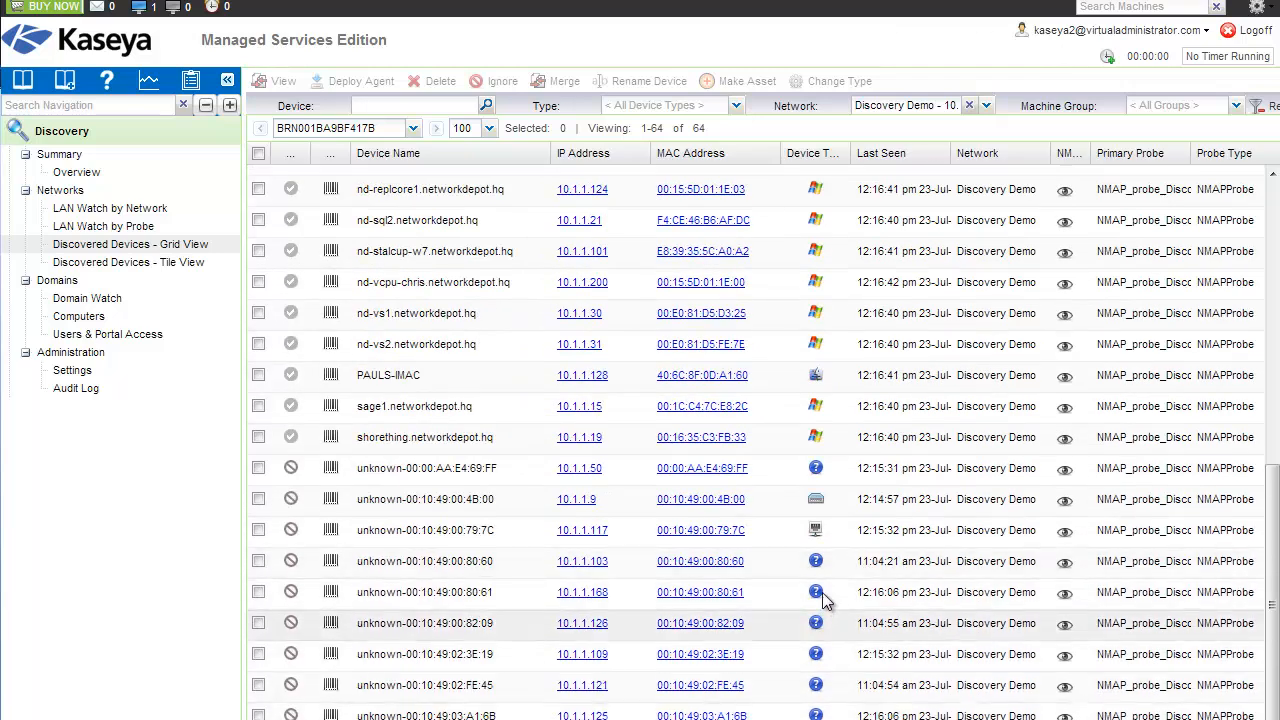
pyautogui.moveTo(817, 561)
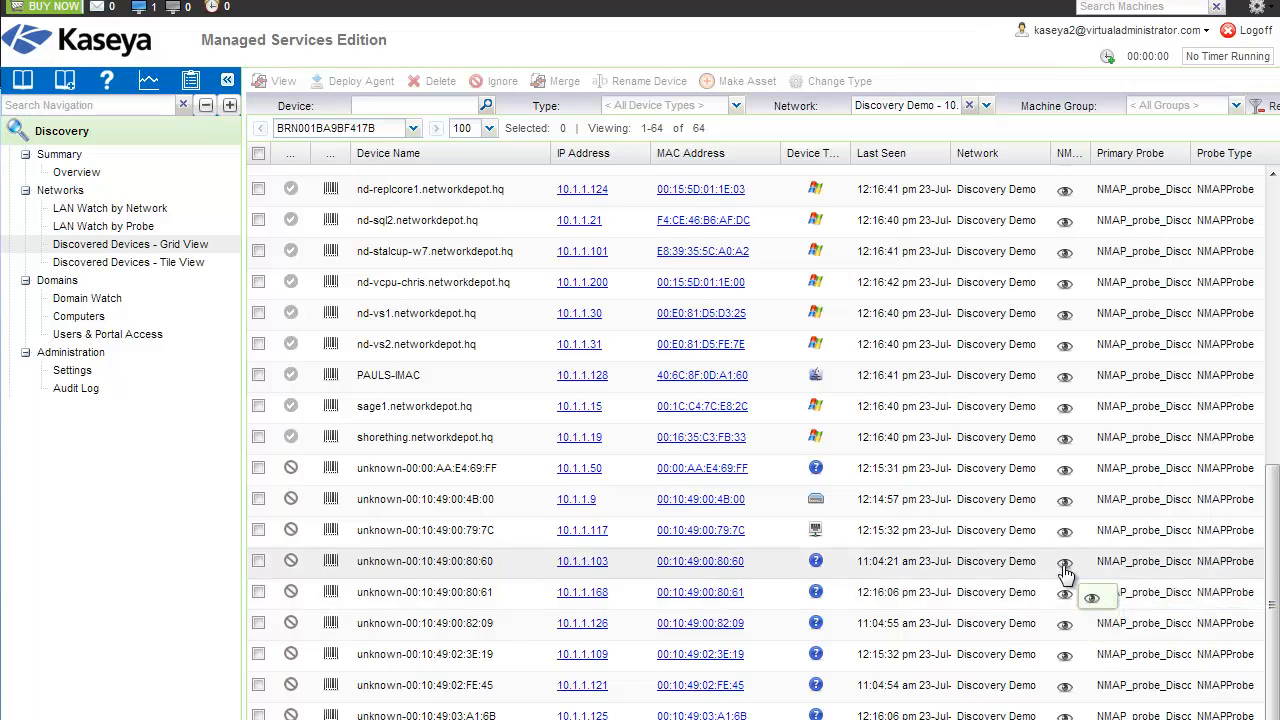
pyautogui.click(258, 561)
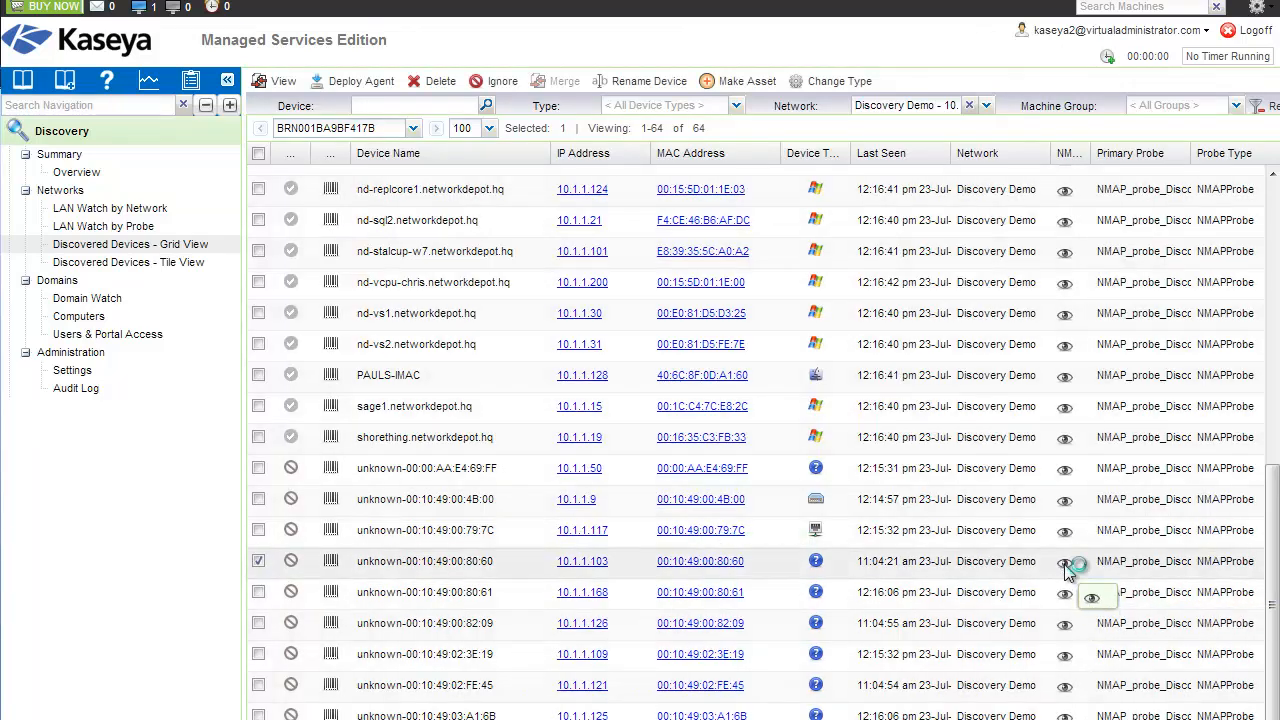
pyautogui.click(1073, 561)
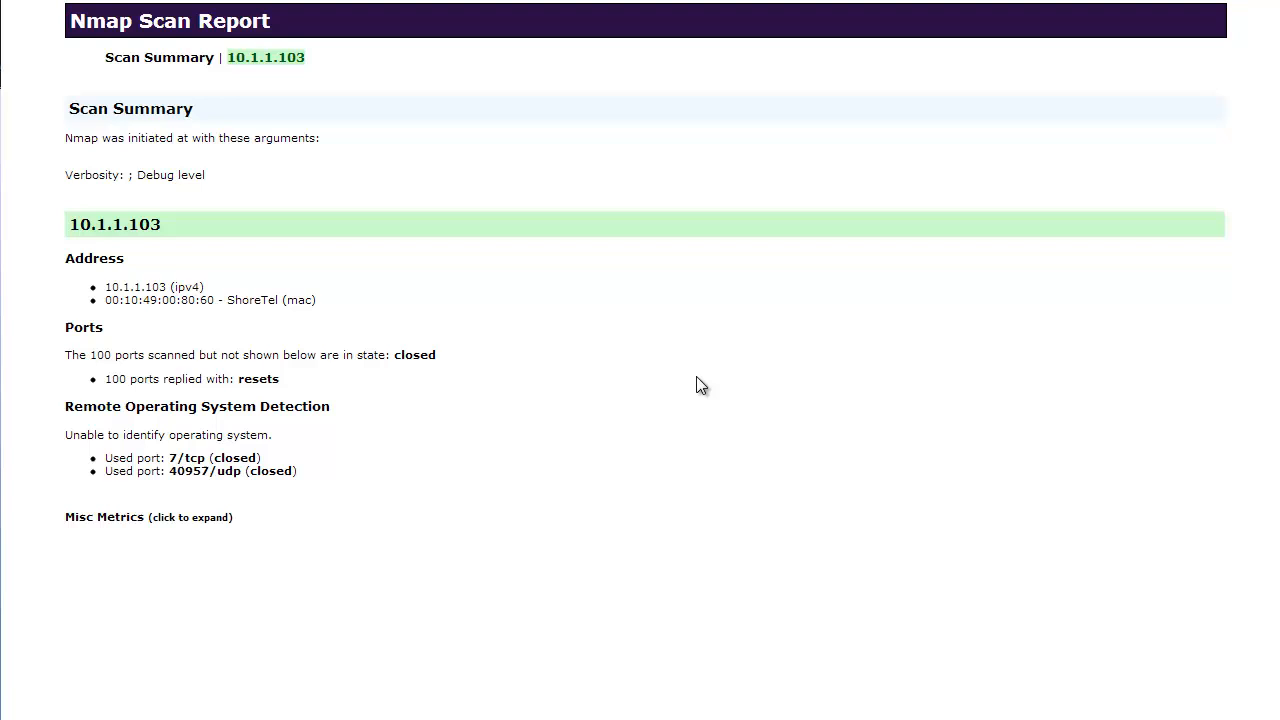
pyautogui.moveTo(527, 617)
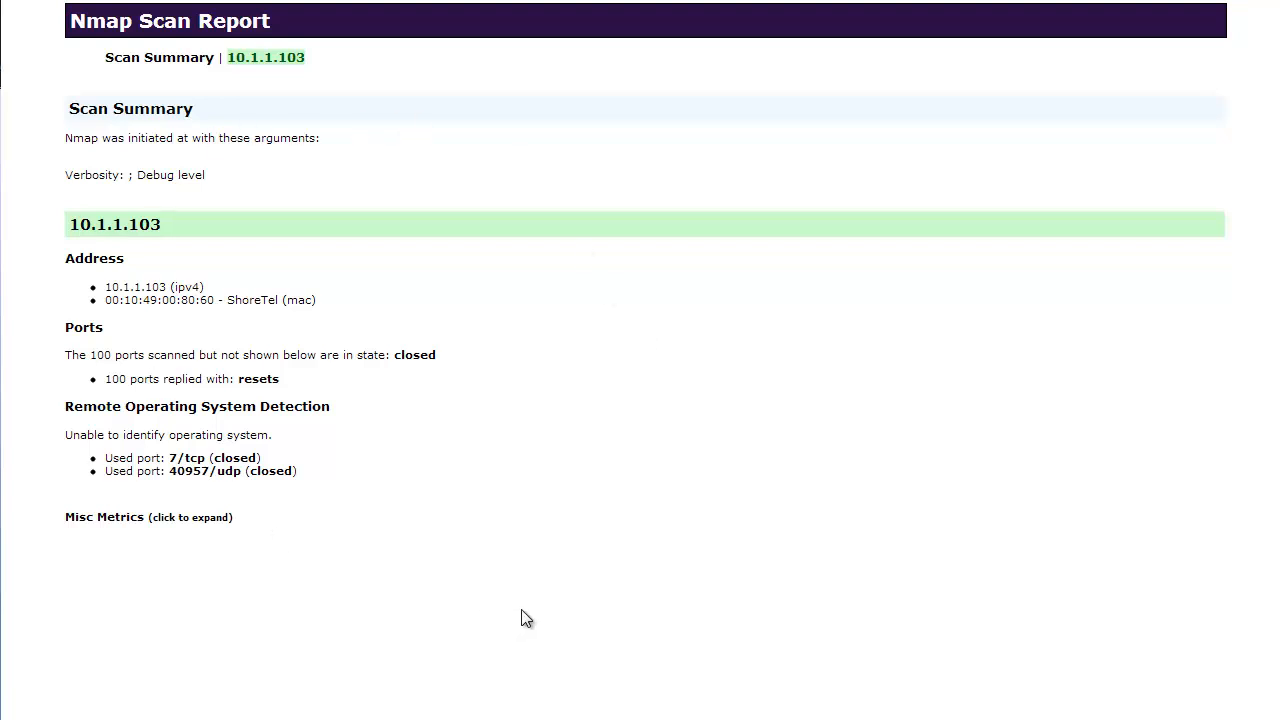
pyautogui.moveTo(172, 238)
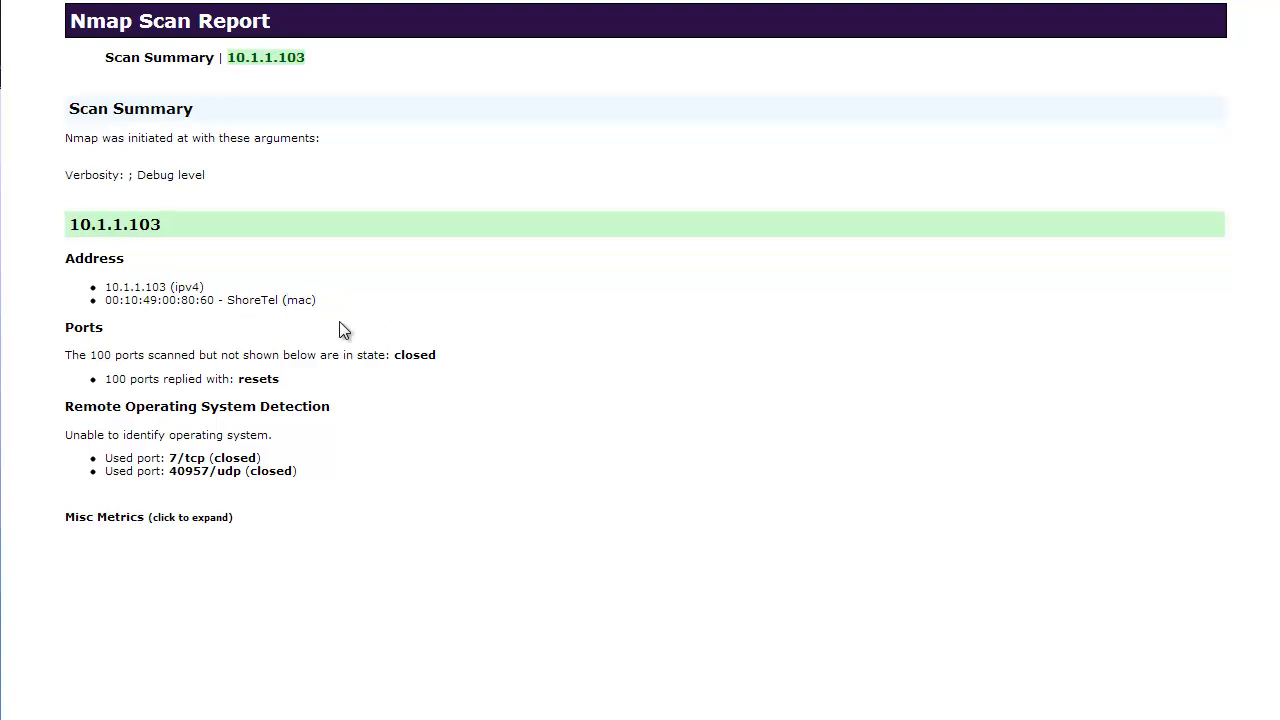
# Review the 10.1.1.103 ShoreTel Nmap report and its MAC details.
pyautogui.doubleClick(251, 300)
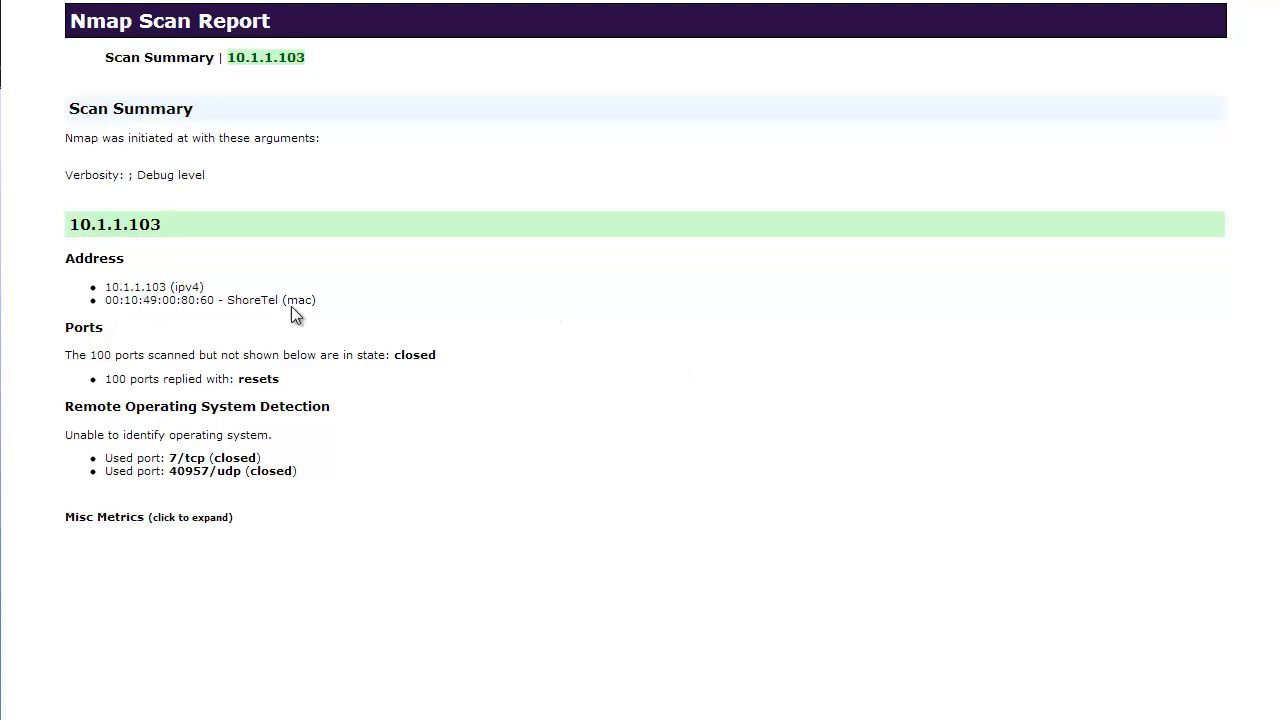
pyautogui.moveTo(232, 554)
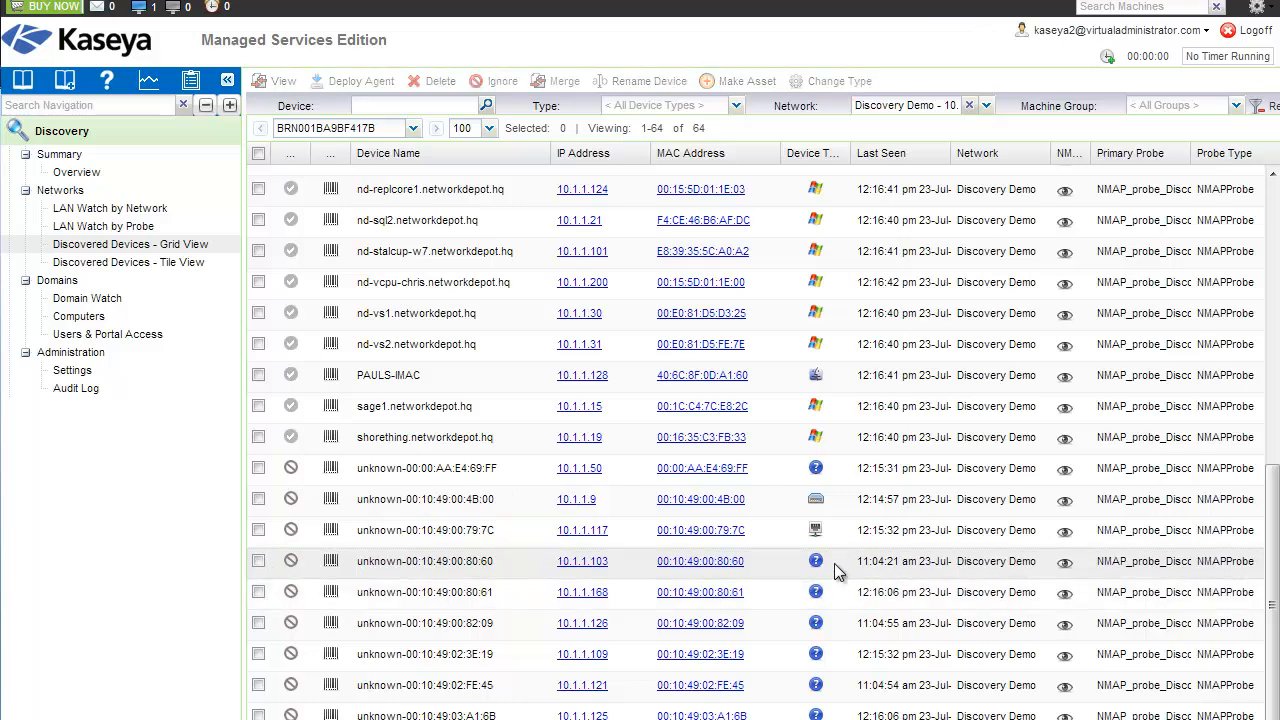
pyautogui.moveTo(827, 572)
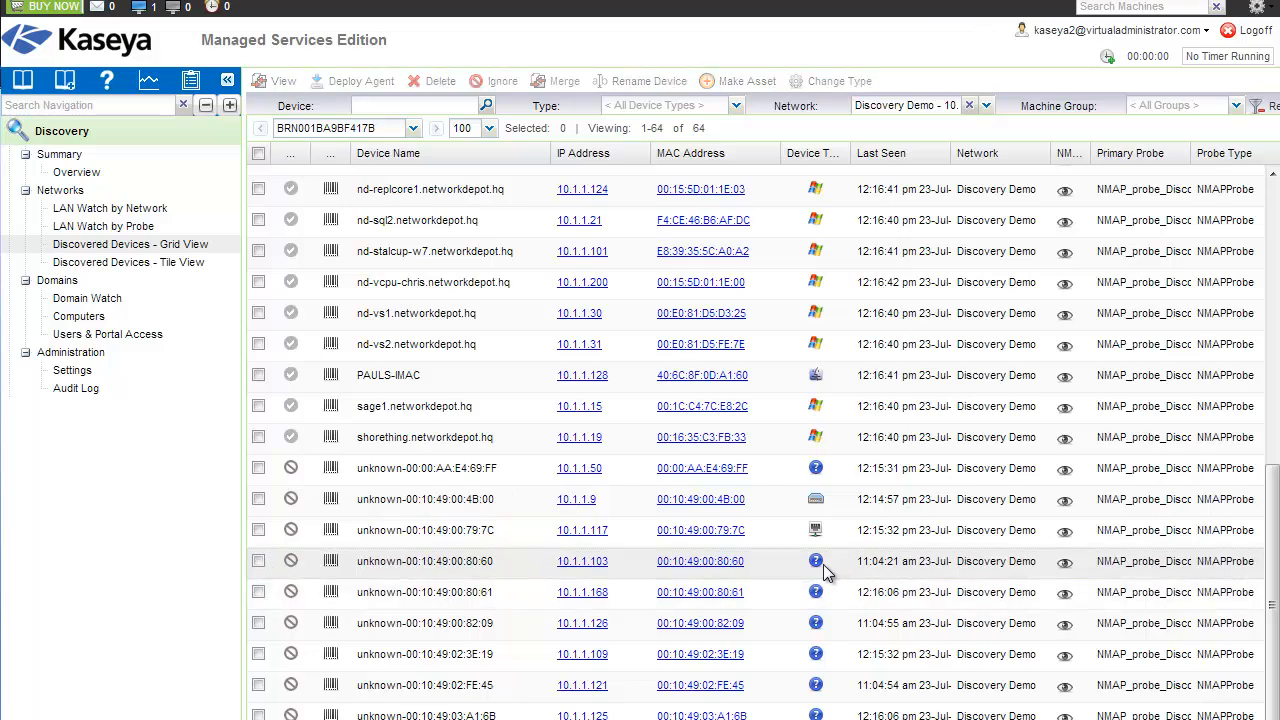
pyautogui.moveTo(816, 561)
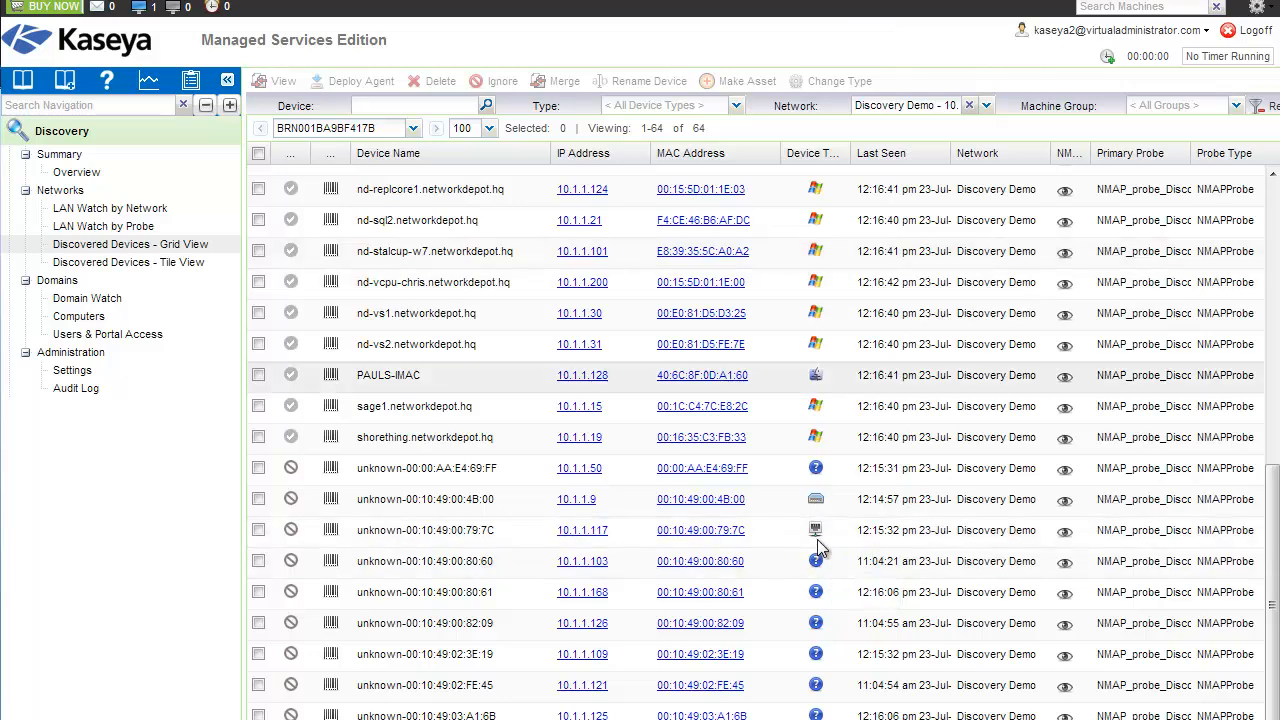
pyautogui.moveTo(815, 561)
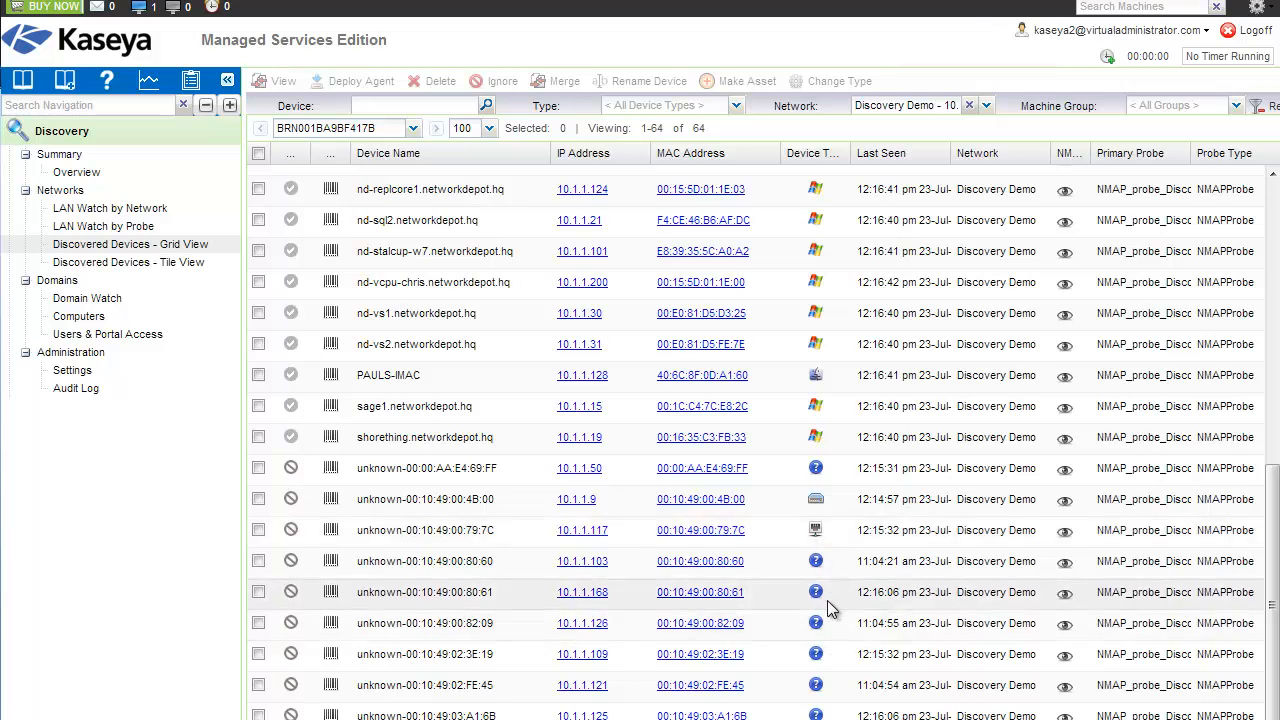
pyautogui.scroll(3)
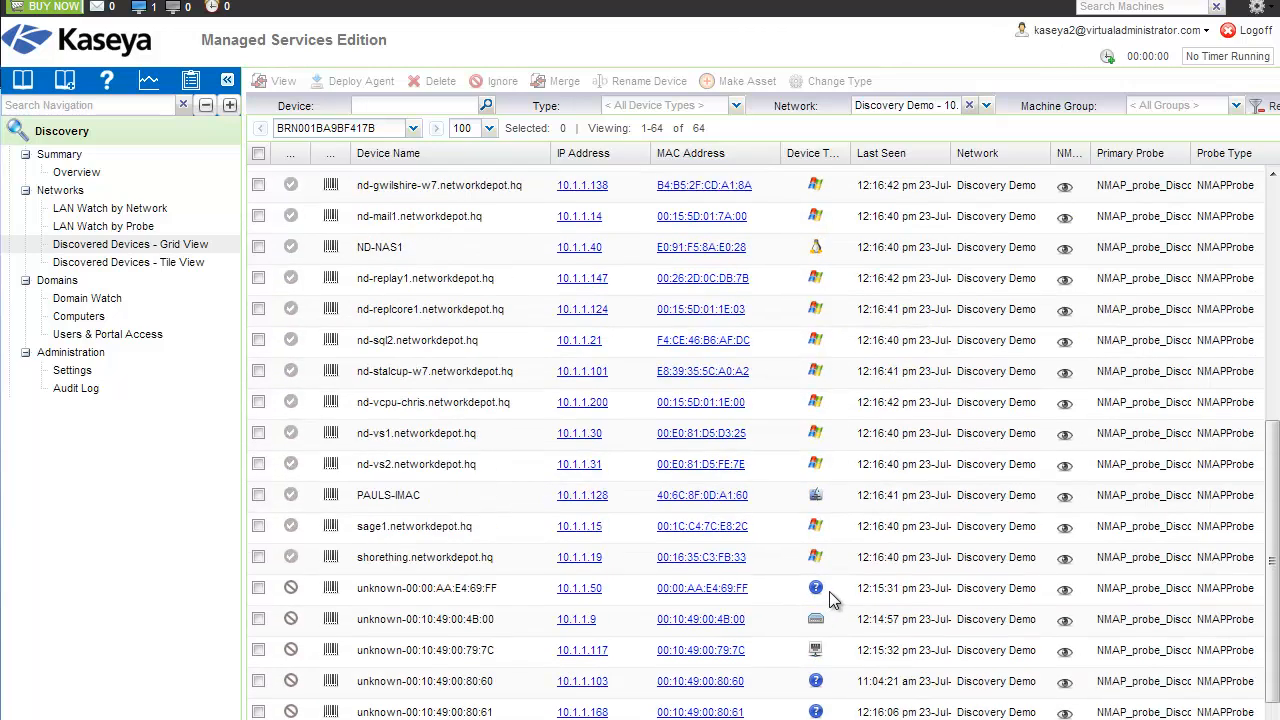
pyautogui.moveTo(885, 513)
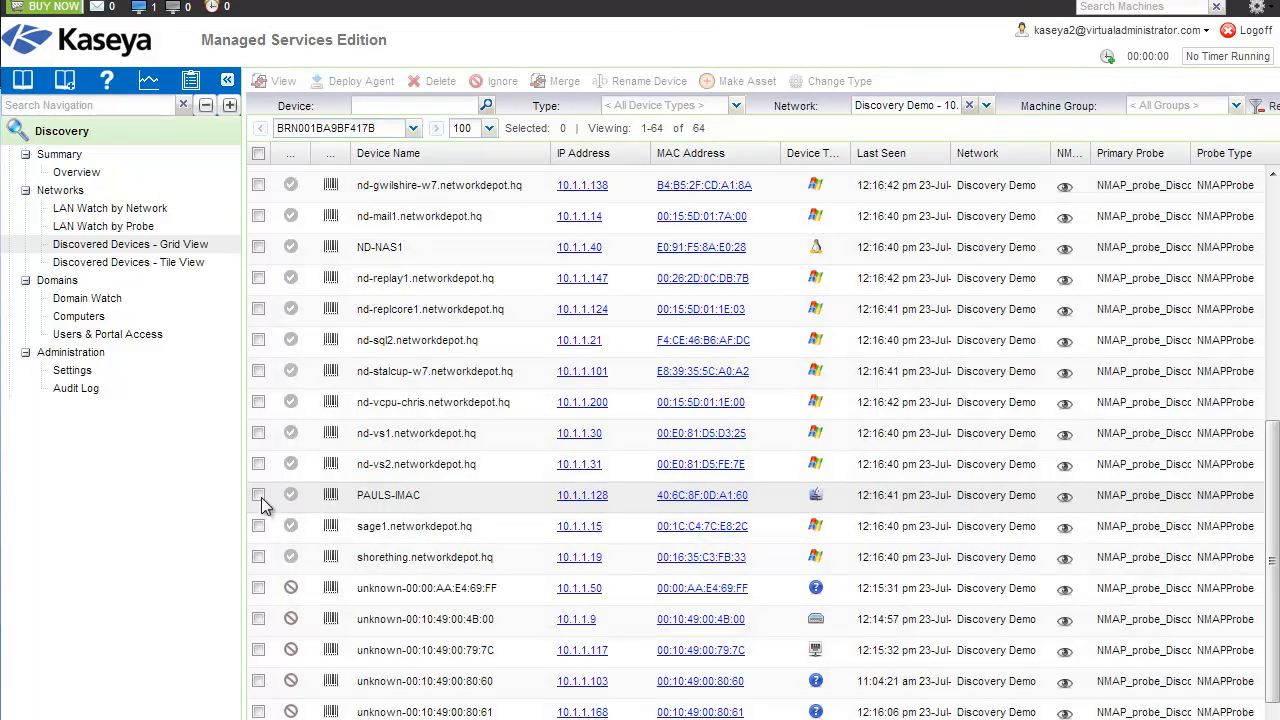
pyautogui.click(258, 495)
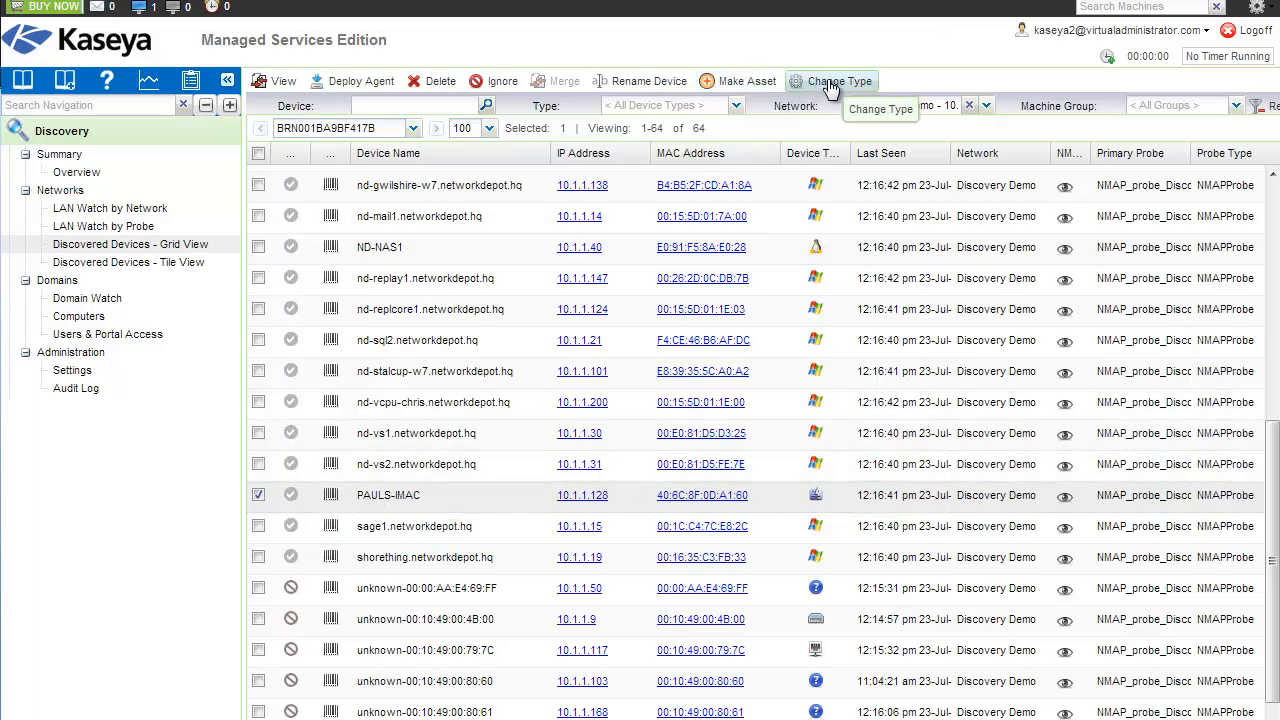
pyautogui.click(839, 81)
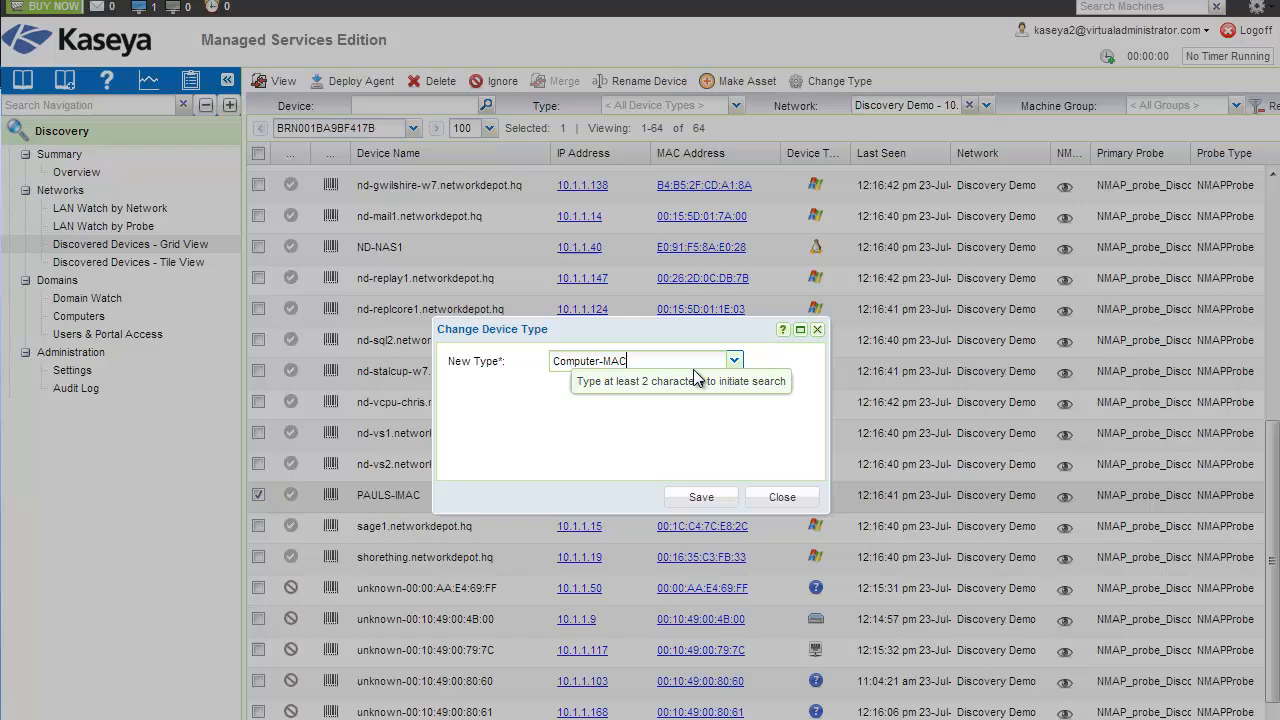
pyautogui.click(734, 360)
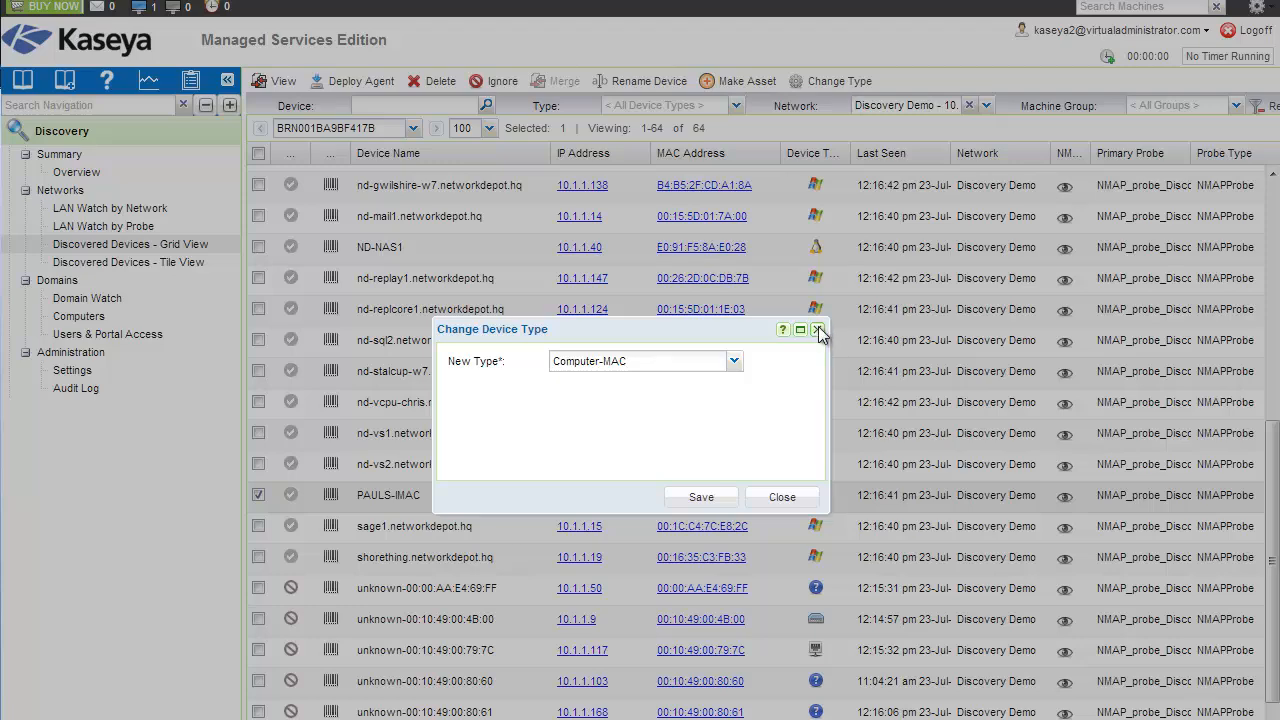
pyautogui.click(819, 330)
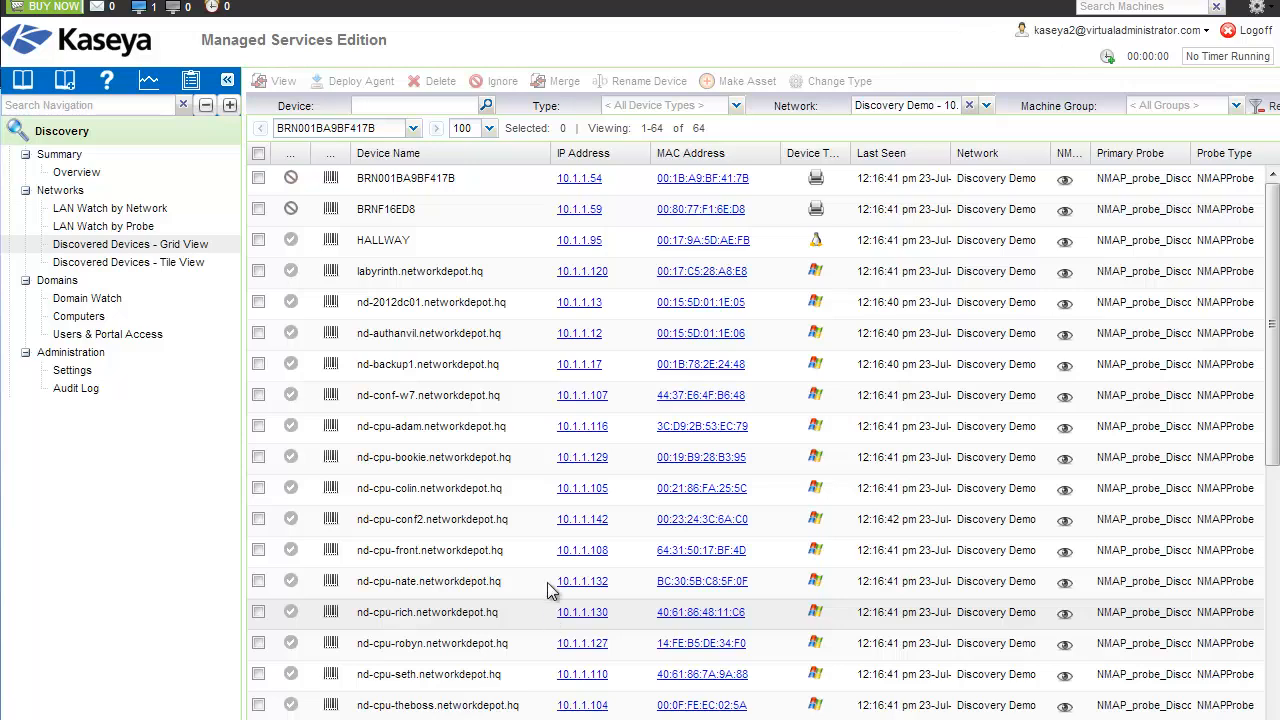
pyautogui.moveTo(720, 395)
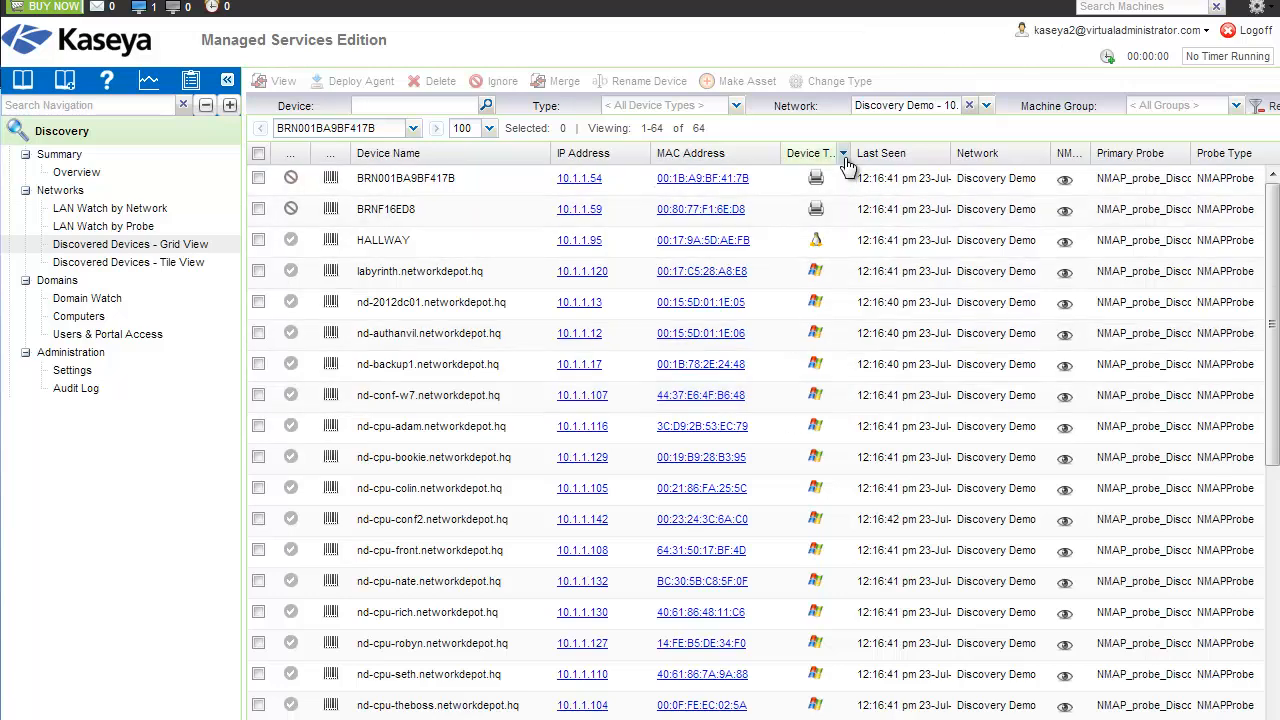
# Filter the grid to the 29 Windows devices and uncheck every selected device.
pyautogui.click(843, 158)
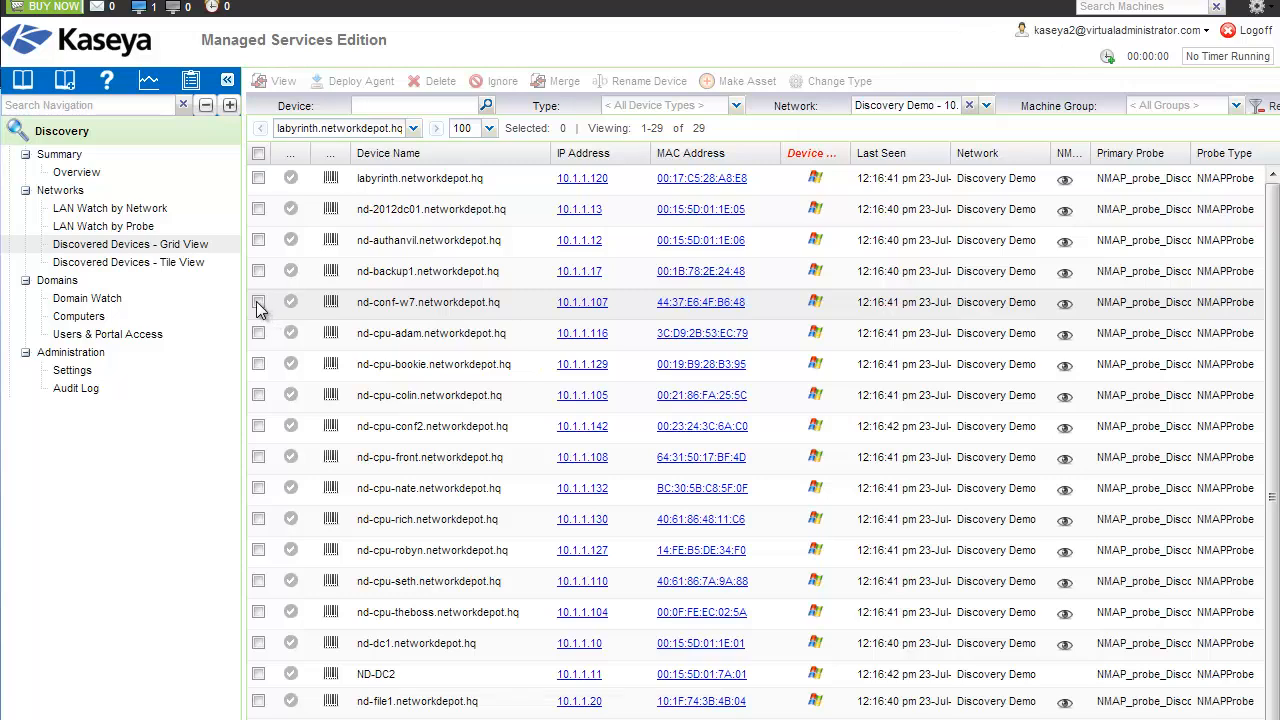
pyautogui.click(258, 363)
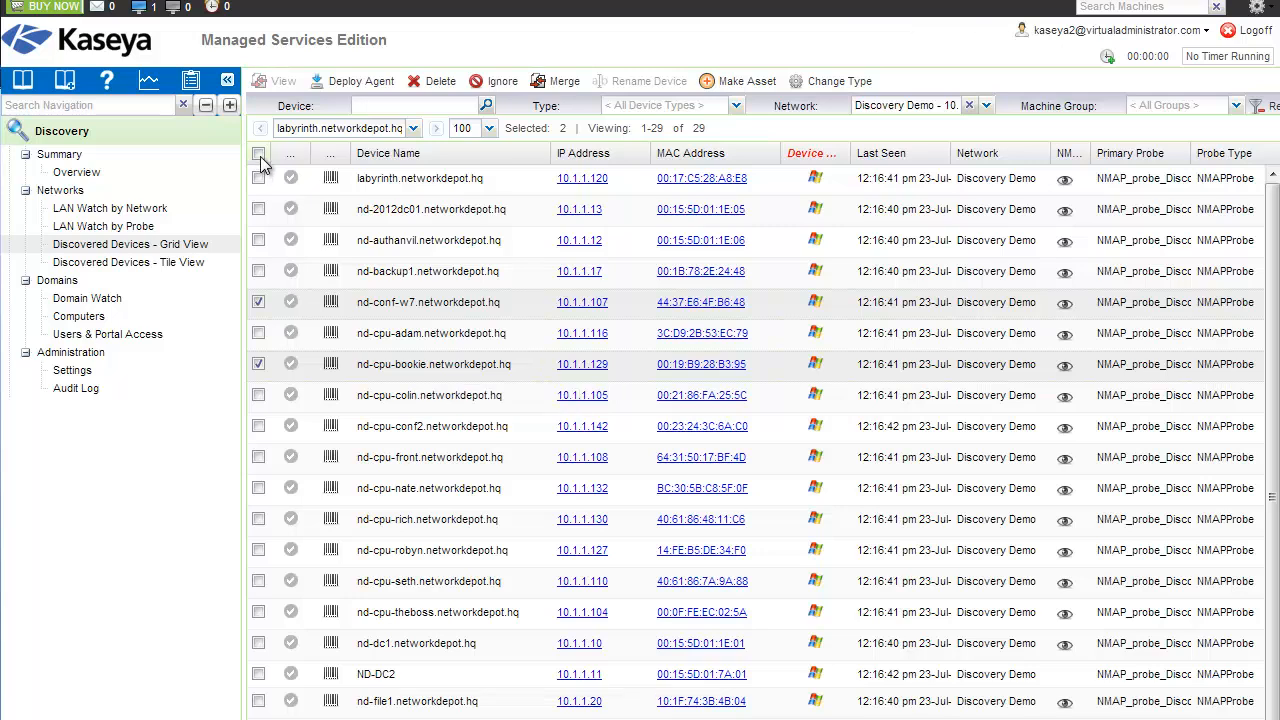
pyautogui.click(258, 152)
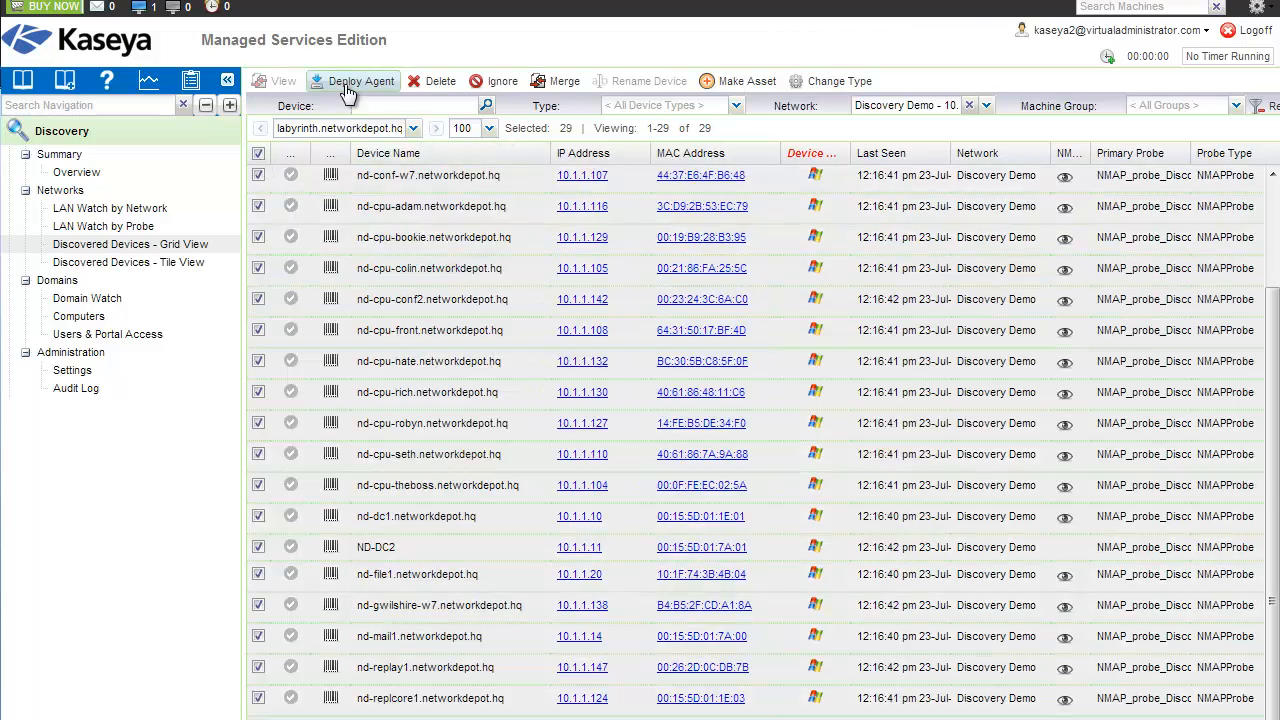
pyautogui.moveTo(710, 480)
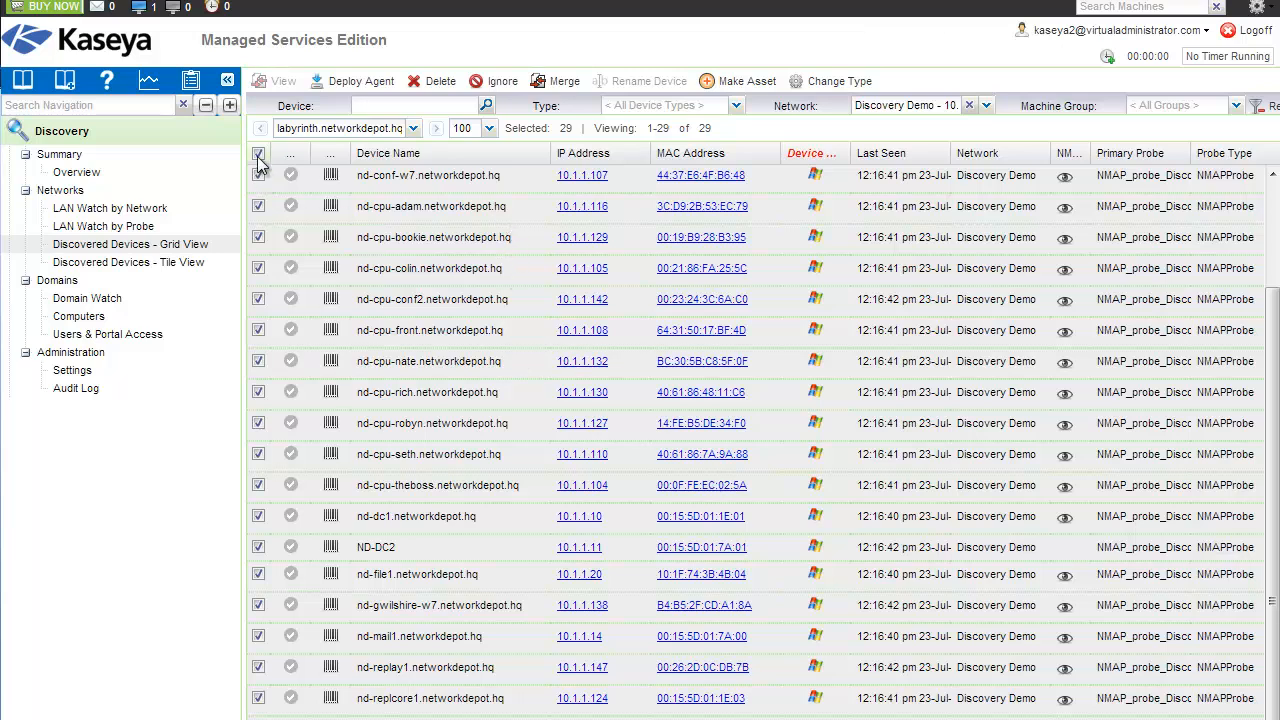
pyautogui.click(258, 153)
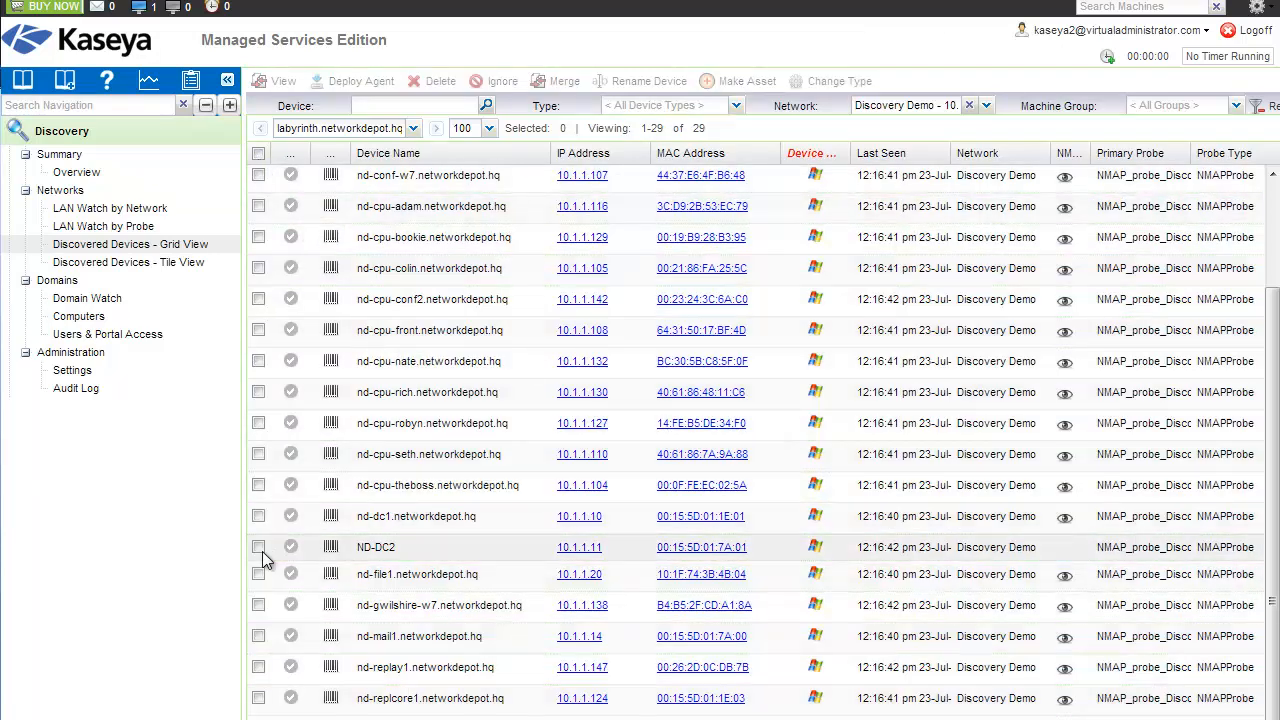
pyautogui.click(258, 547)
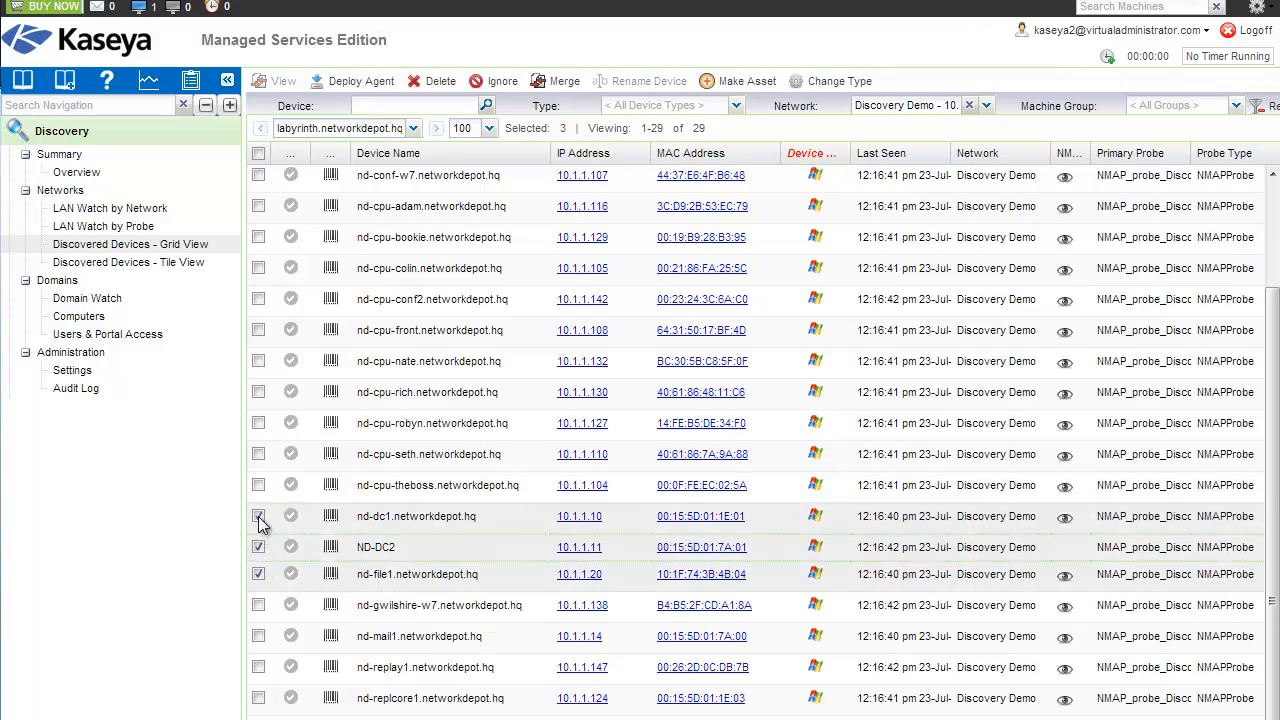
pyautogui.click(258, 516)
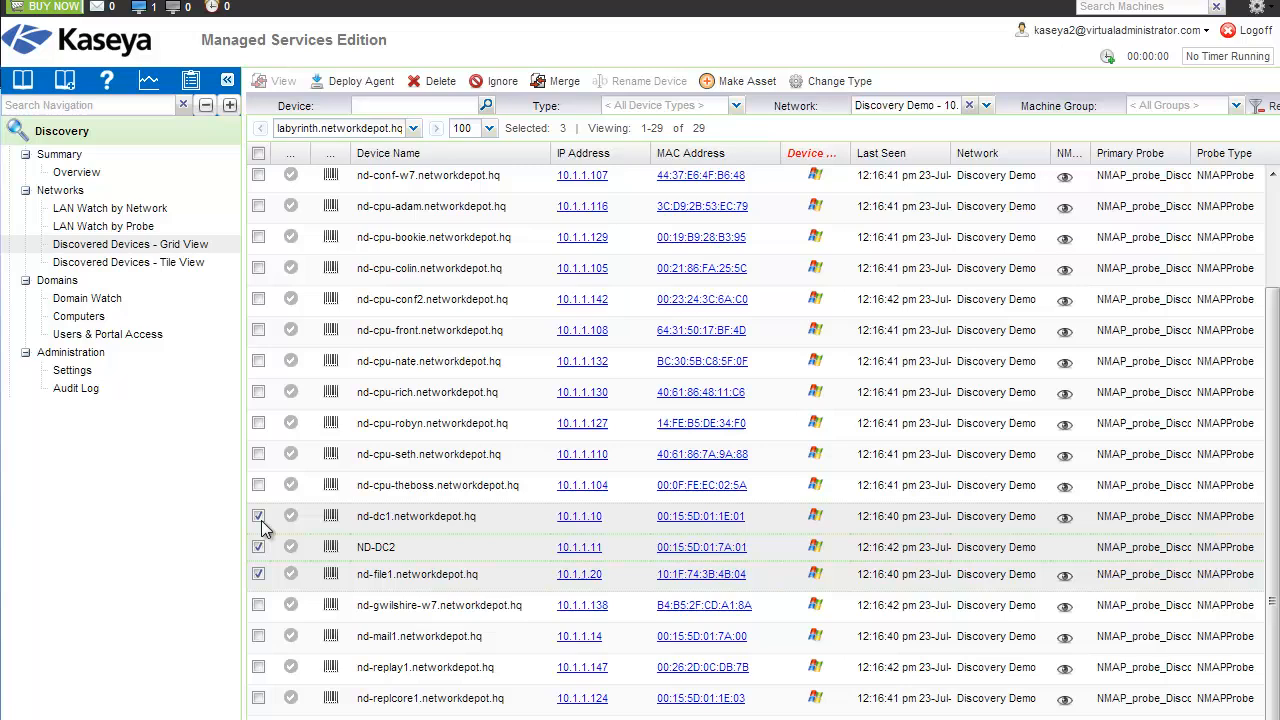
pyautogui.click(258, 516)
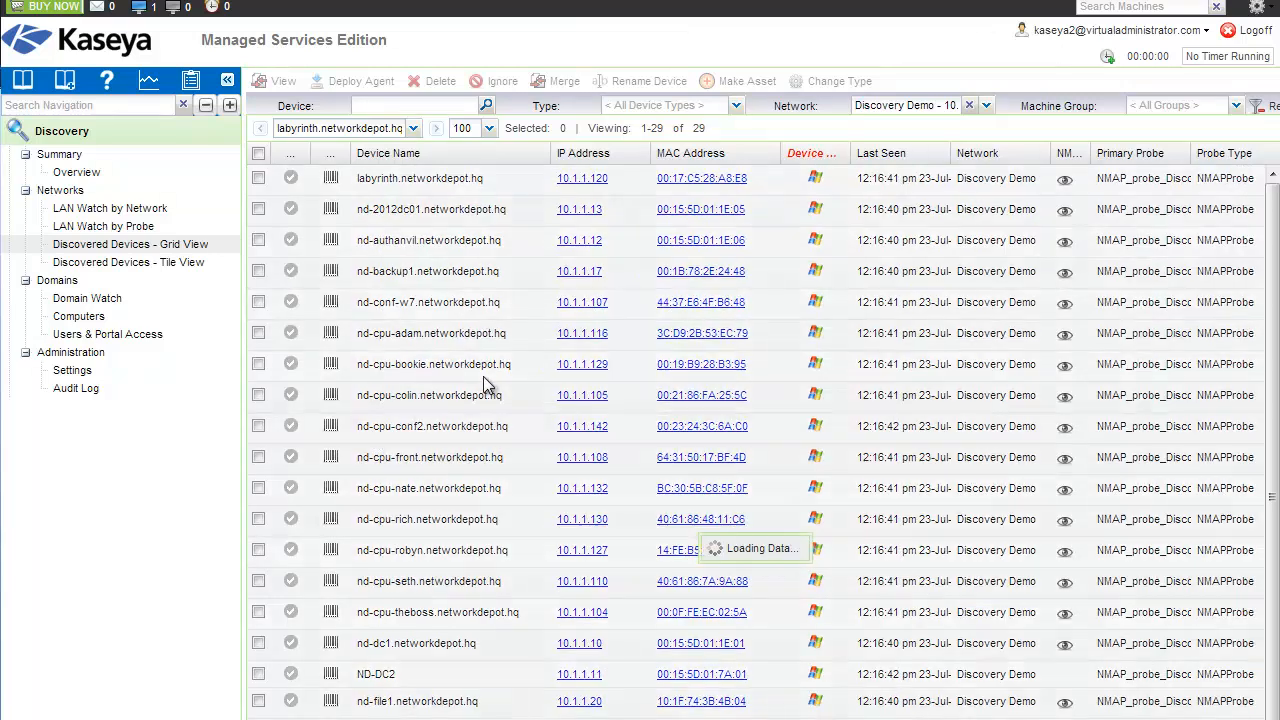
# Tick nd-conf-w7.networkdepot.hq and nd-cpu-bookie.networkdepot.hq in the discovered devices grid.
pyautogui.click(258, 302)
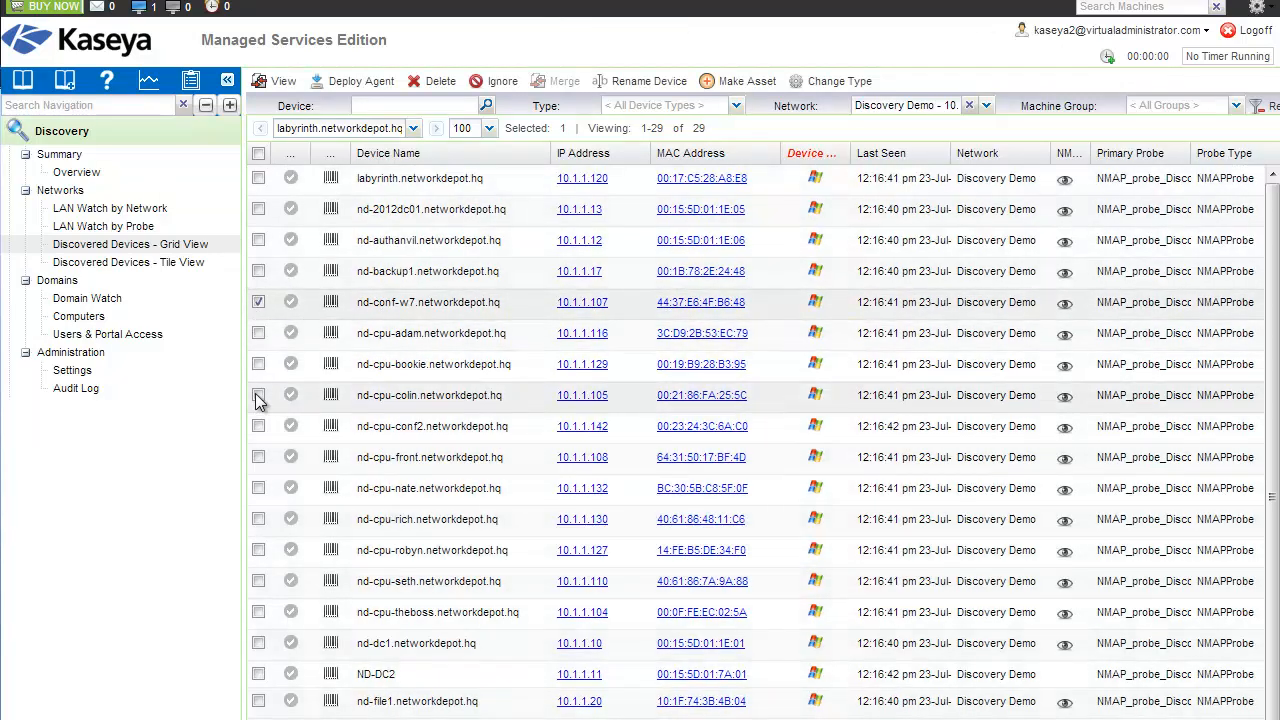
pyautogui.click(258, 363)
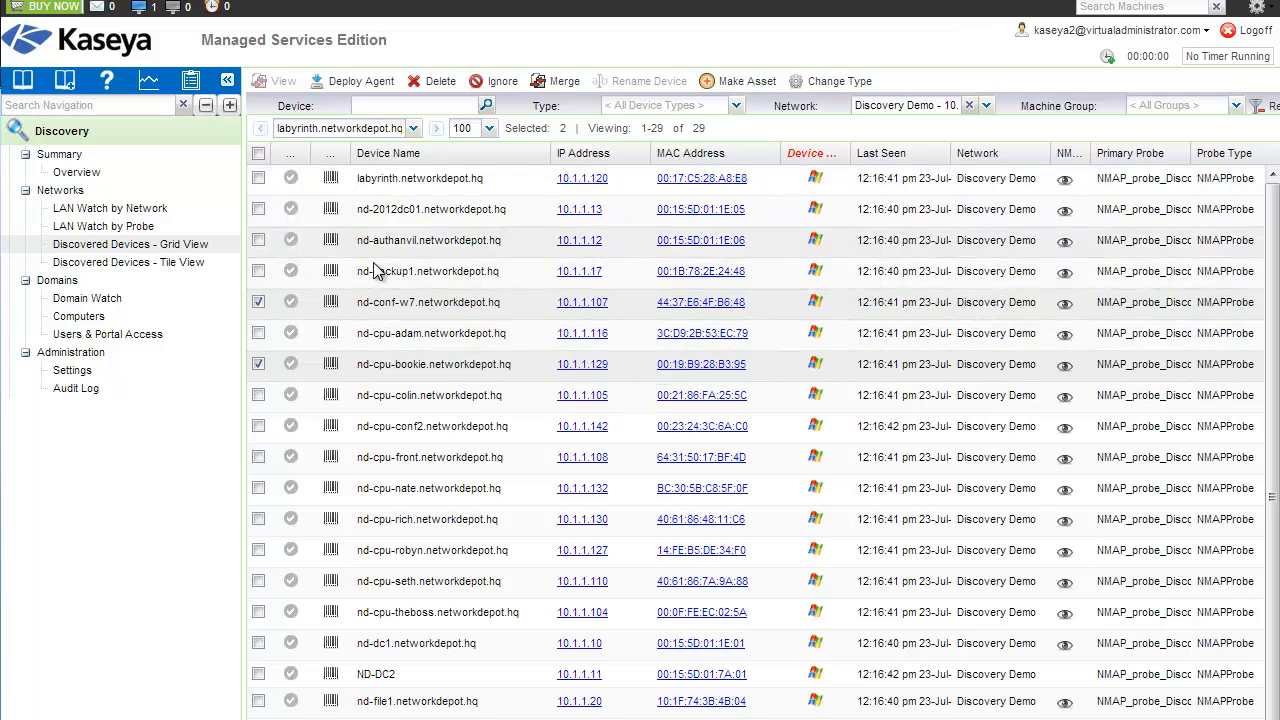
pyautogui.moveTo(434, 364)
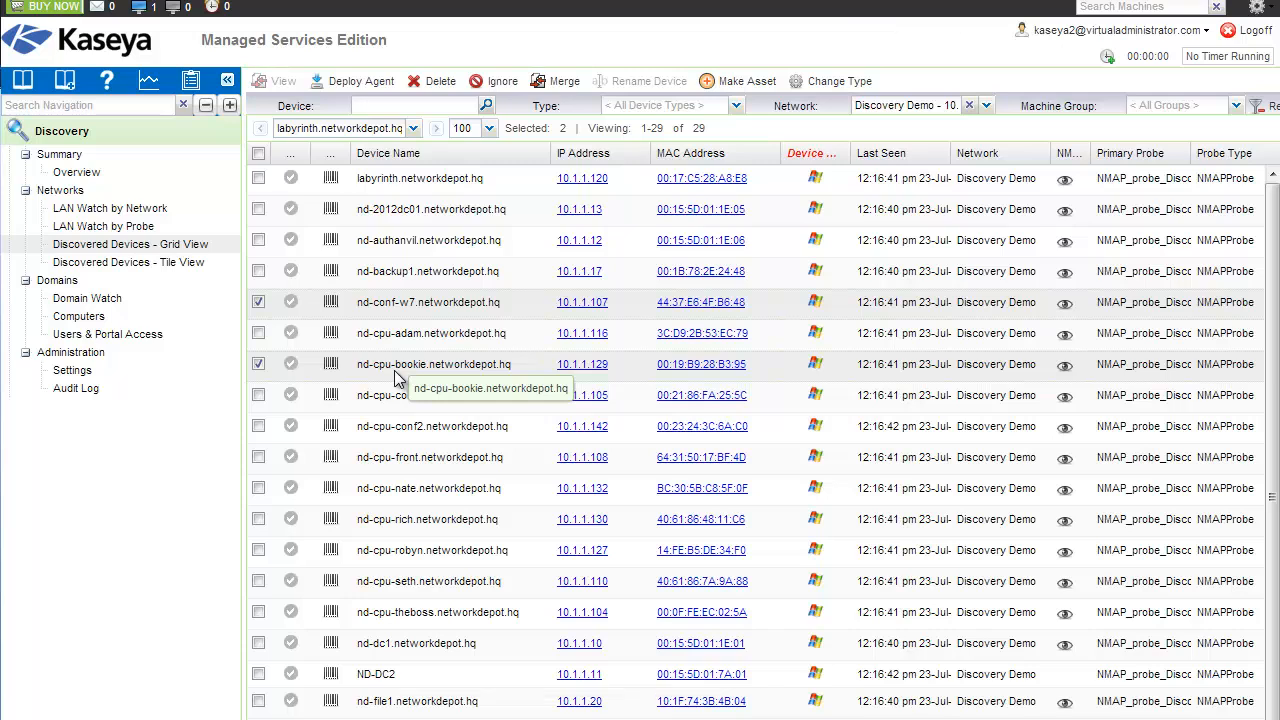
pyautogui.moveTo(356, 88)
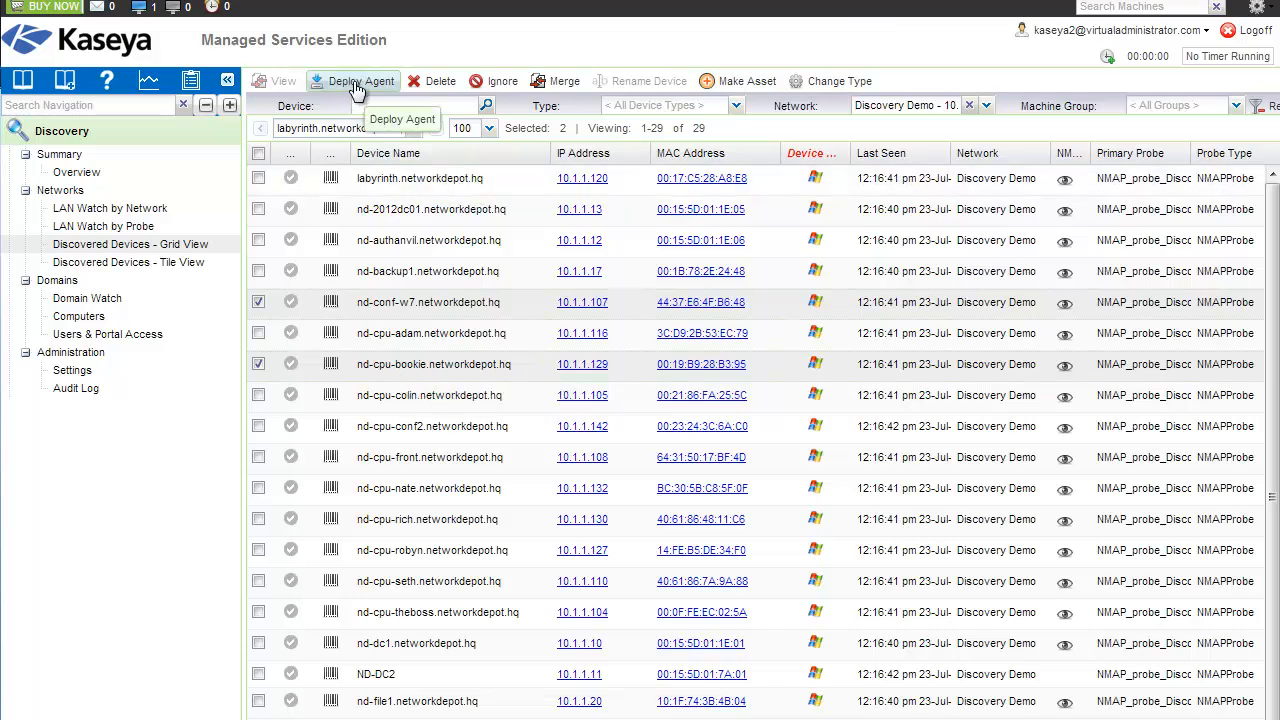
# Deploy agents to both chosen devices using the Administrator account credentials.
pyautogui.click(352, 81)
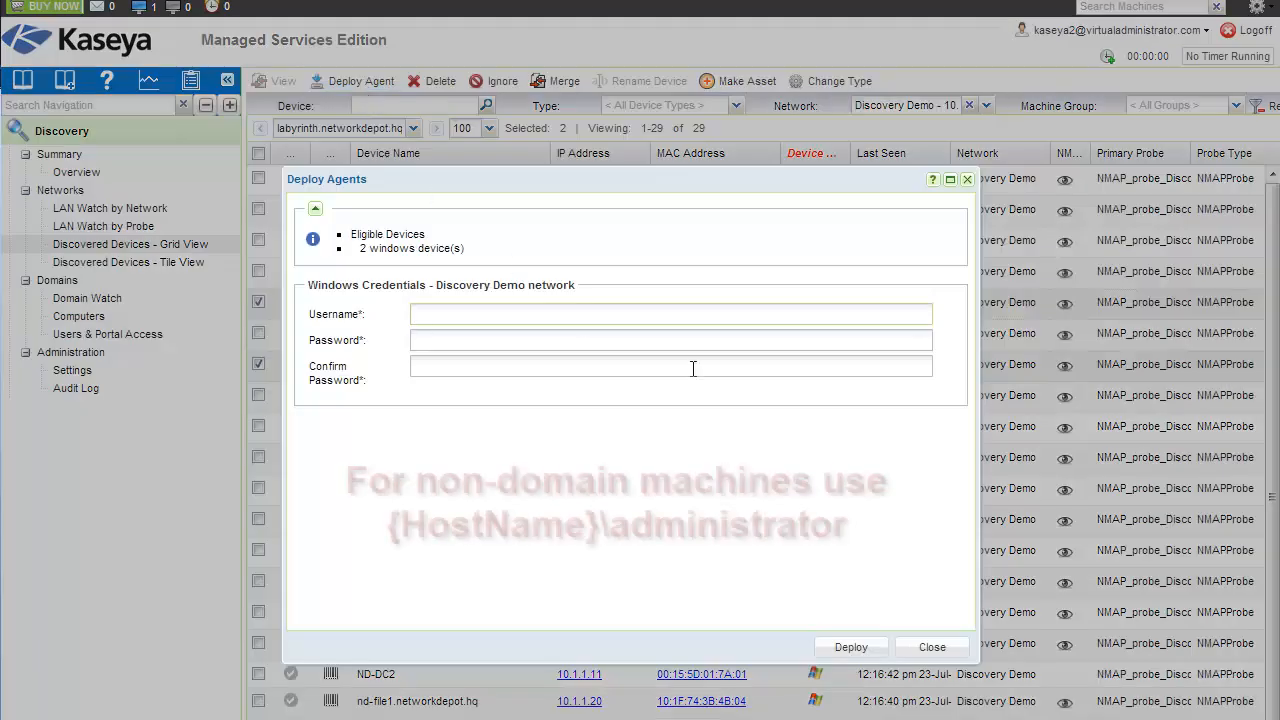
pyautogui.write('Administrator')
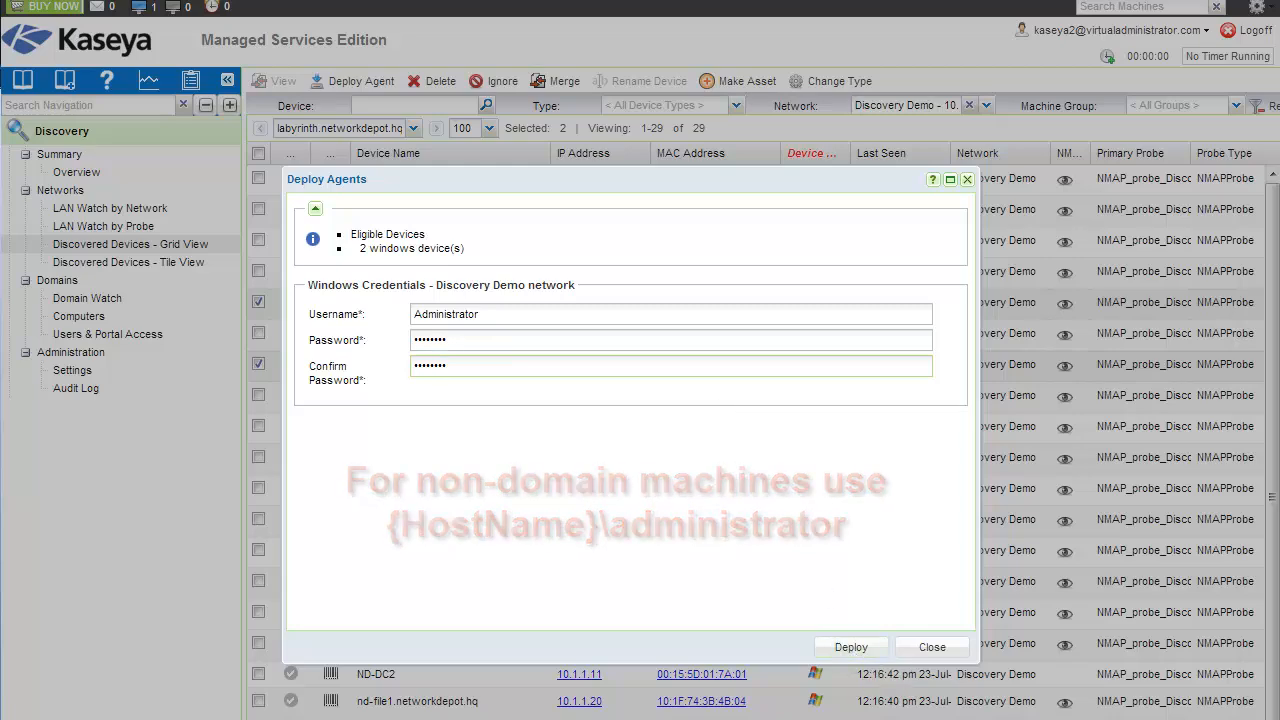
pyautogui.click(931, 647)
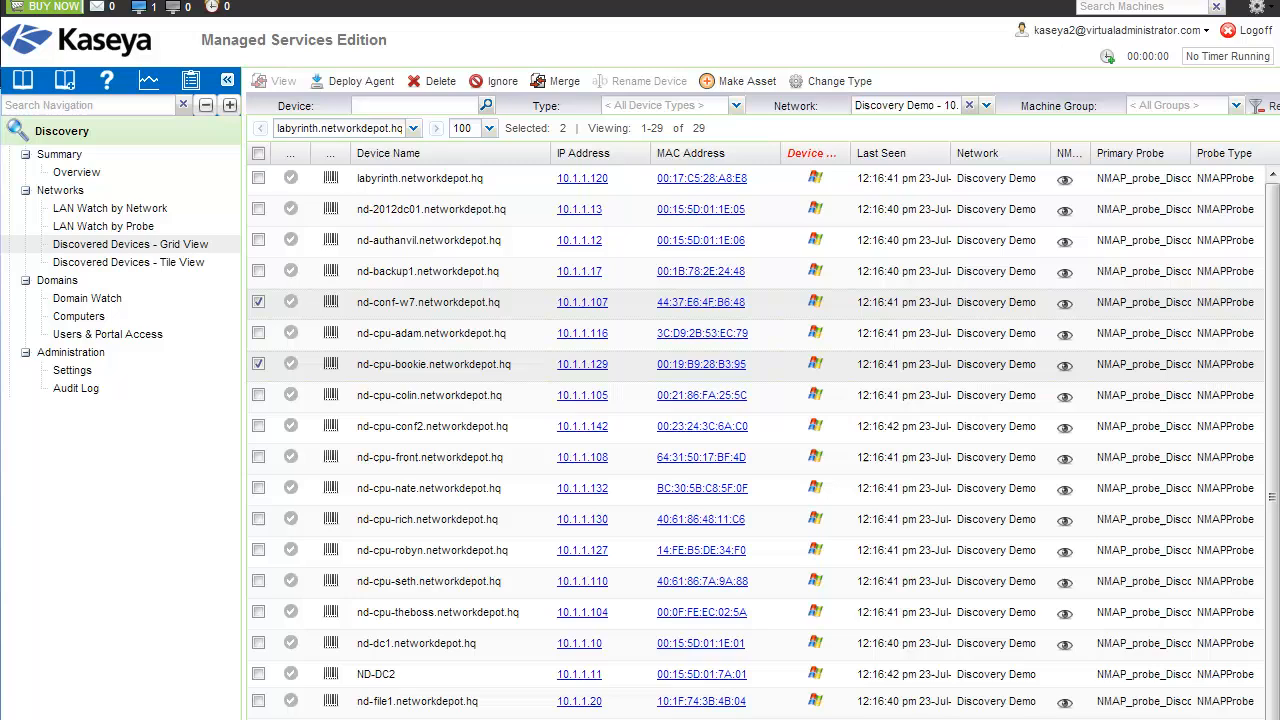
pyautogui.moveTo(630, 513)
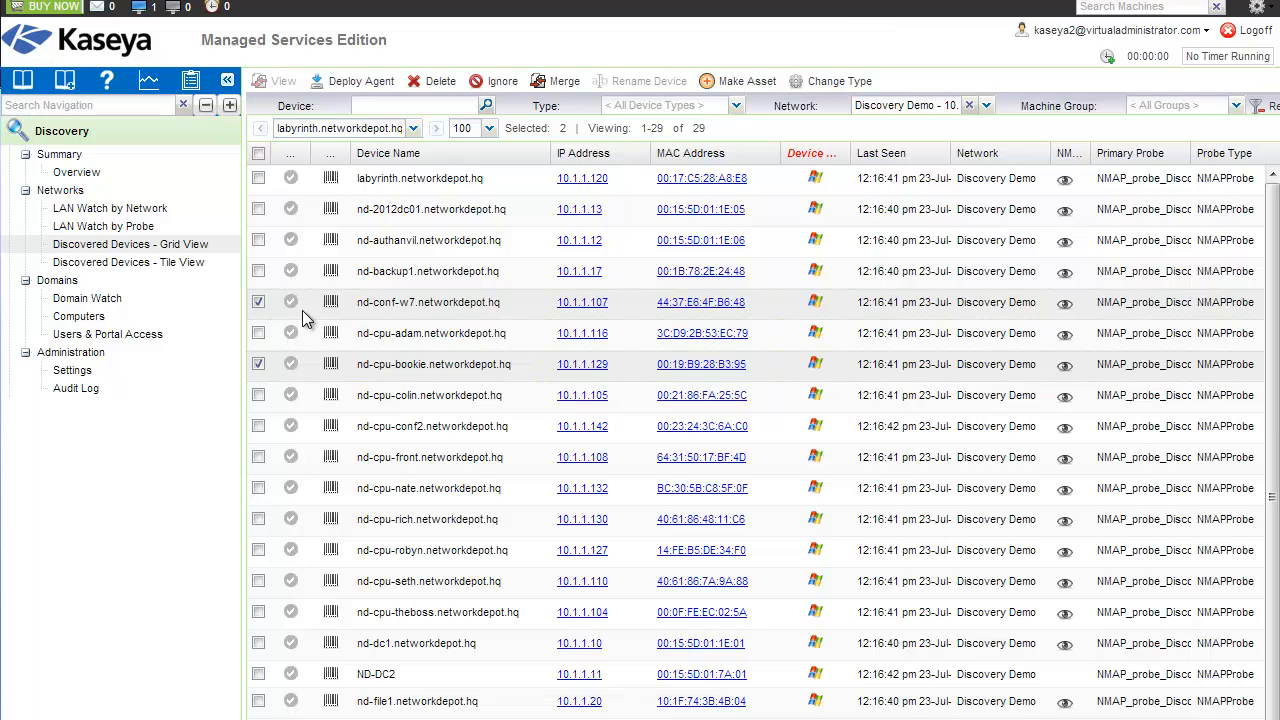
pyautogui.moveTo(519, 317)
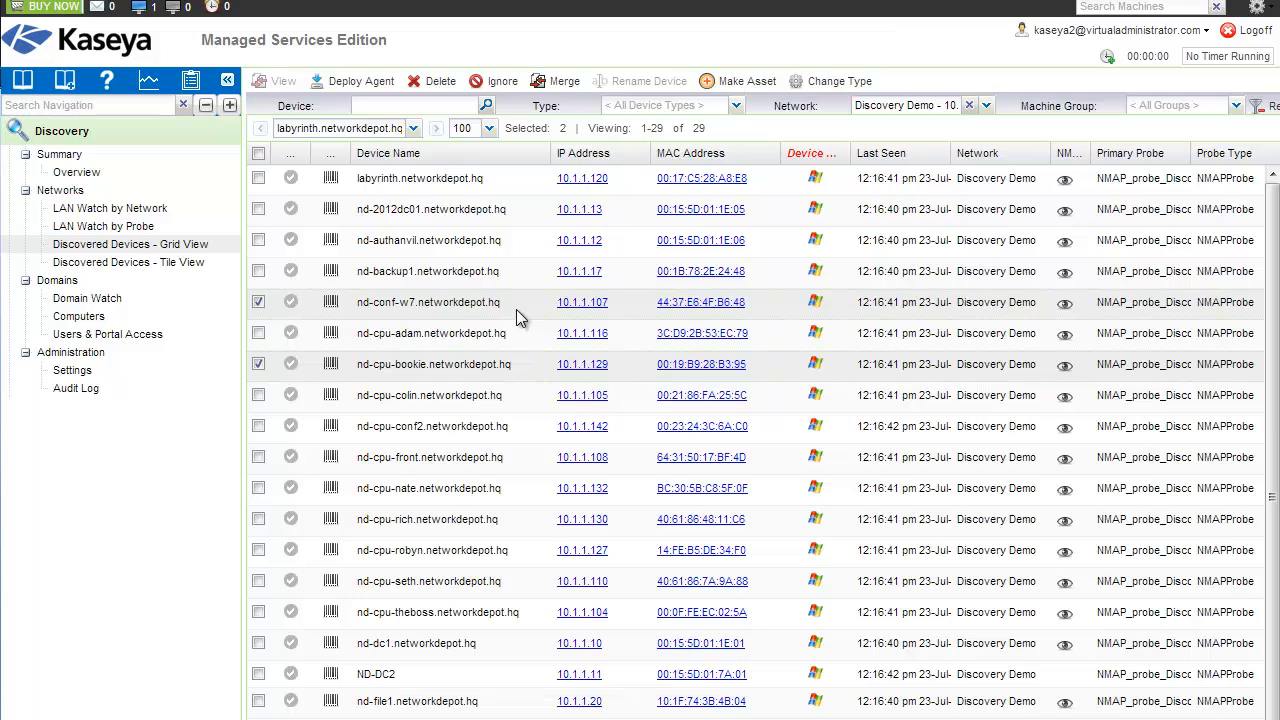
pyautogui.moveTo(528, 308)
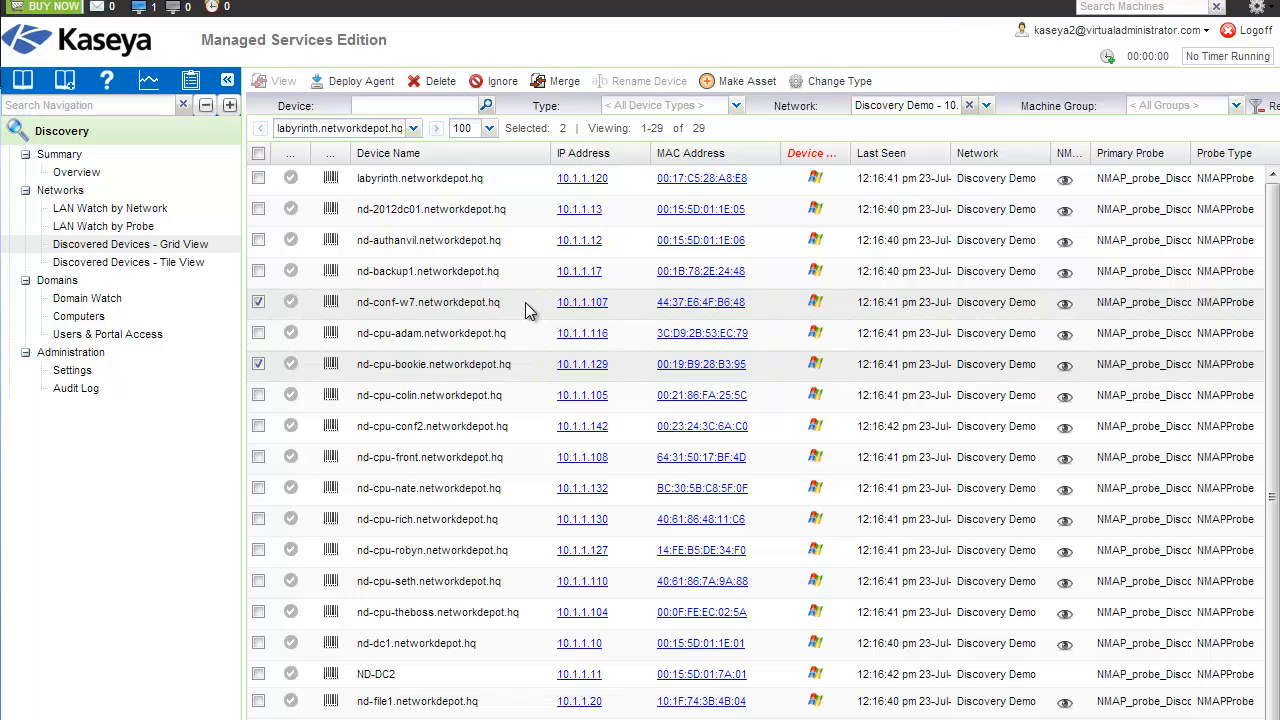
pyautogui.moveTo(150, 250)
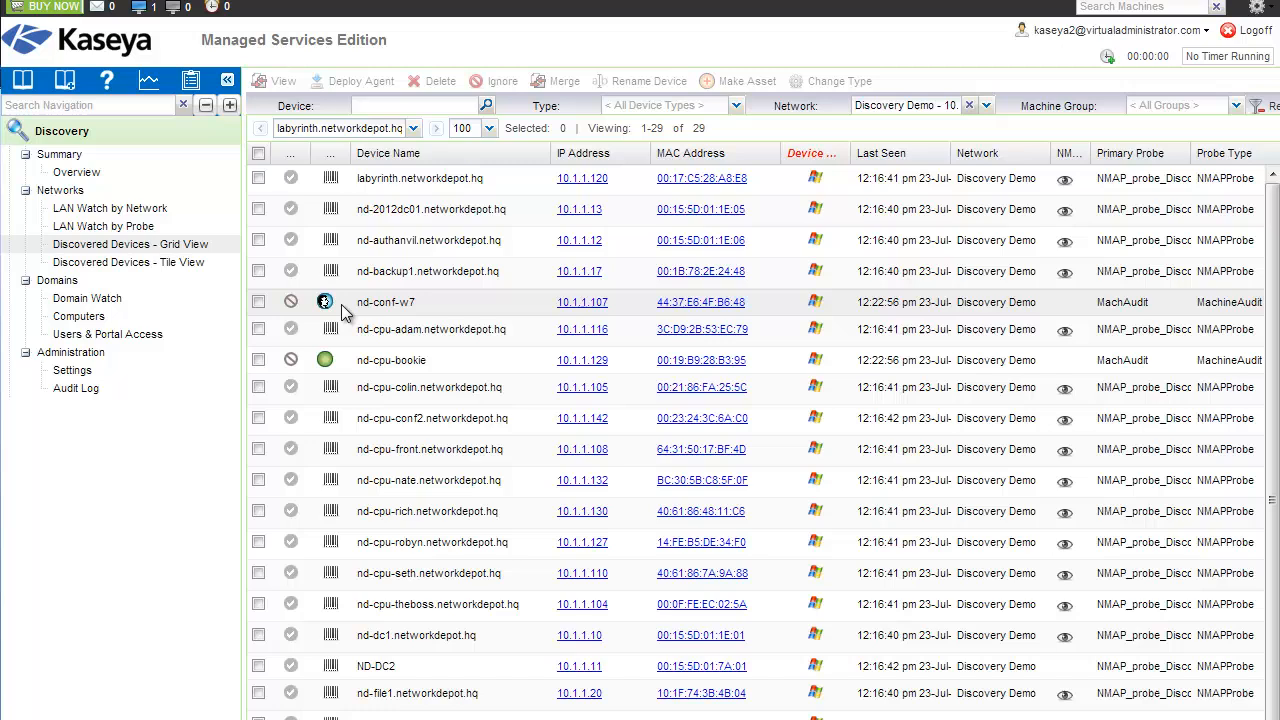
pyautogui.moveTo(340, 378)
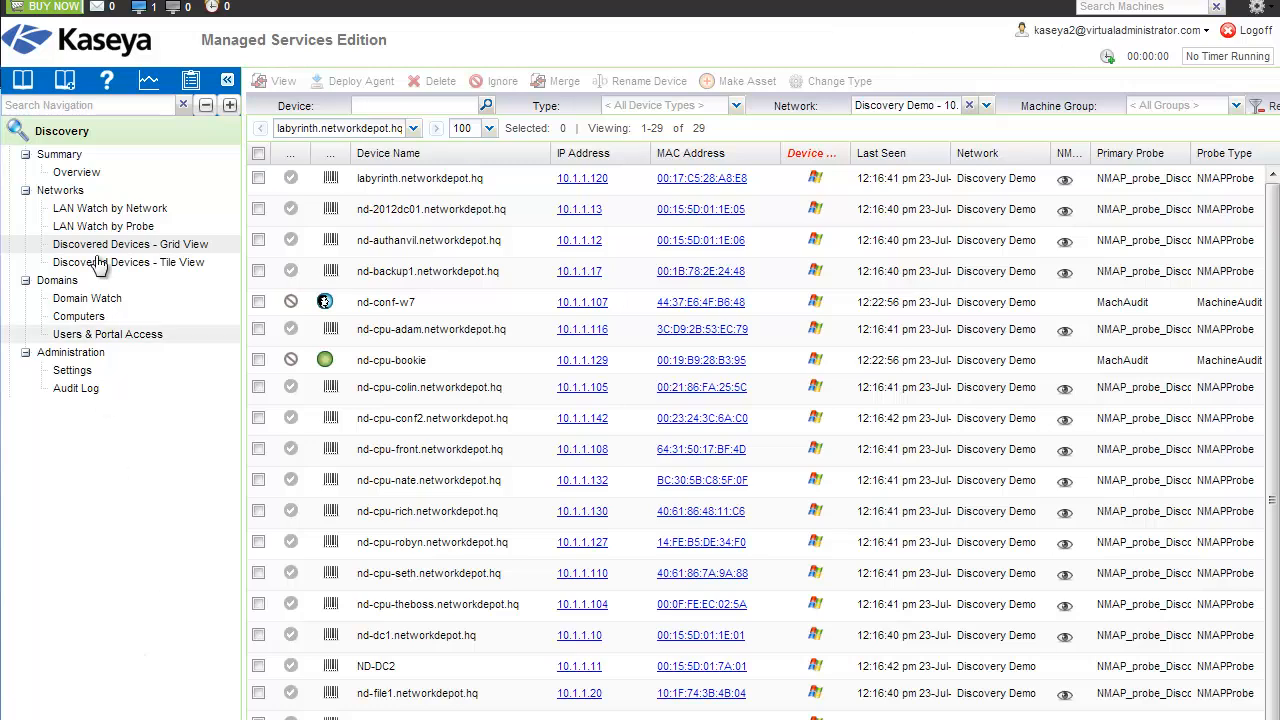
# Expand the Discovery header to reveal the Agent, Audit, Monitor and other modules.
pyautogui.click(62, 131)
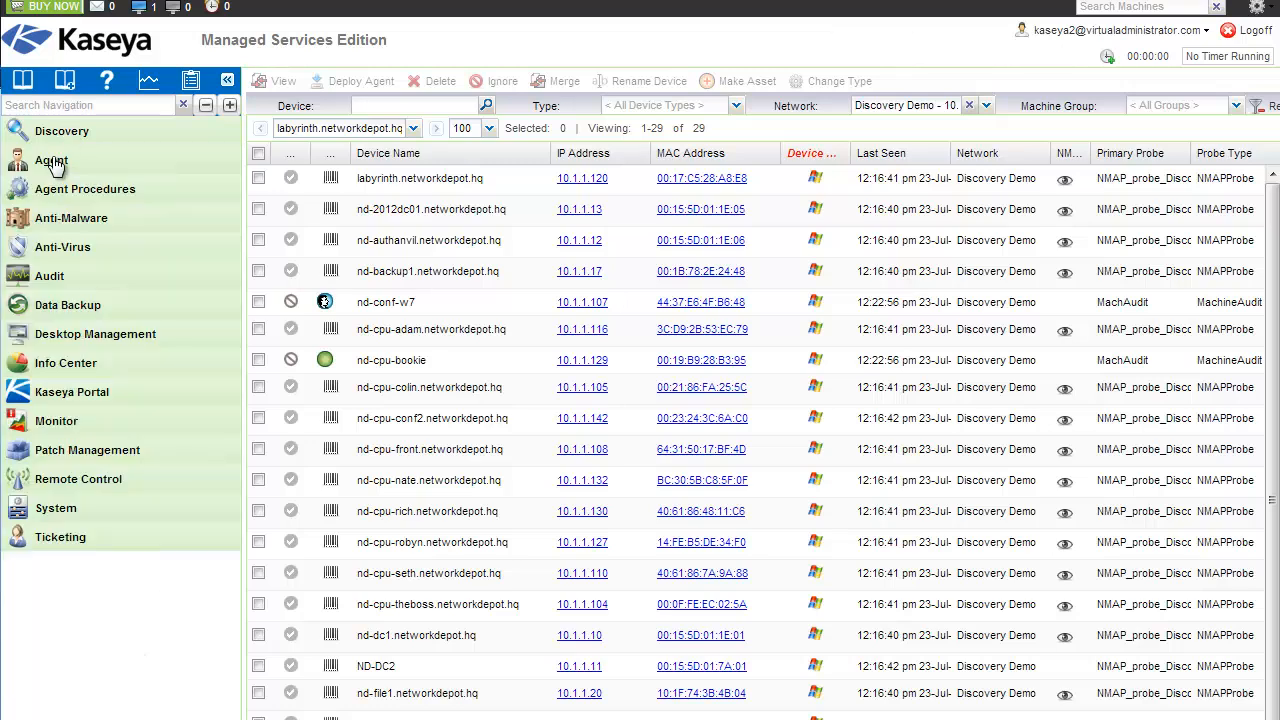
# Open Agent Status, listing seven machines including nd-conf-w7 and nd-cpu-bookie.
pyautogui.click(51, 160)
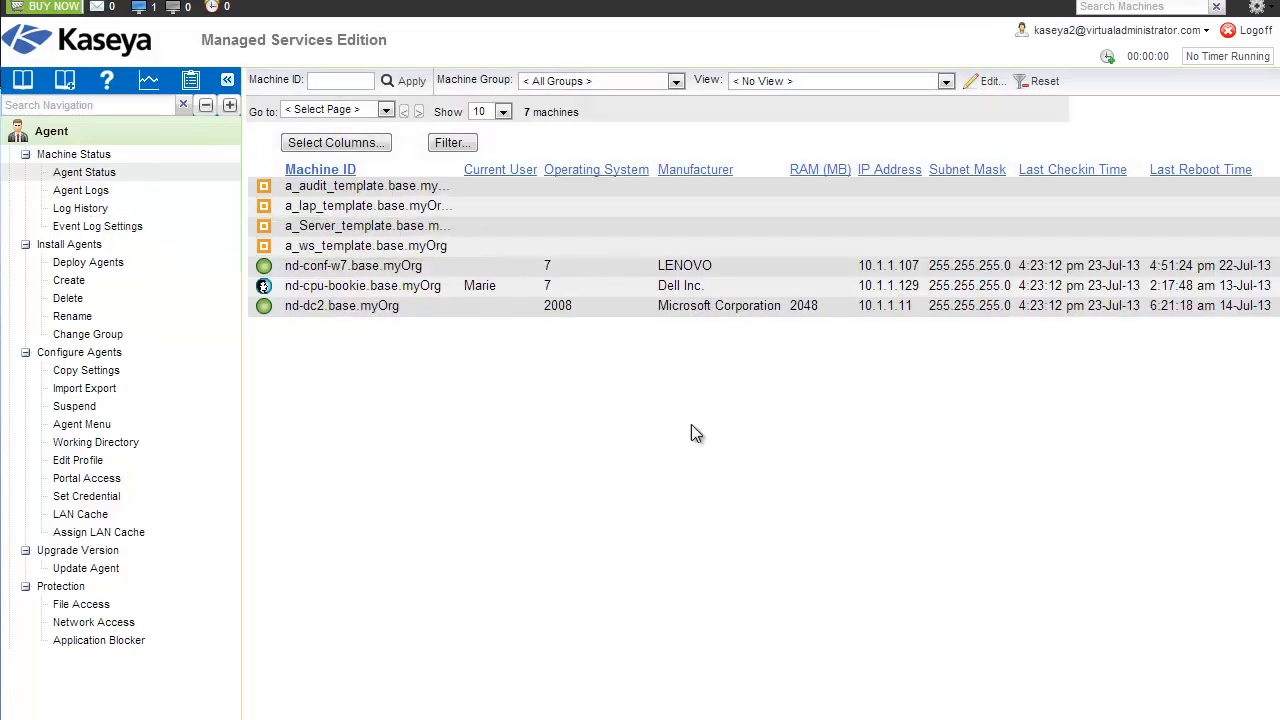
pyautogui.moveTo(697, 441)
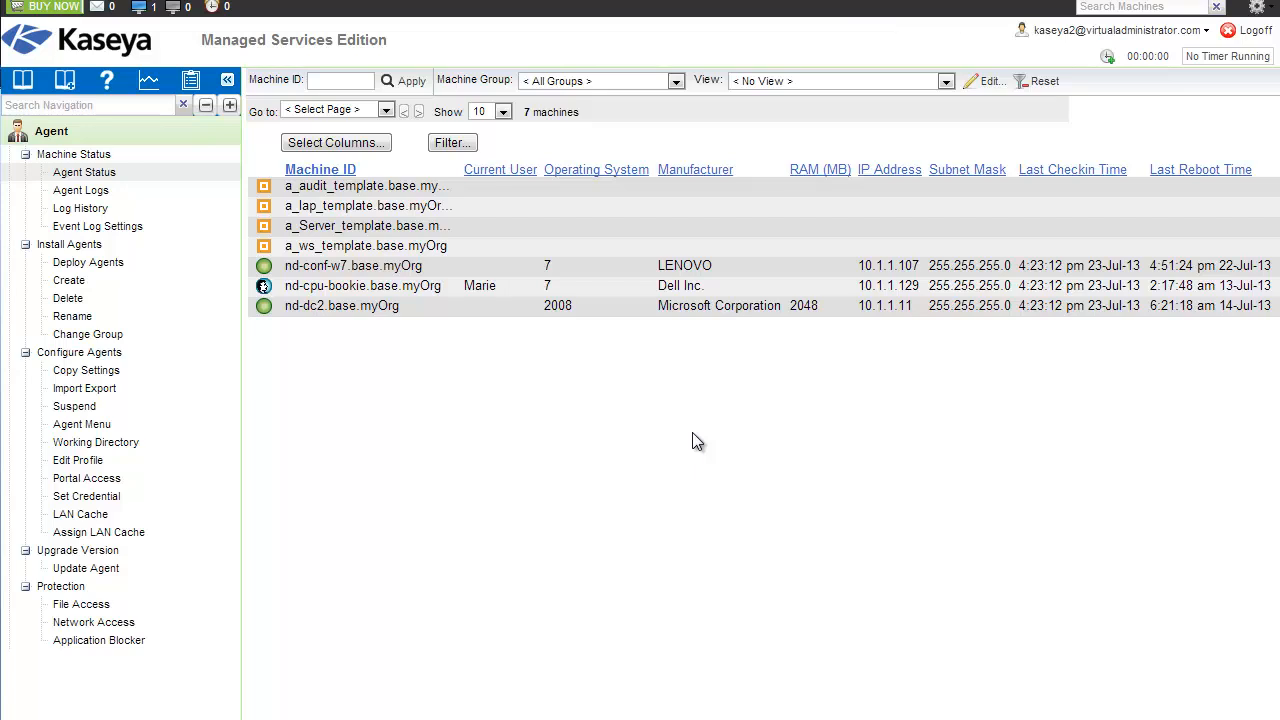
pyautogui.moveTo(435, 472)
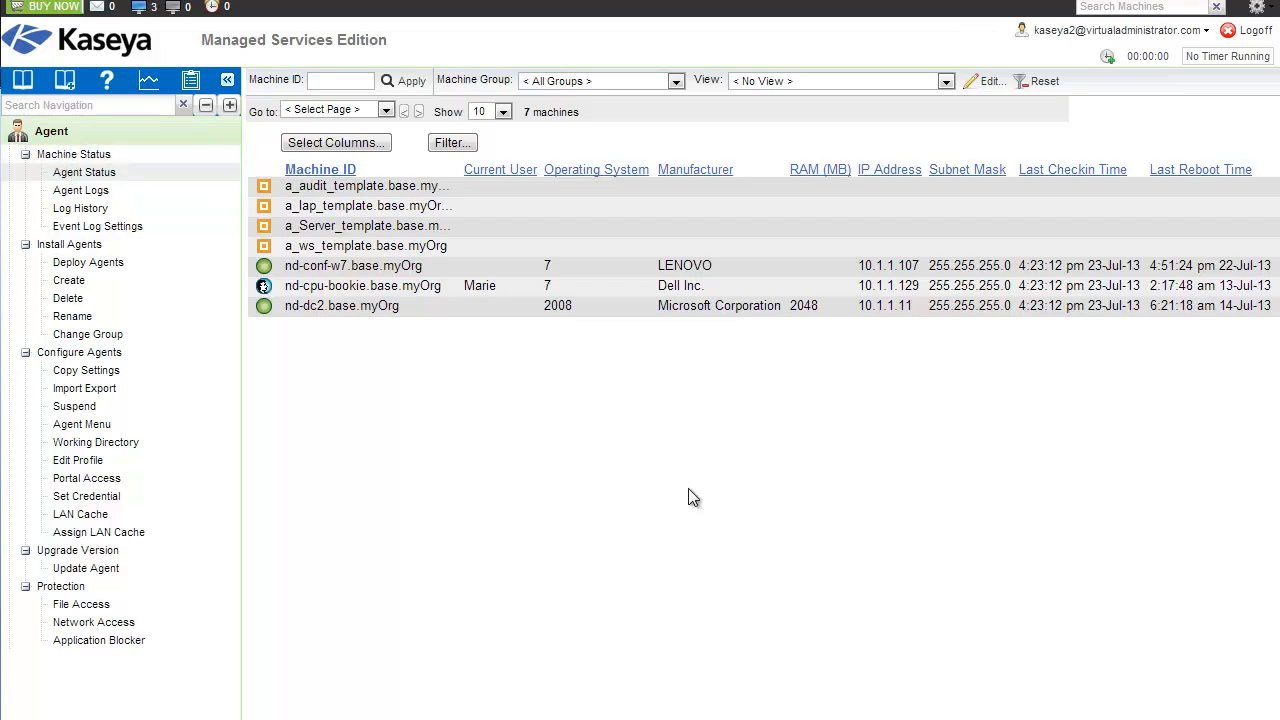
pyautogui.moveTo(287, 320)
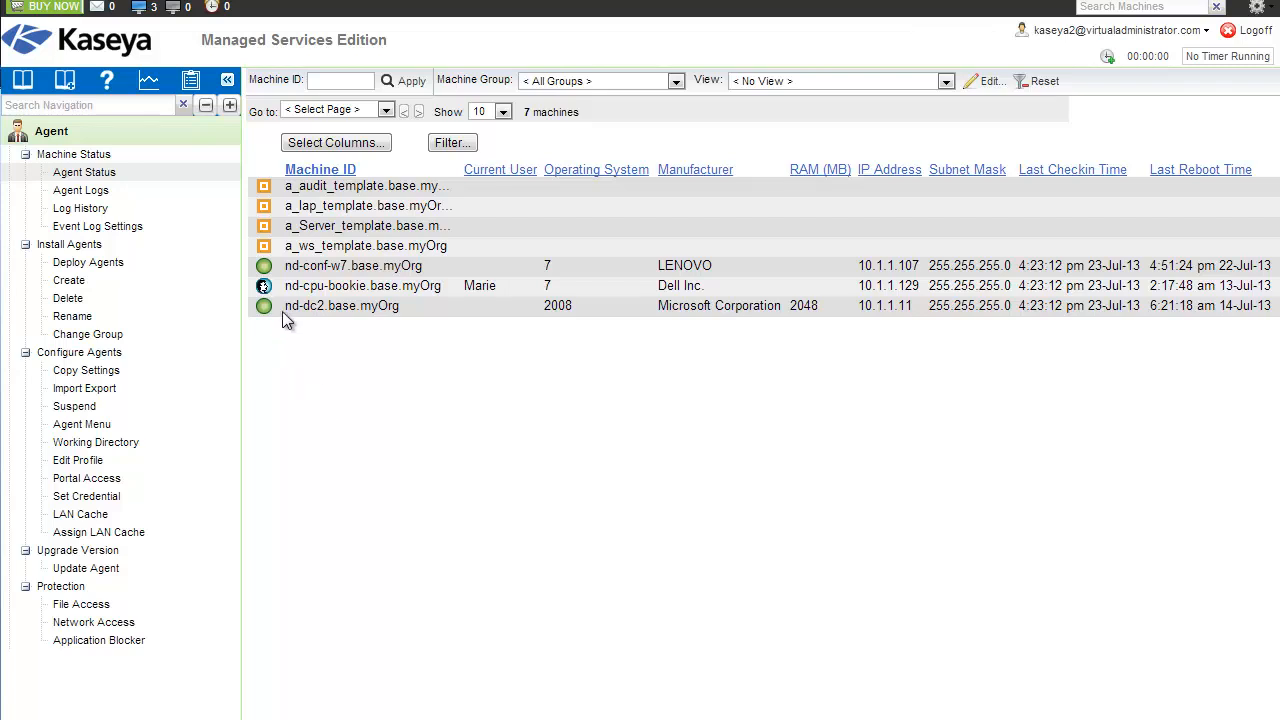
pyautogui.moveTo(957, 545)
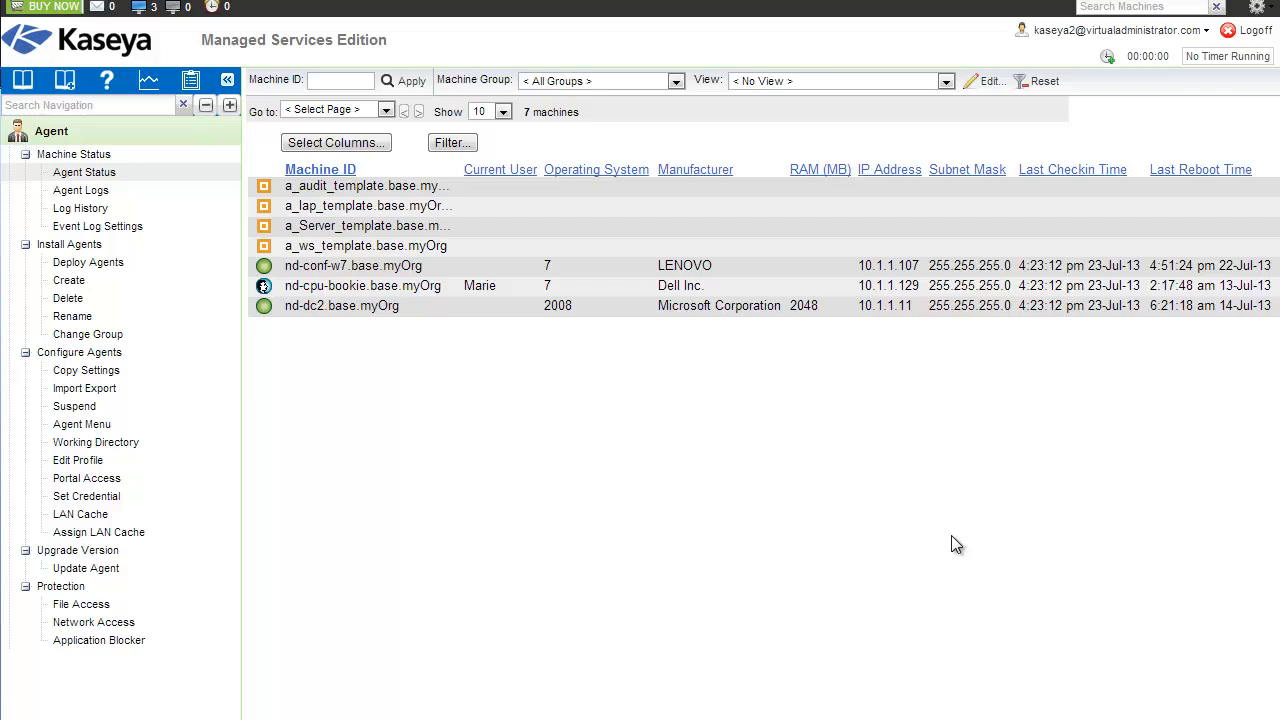
pyautogui.moveTo(575, 545)
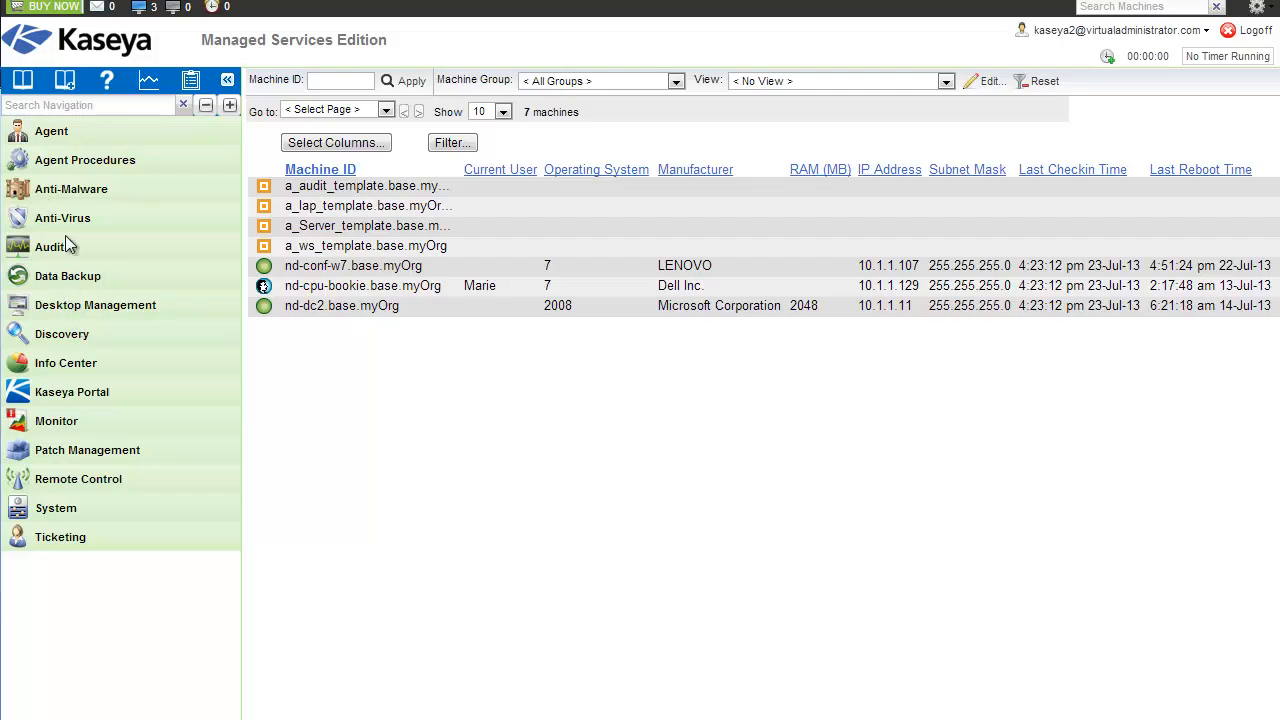
# Show Discovery's Administration Settings, then load the LAN Watch by Network page.
pyautogui.click(62, 333)
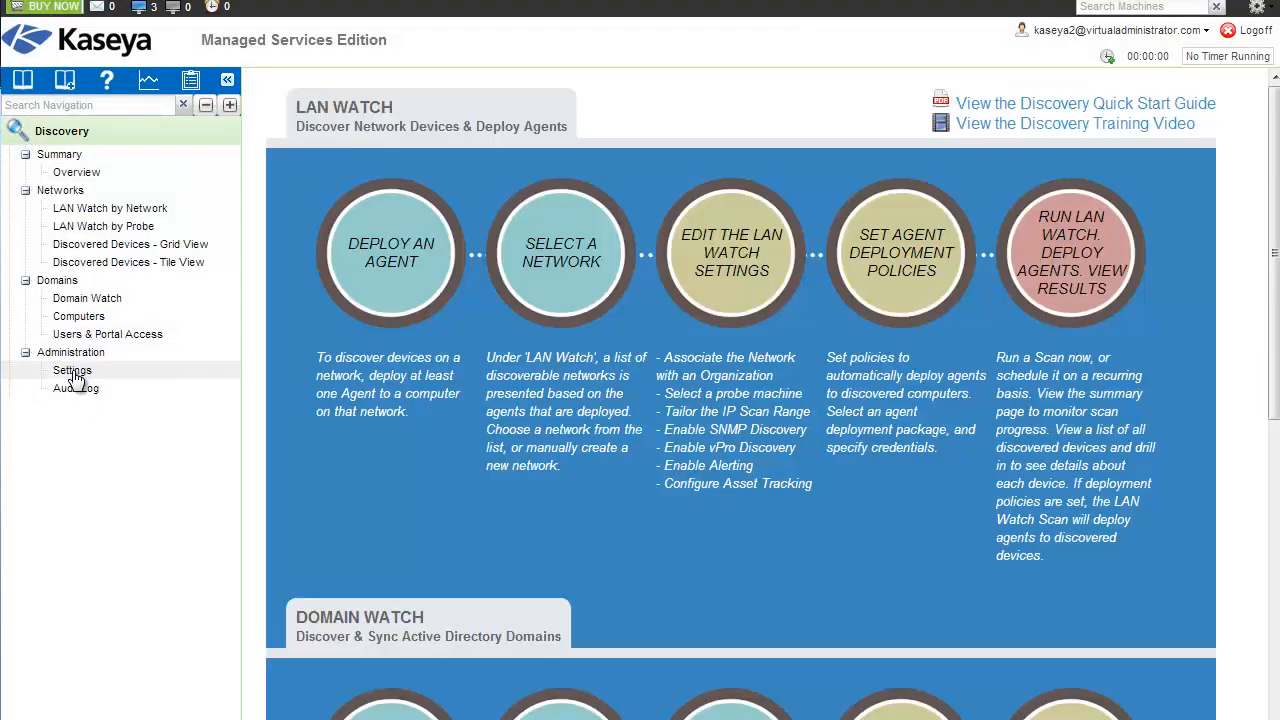
pyautogui.click(72, 370)
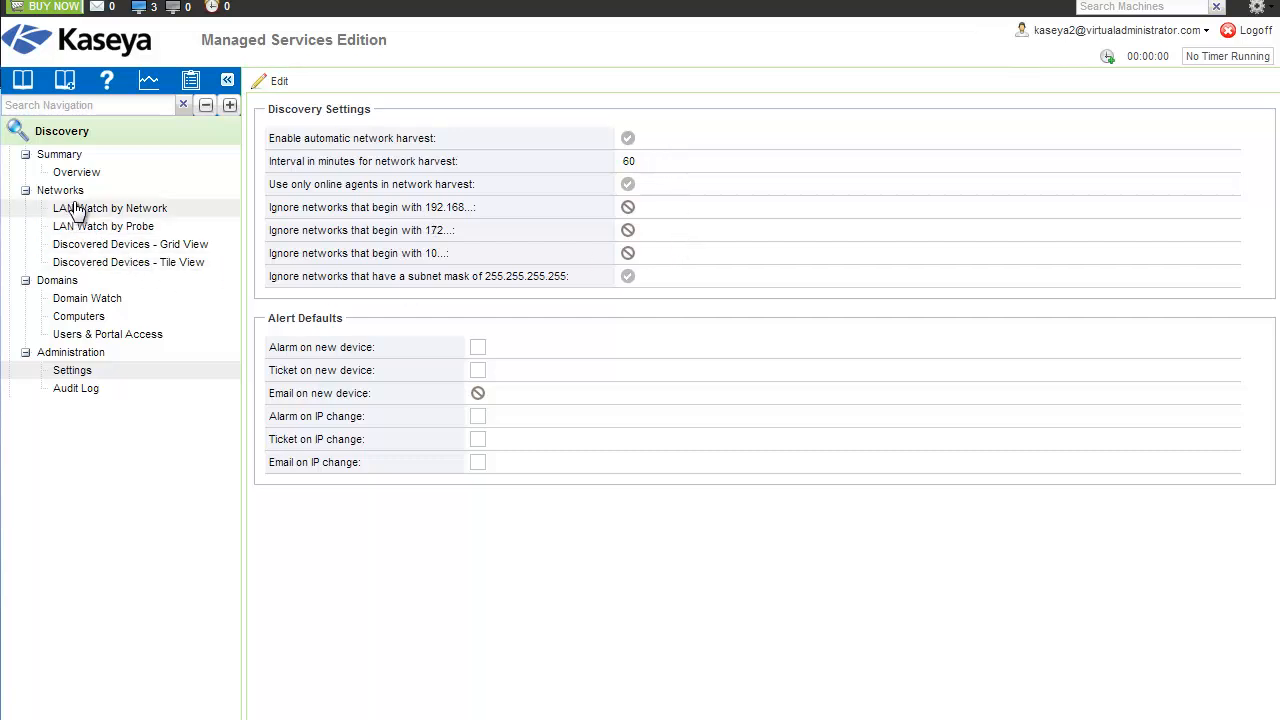
pyautogui.click(109, 208)
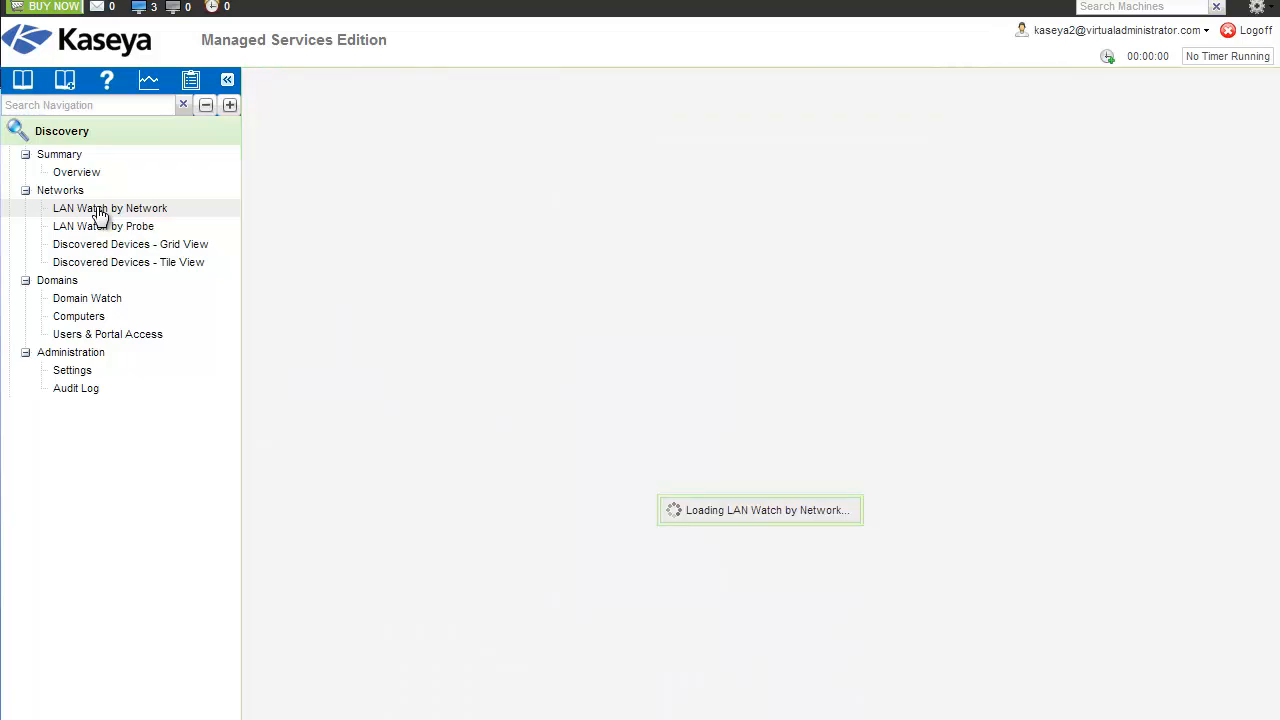
# Show the Discovery Demo Agent Deployment Policy, then go back to Discovered Devices - Grid View.
pyautogui.click(110, 208)
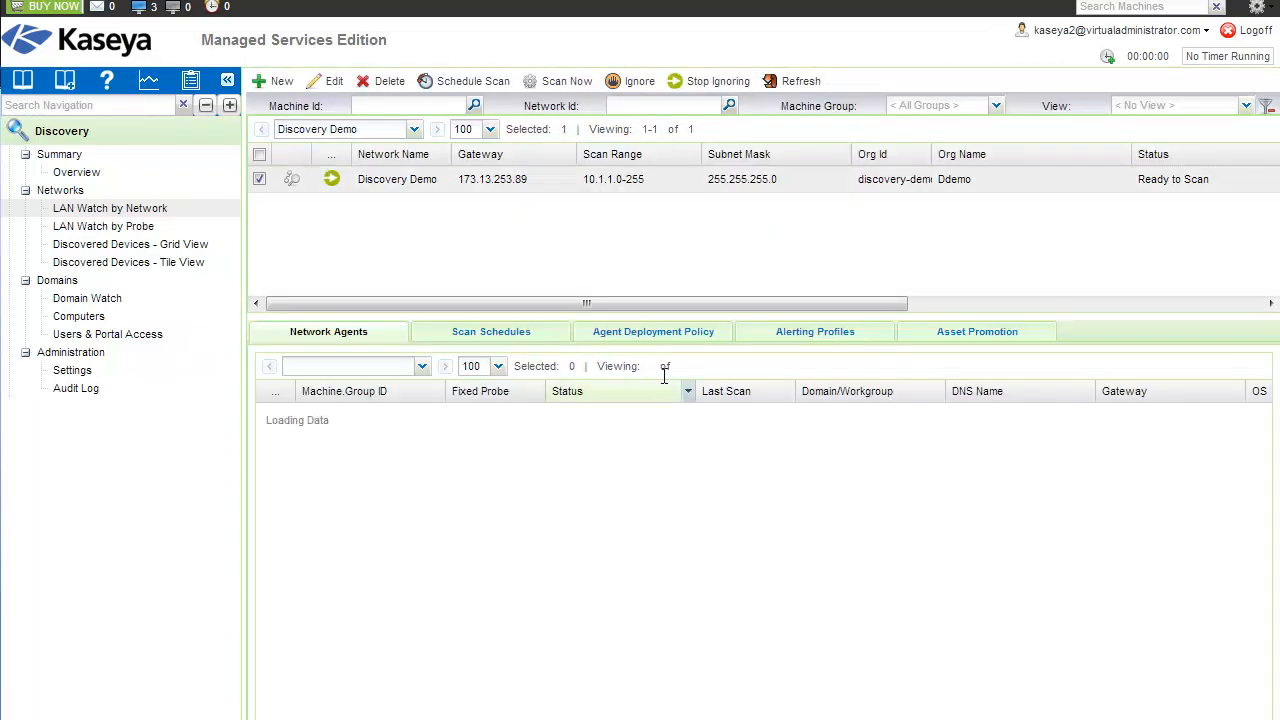
pyautogui.click(653, 331)
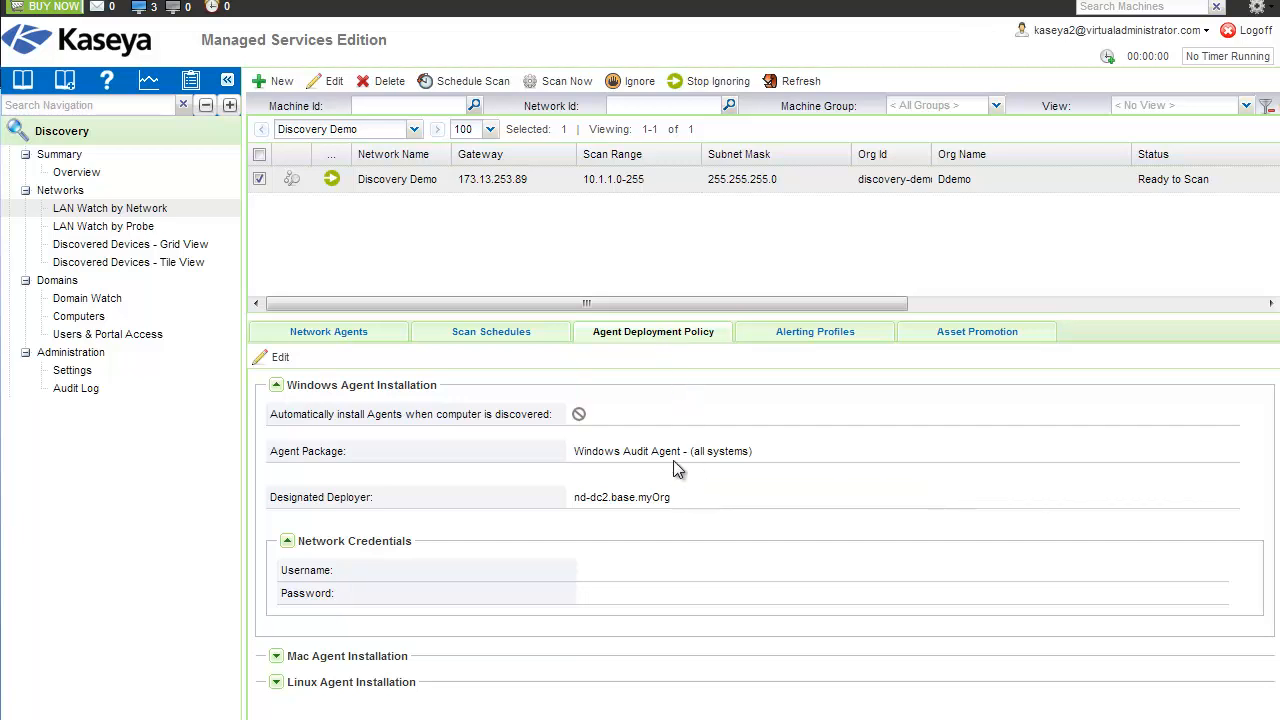
pyautogui.moveTo(792, 250)
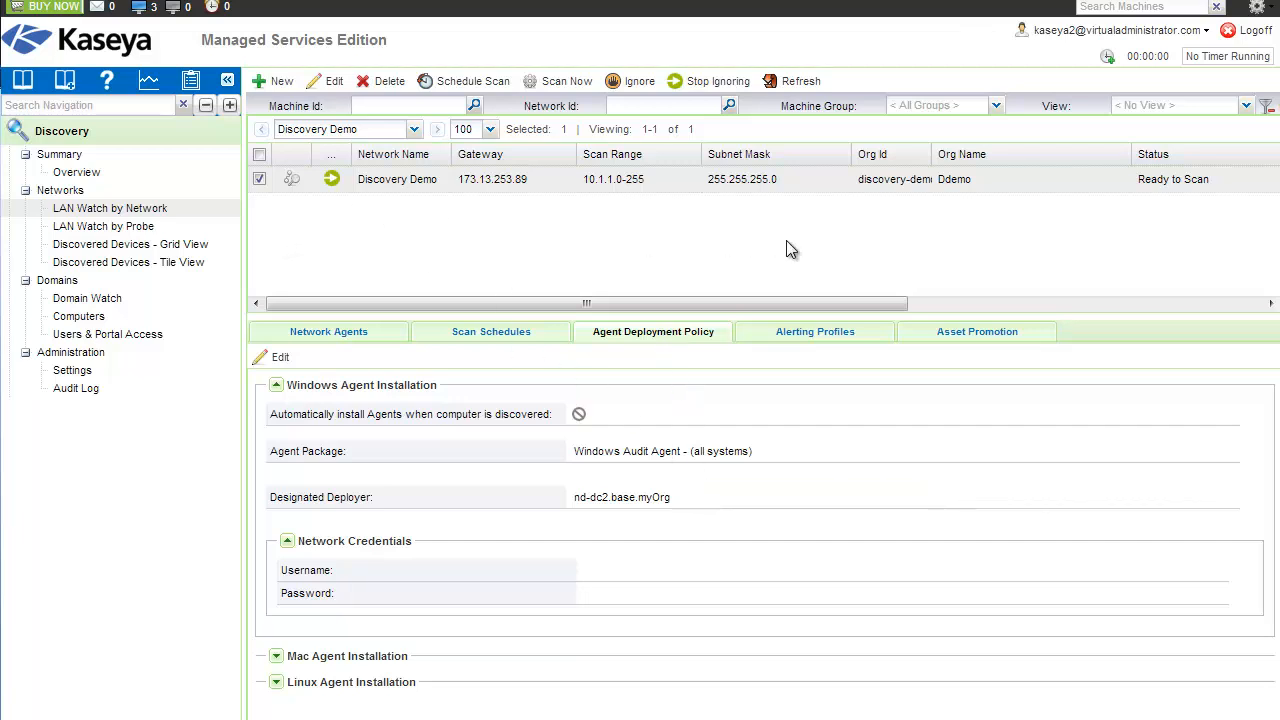
pyautogui.moveTo(130, 244)
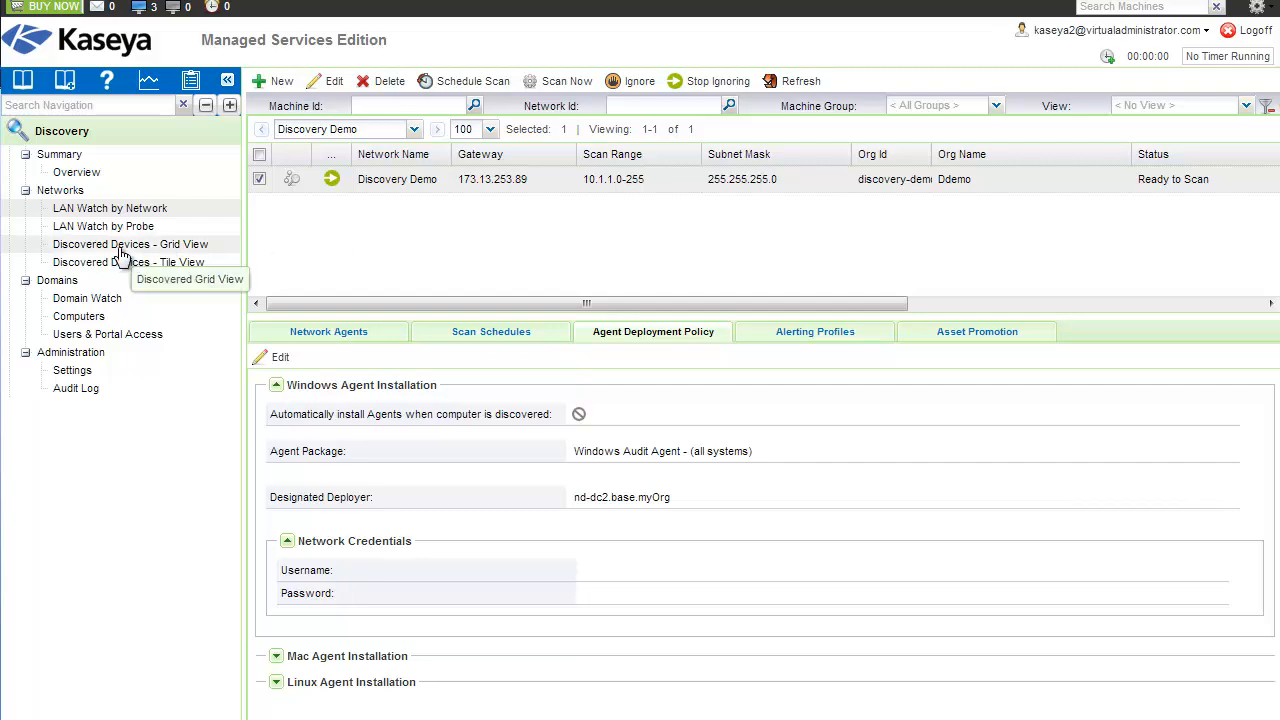
pyautogui.click(130, 244)
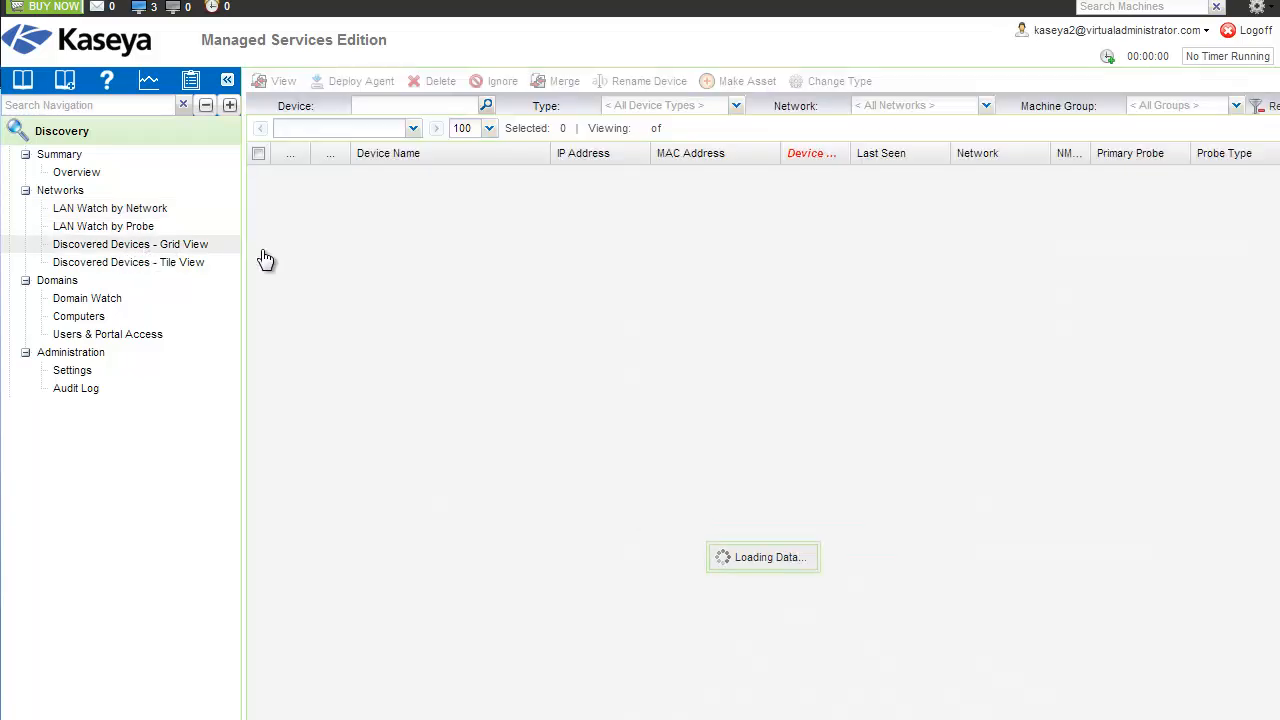